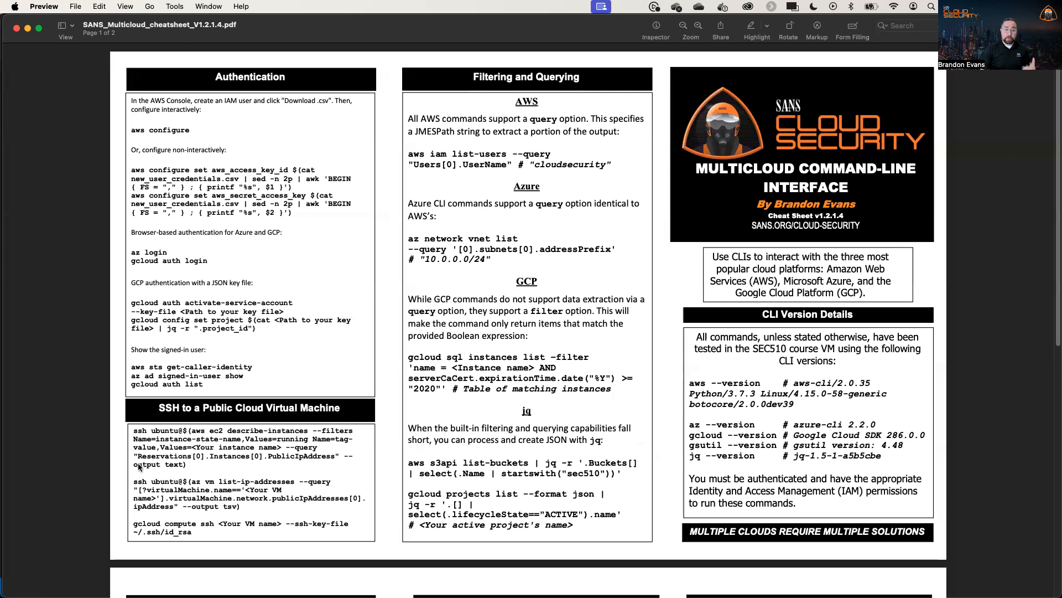
{"action": "mouse_move", "coordinate": [36, 467]}
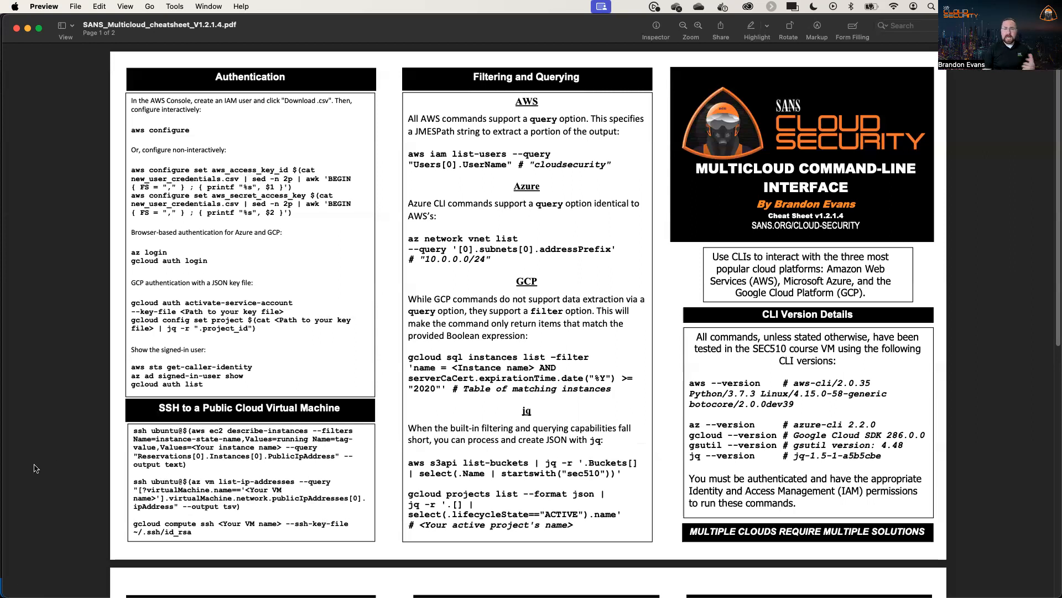
{"action": "mouse_move", "coordinate": [47, 452]}
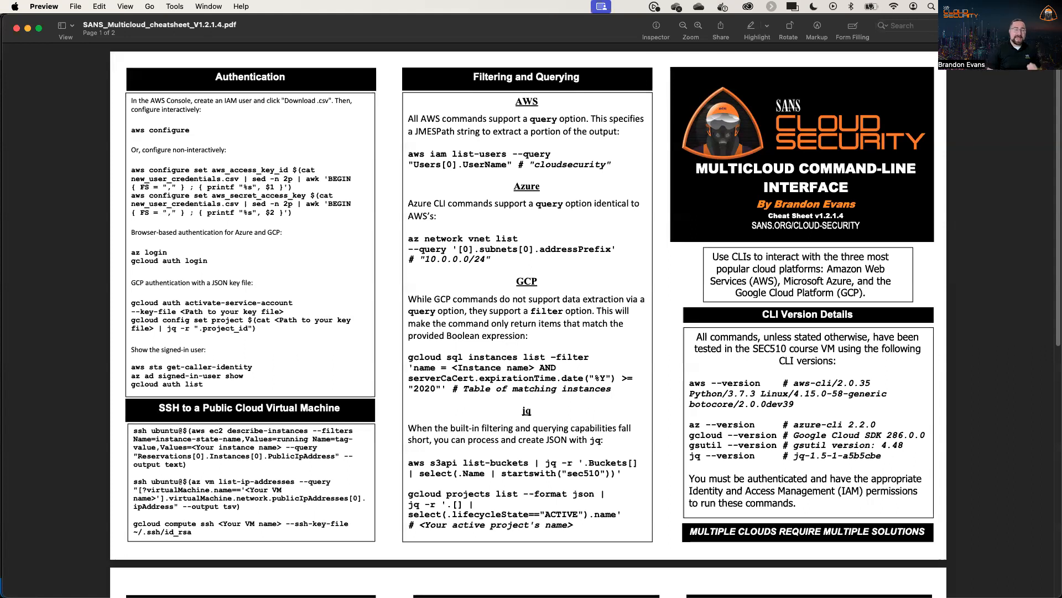
{"action": "mouse_move", "coordinate": [60, 372]}
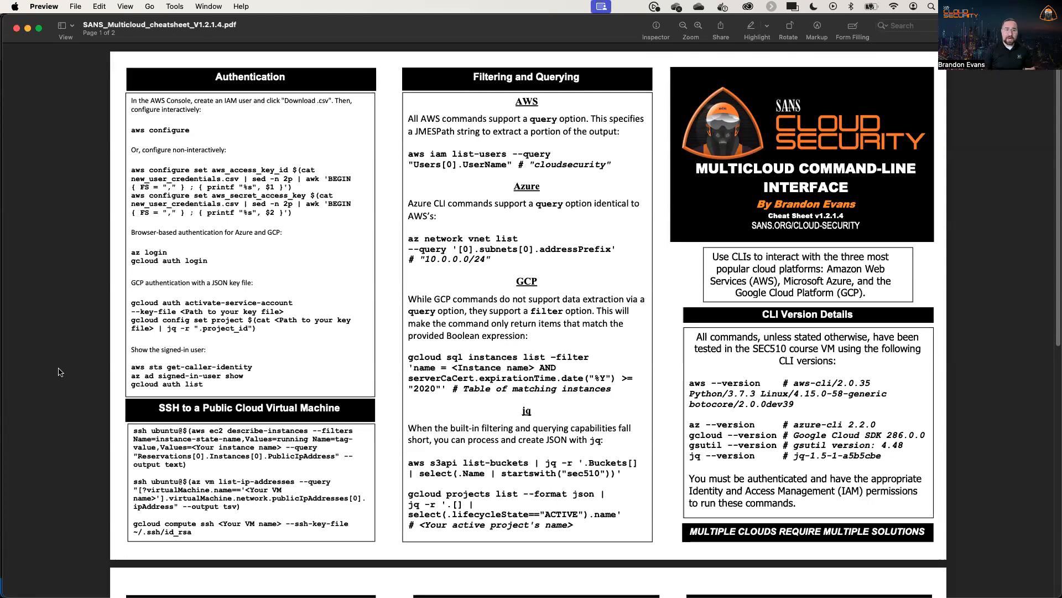
{"action": "mouse_move", "coordinate": [83, 299]}
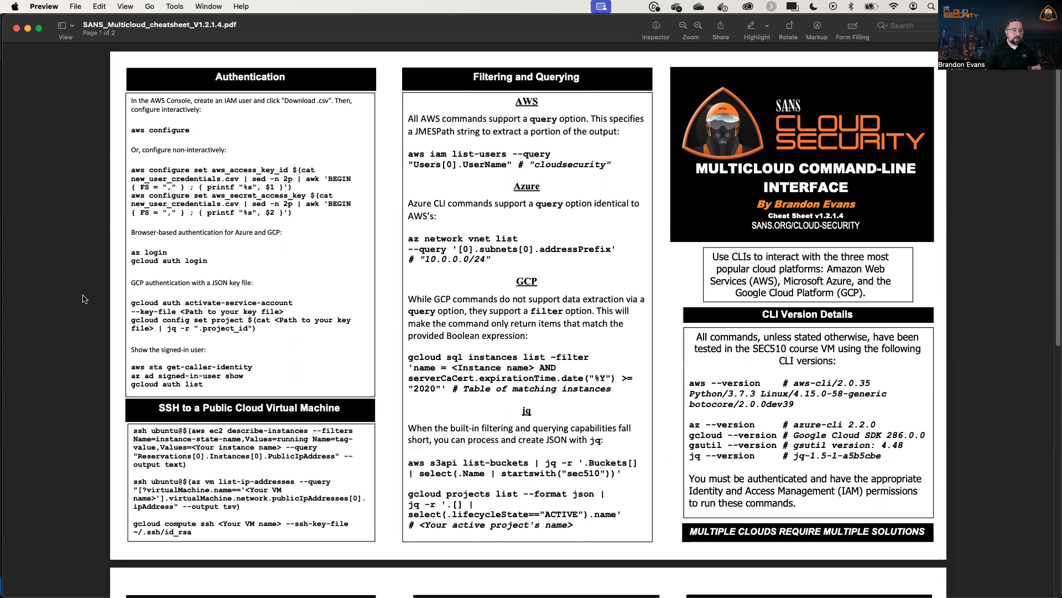
{"action": "mouse_move", "coordinate": [45, 281]}
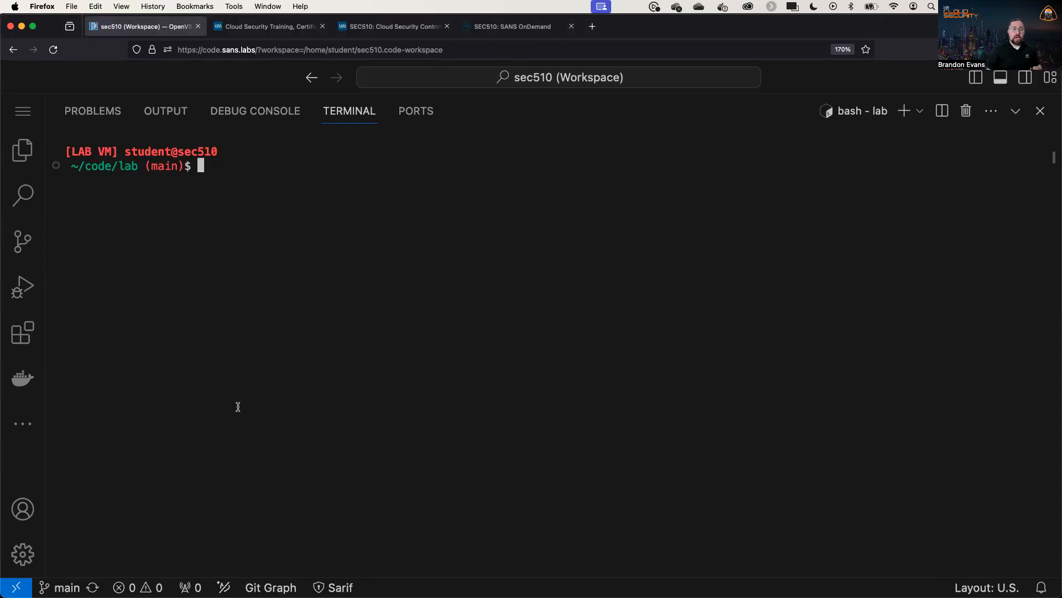
- Run aws configure, keeping the existing keys, us-east-1 region and json output
{"action": "type", "text": "aws configure"}
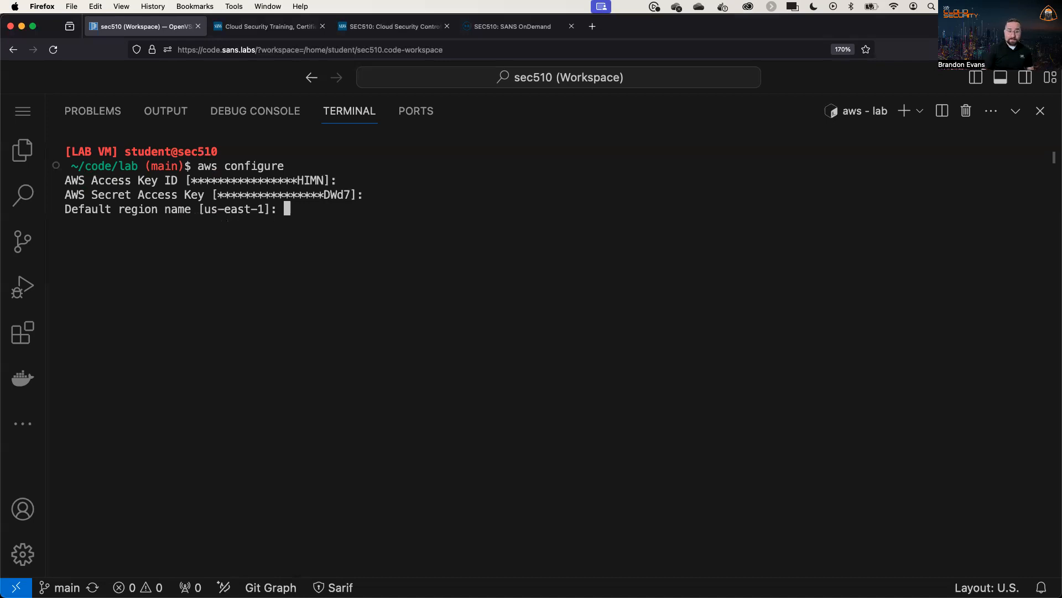
{"action": "key", "text": "Return"}
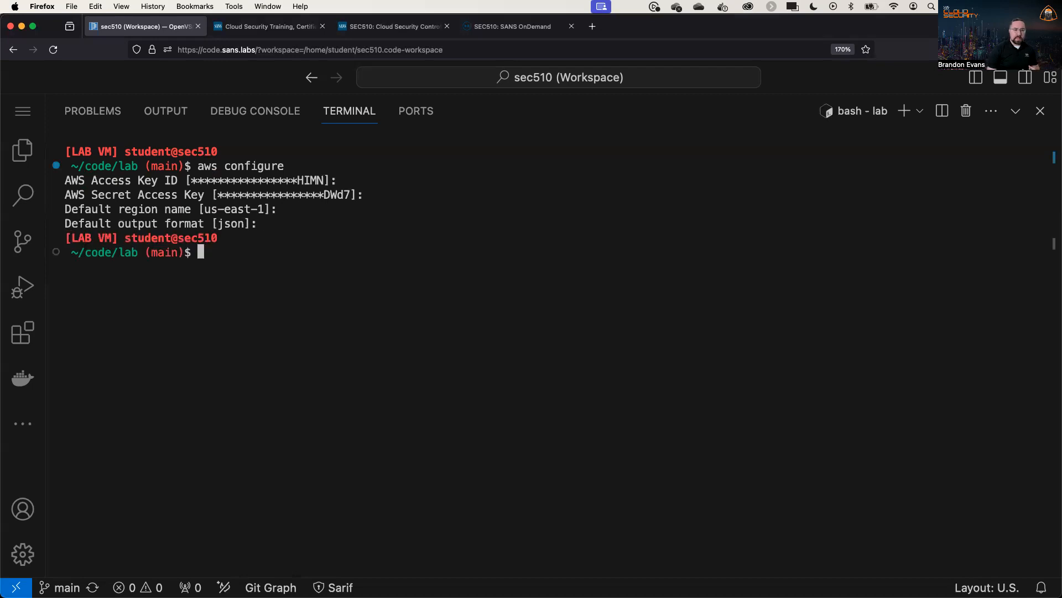
{"action": "mouse_move", "coordinate": [169, 439]}
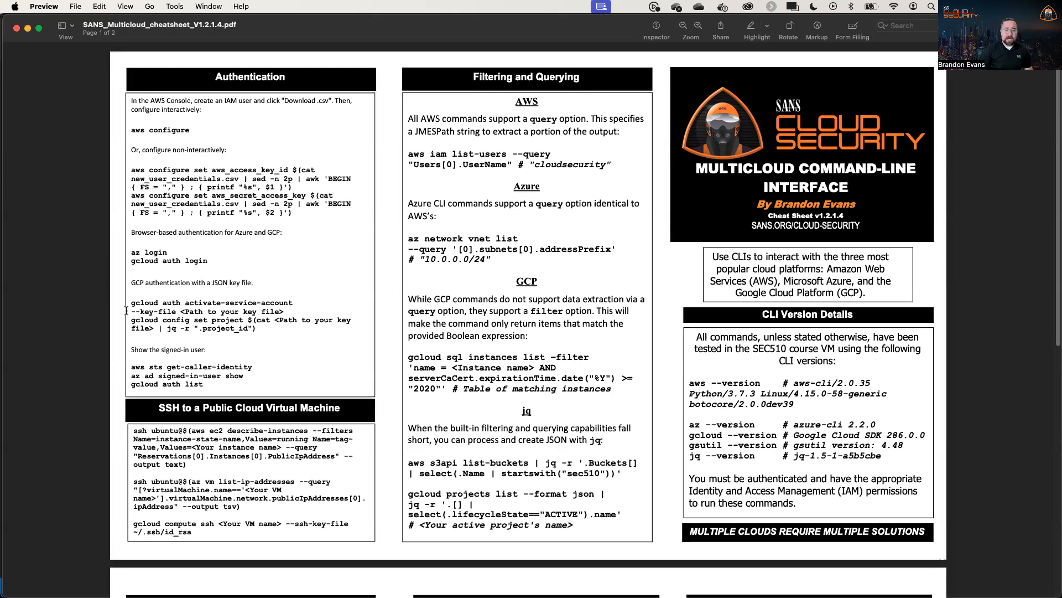
{"action": "mouse_move", "coordinate": [297, 304]}
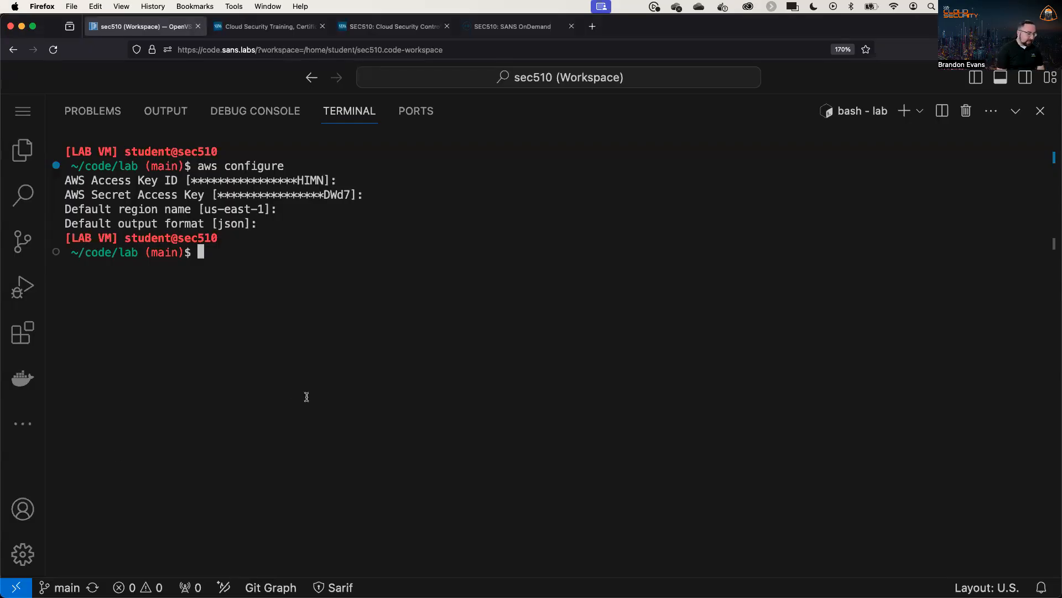
- Check identity with aws sts get-caller-identity and az ad signed-in-user show, highlighting the Azure domain
{"action": "type", "text": "a"}
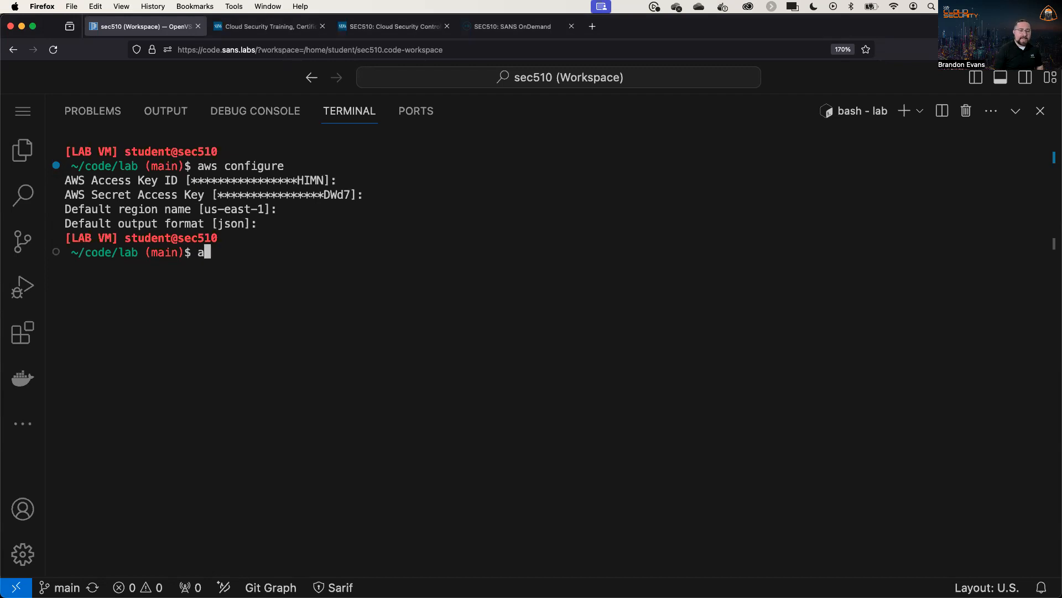
{"action": "type", "text": "ws sts get-caller-identity"}
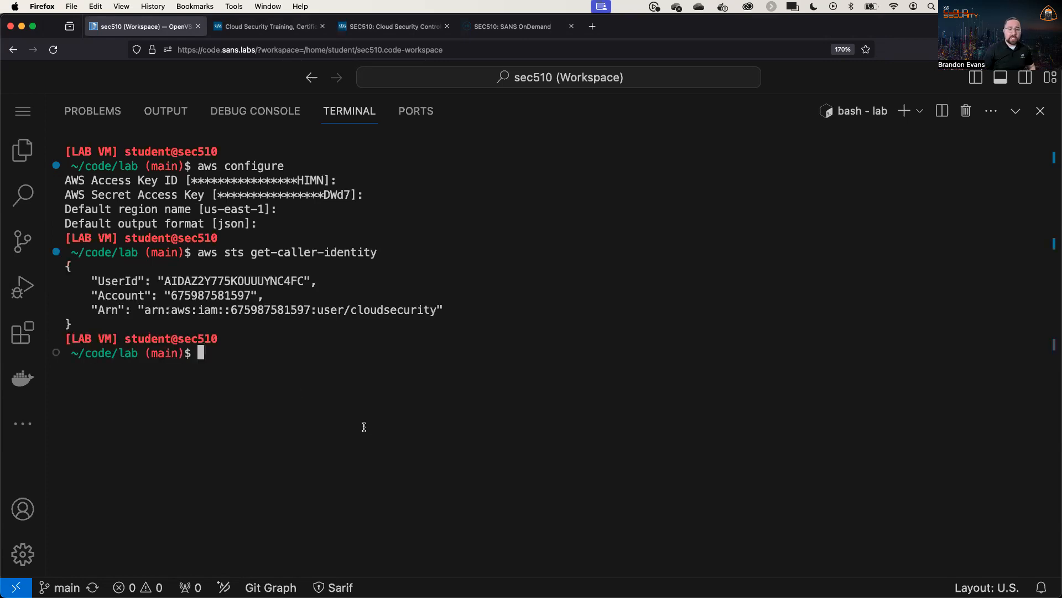
{"action": "mouse_move", "coordinate": [367, 312]}
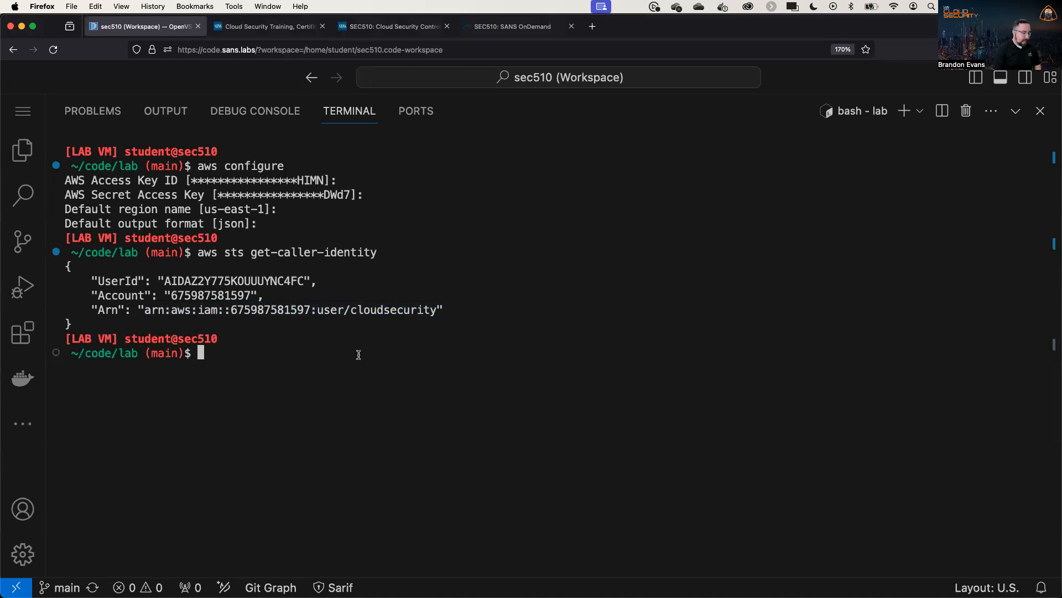
{"action": "type", "text": "az ad s"}
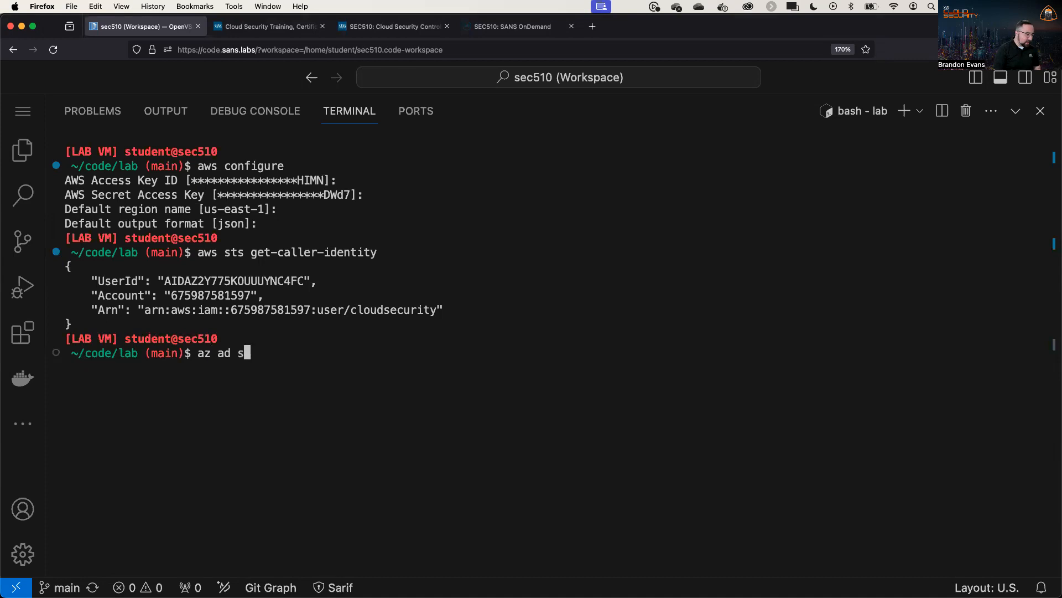
{"action": "type", "text": "igned-in-user show"}
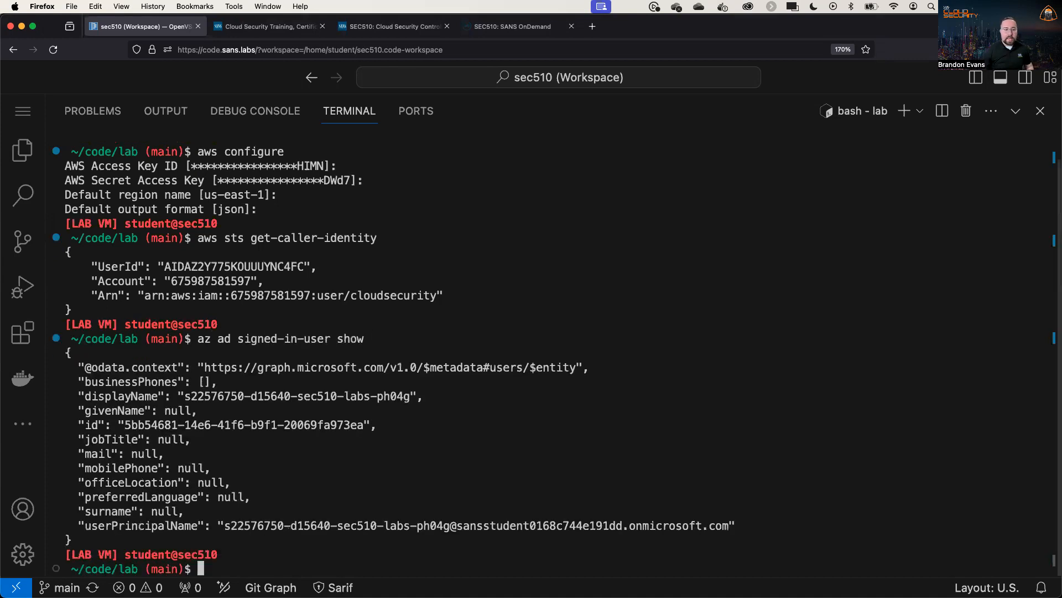
{"action": "mouse_move", "coordinate": [455, 529]}
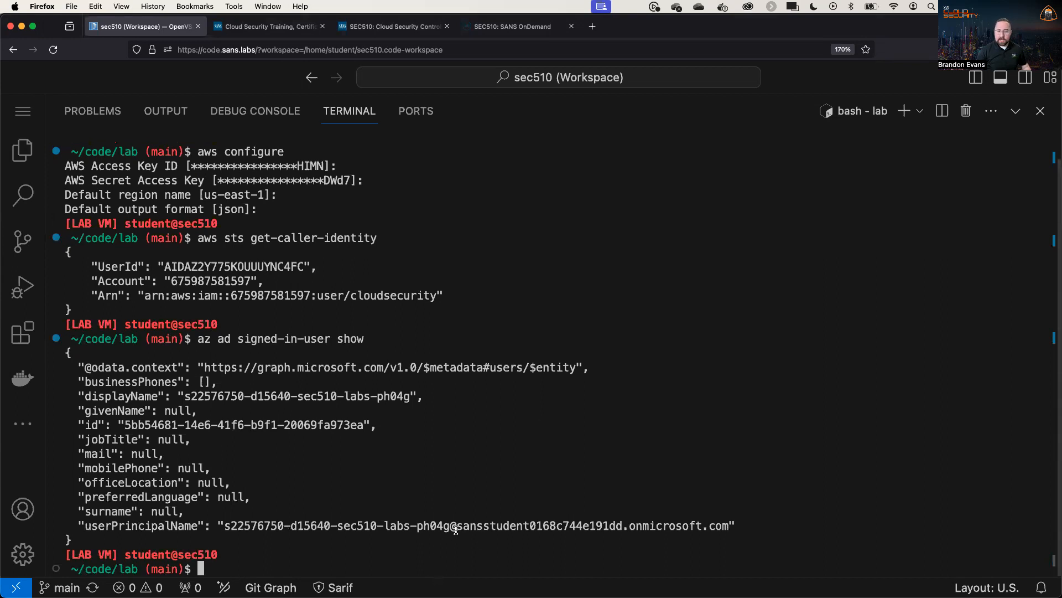
{"action": "double_click", "coordinate": [491, 524]}
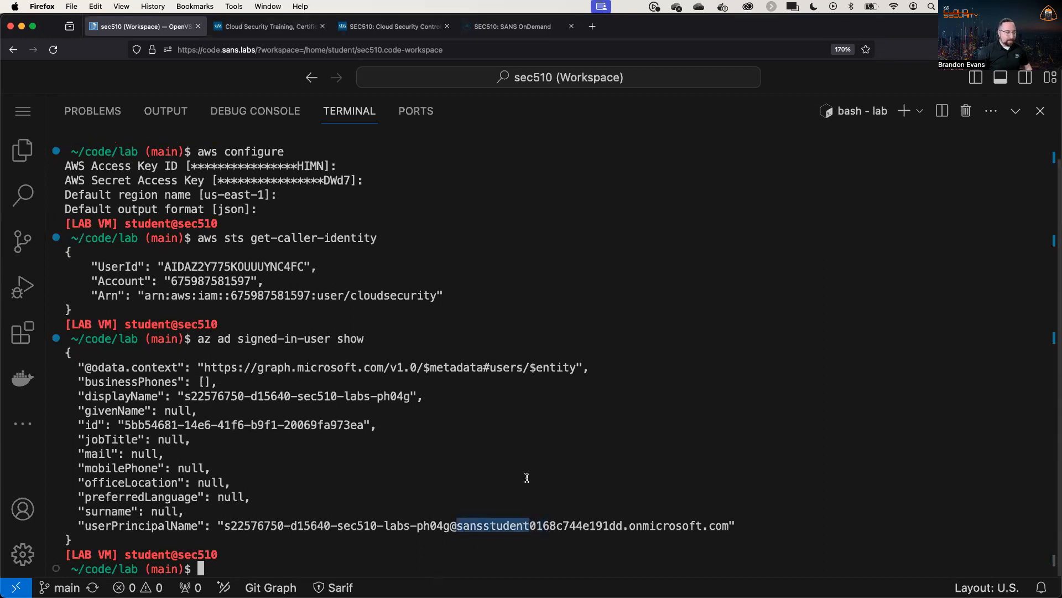
- List the Google Cloud account with gcloud auth list and highlight its project part
{"action": "type", "text": "gcloud auth list"}
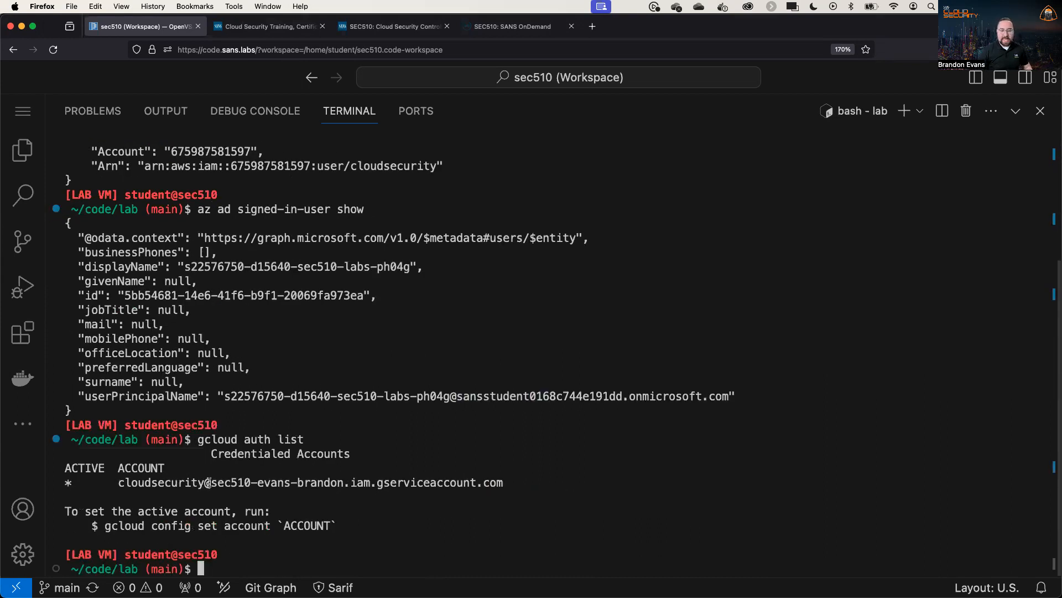
{"action": "double_click", "coordinate": [229, 482]}
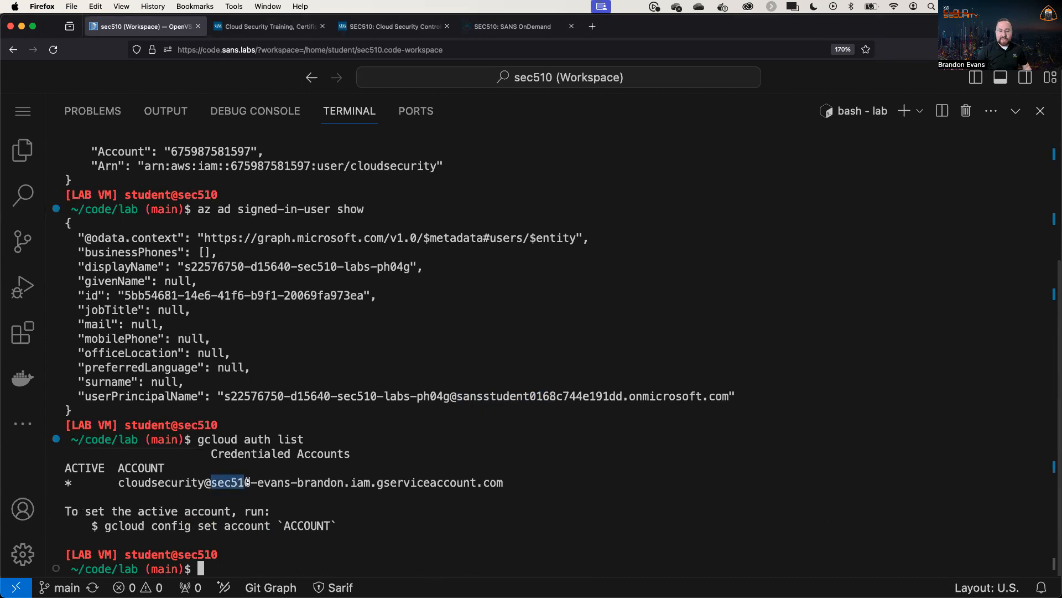
{"action": "left_click_drag", "start_coordinate": [210, 482], "coordinate": [344, 483]}
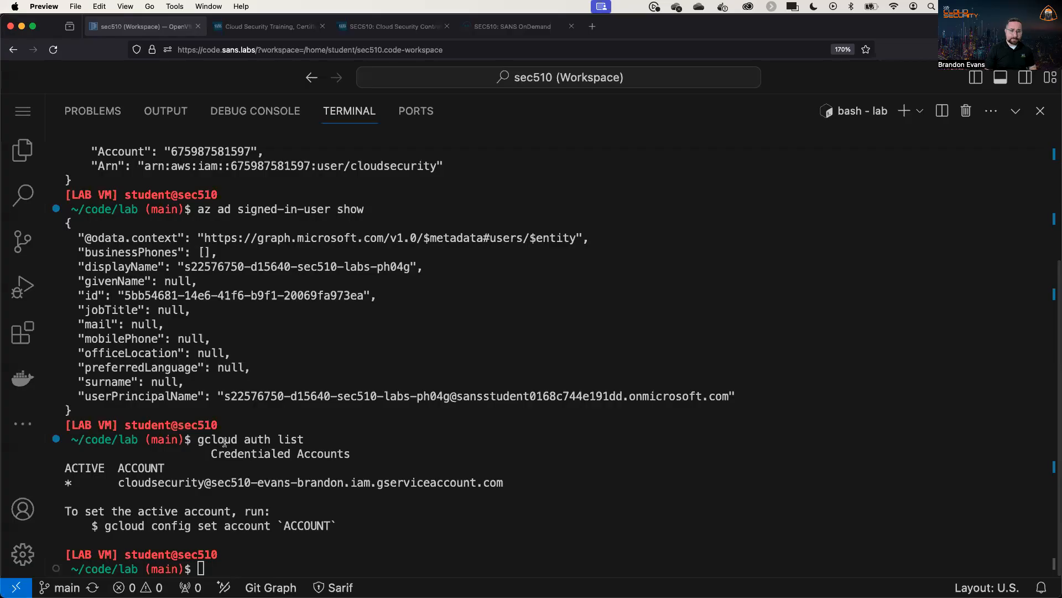
- List IAM users, then query Users[0].UserName to return the first user name
{"action": "type", "text": "a"}
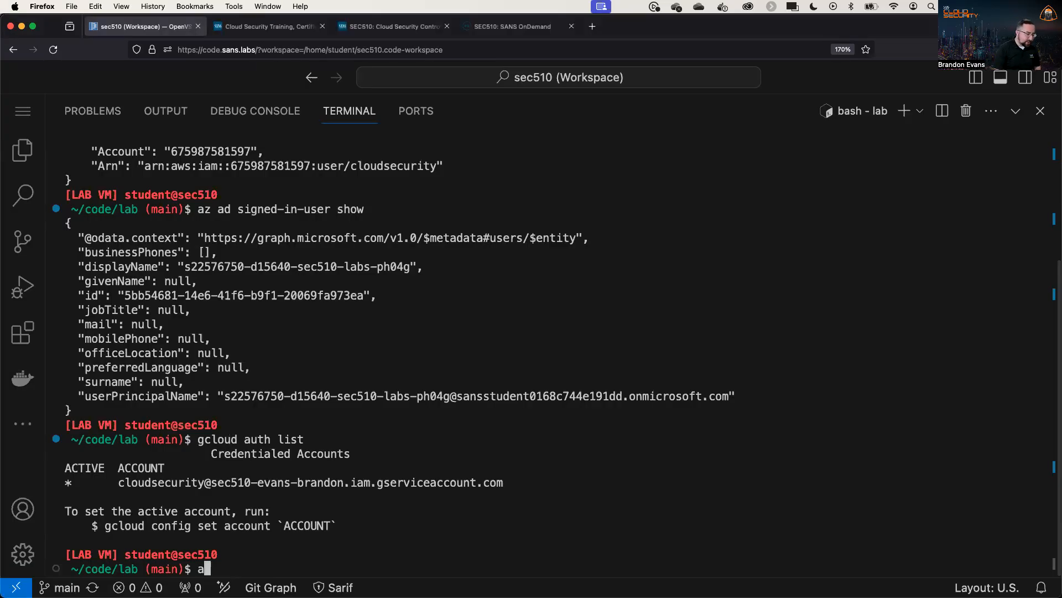
{"action": "type", "text": "ws iam list-users"}
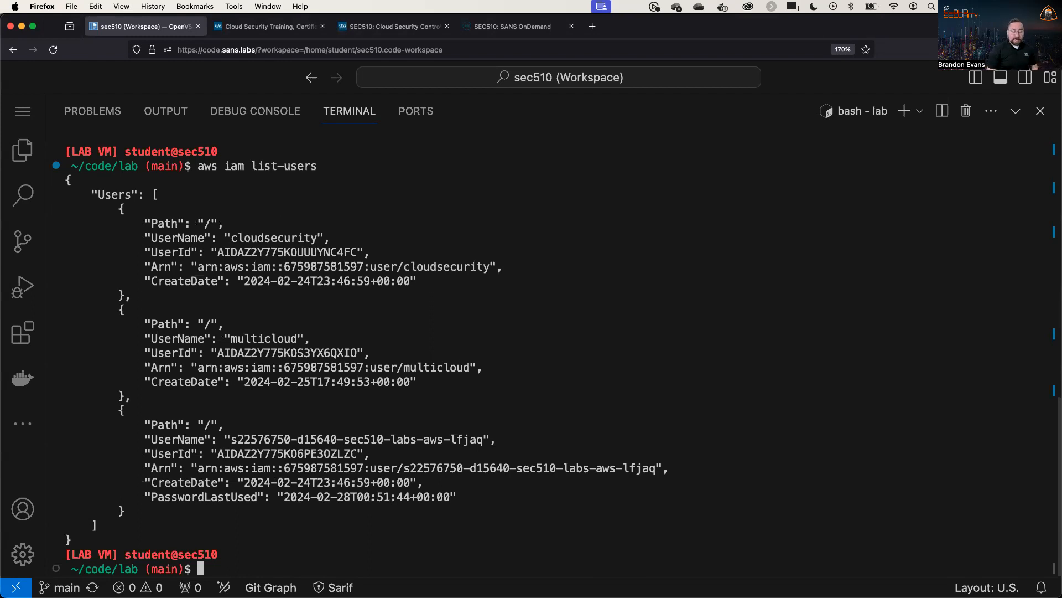
{"action": "type", "text": "aws iam list-users"}
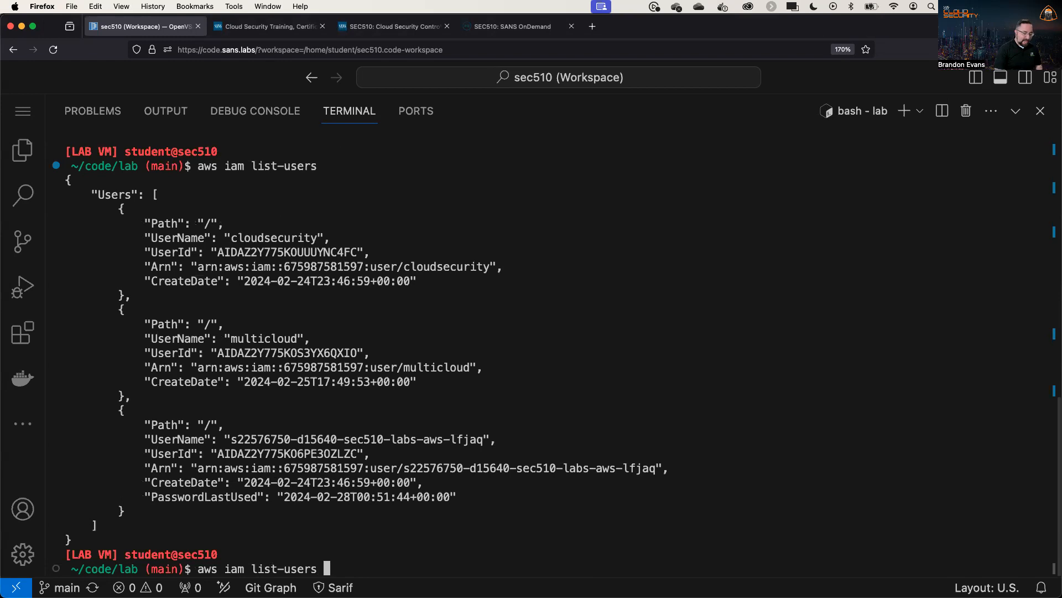
{"action": "type", "text": "--query"}
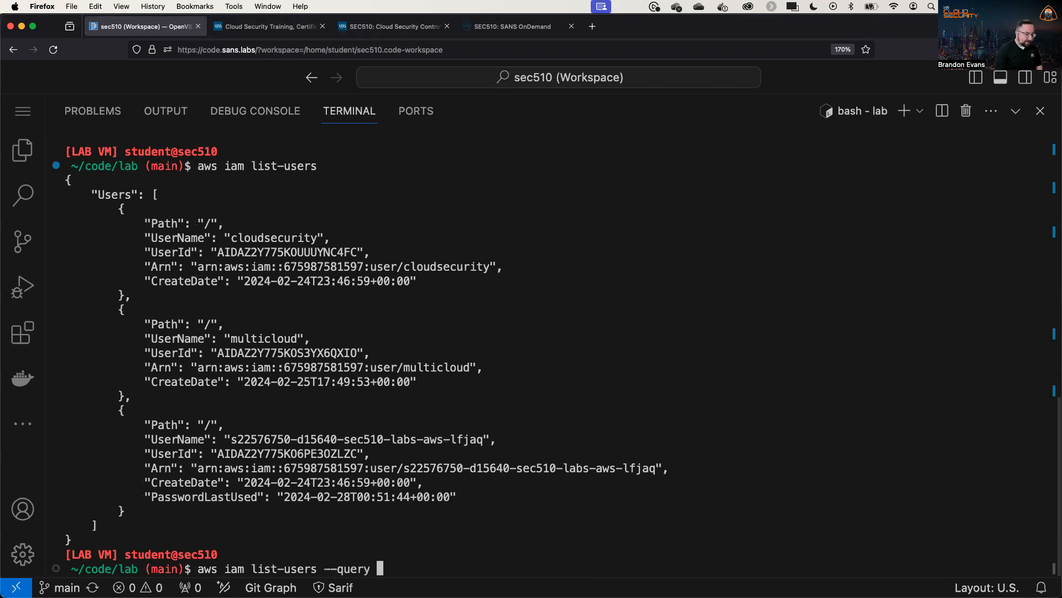
{"action": "type", "text": "\"Us"}
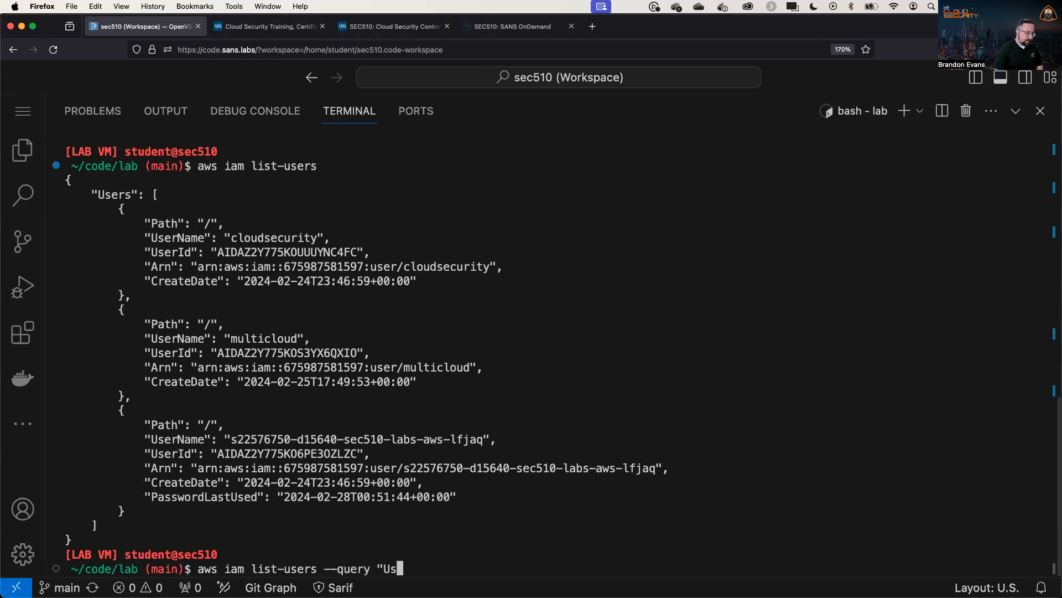
{"action": "type", "text": "ers[0]"}
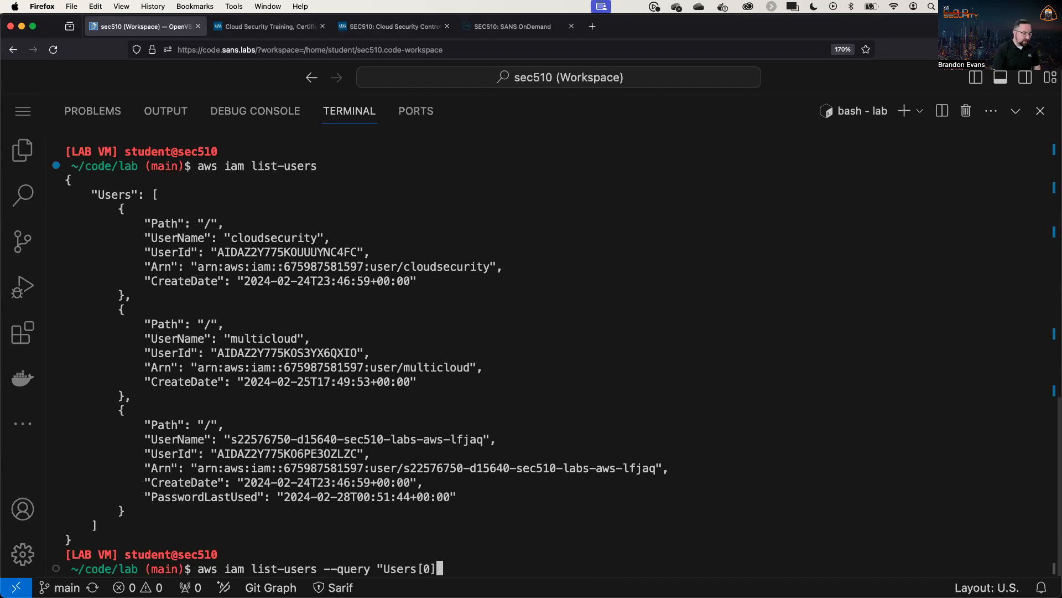
{"action": "type", "text": ".Usernam"}
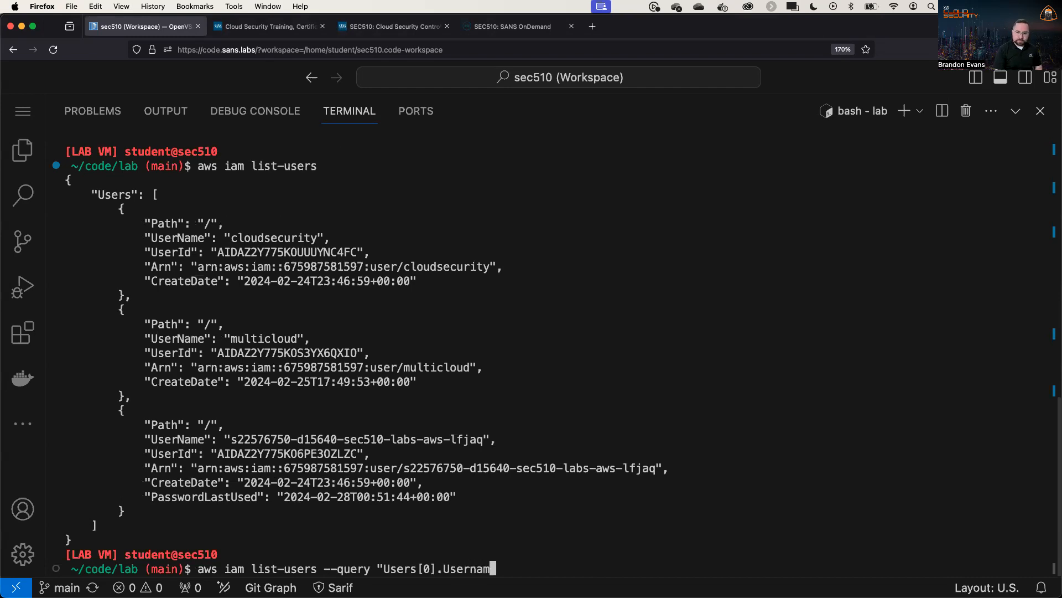
{"action": "type", "text": "e"}
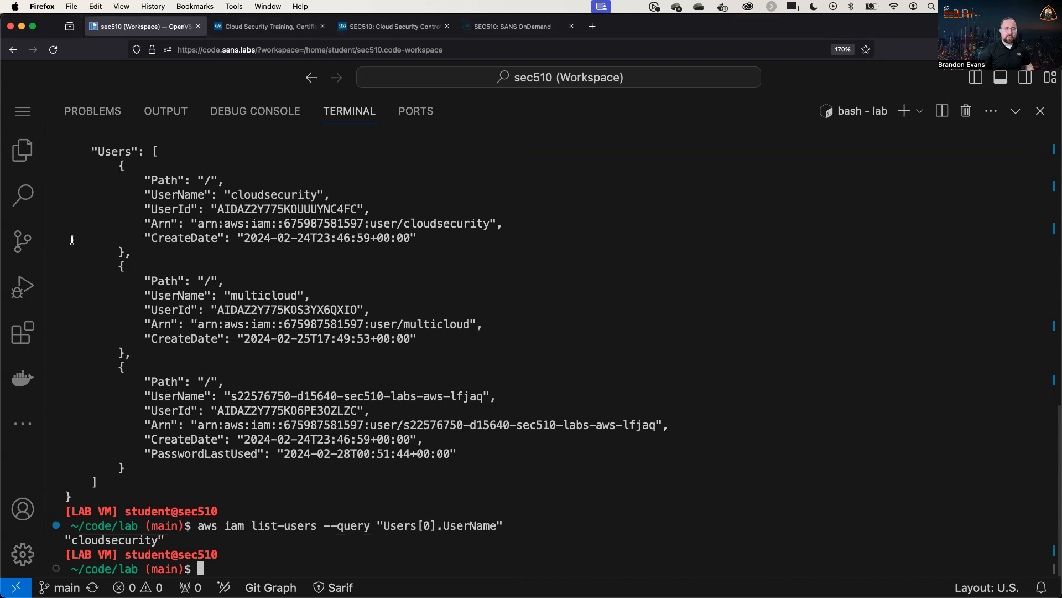
{"action": "mouse_move", "coordinate": [417, 550]}
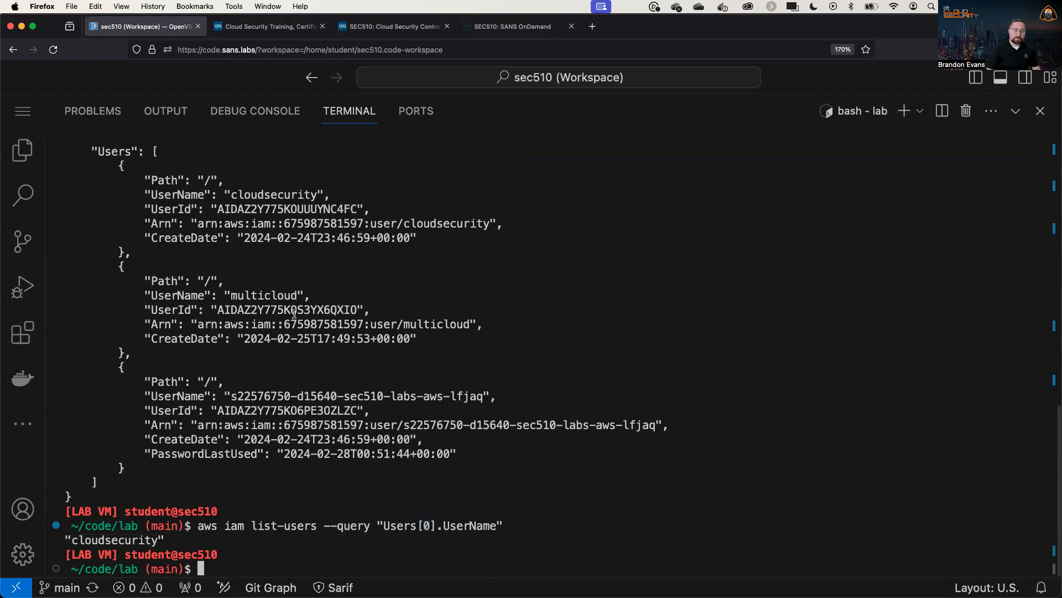
- Query Users[].UserName to list all three IAM user names as a plain array
{"action": "double_click", "coordinate": [273, 195]}
{"action": "type", "text": "aws iam list-users --query \"Users[].UserName\""}
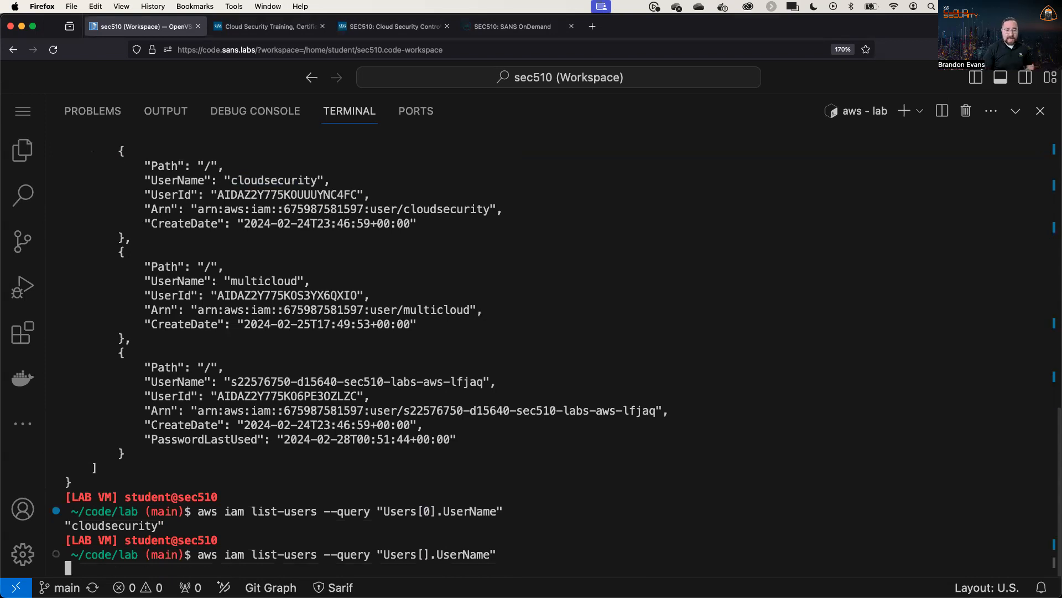
{"action": "key", "text": "Return"}
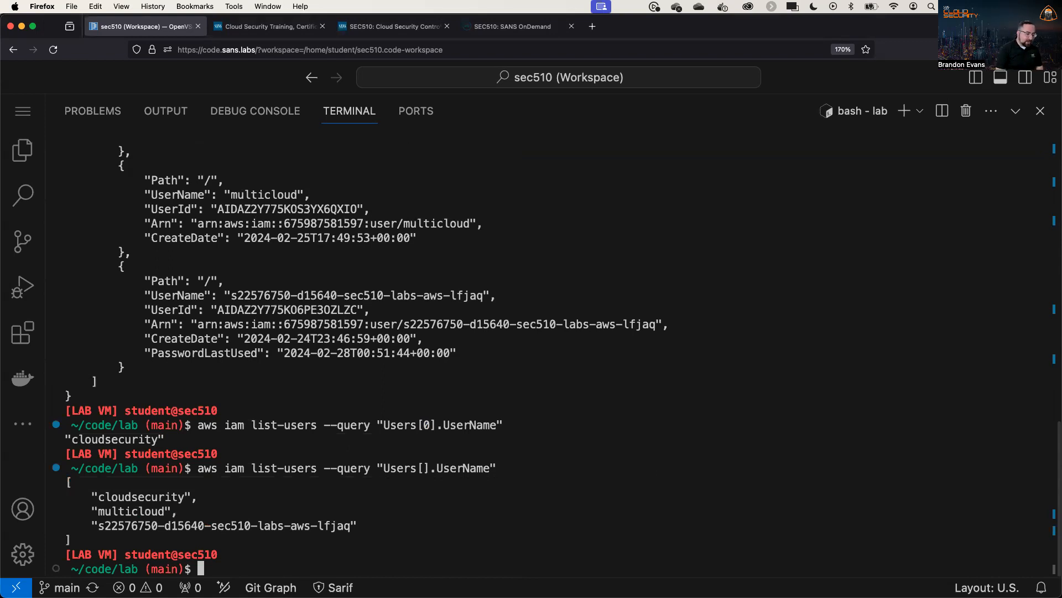
- List Azure vnets, then query '[0].subnets[0].addressPrefix' returning 10.130.9.0/24
{"action": "type", "text": "az net"}
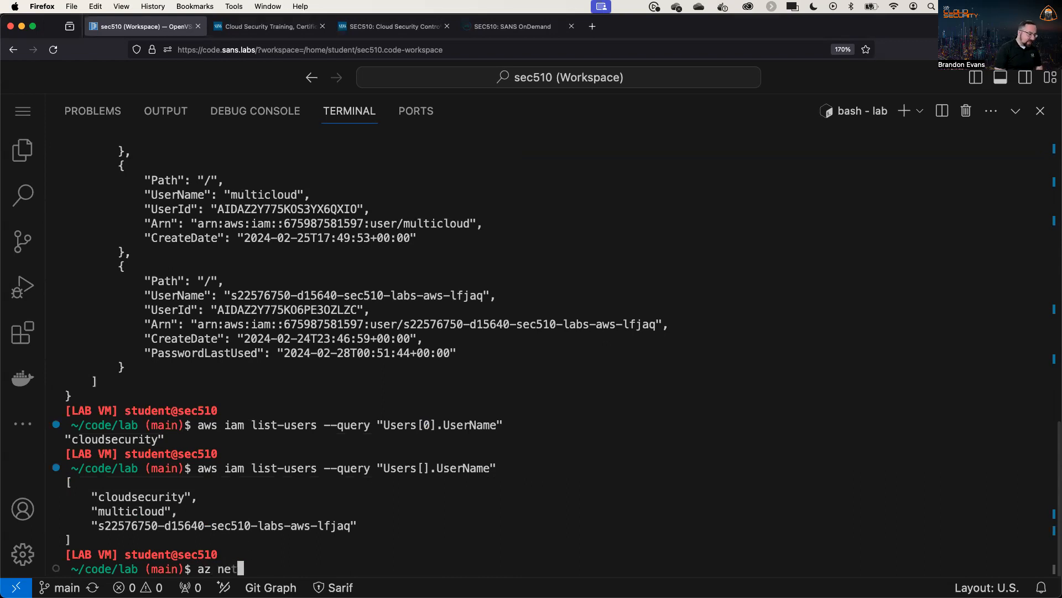
{"action": "type", "text": "network"}
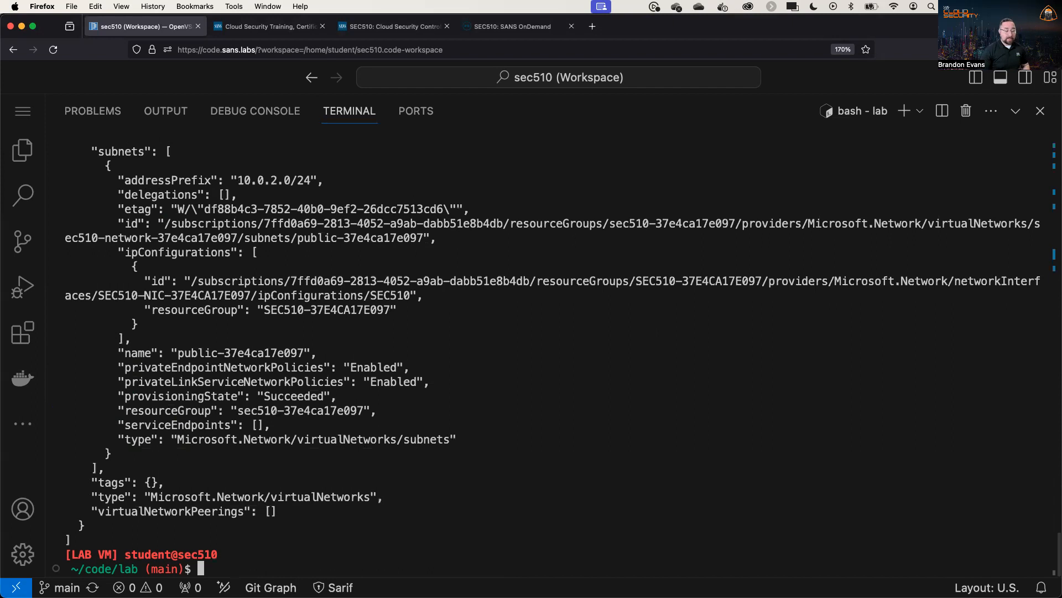
{"action": "type", "text": "az network vnet list --q"}
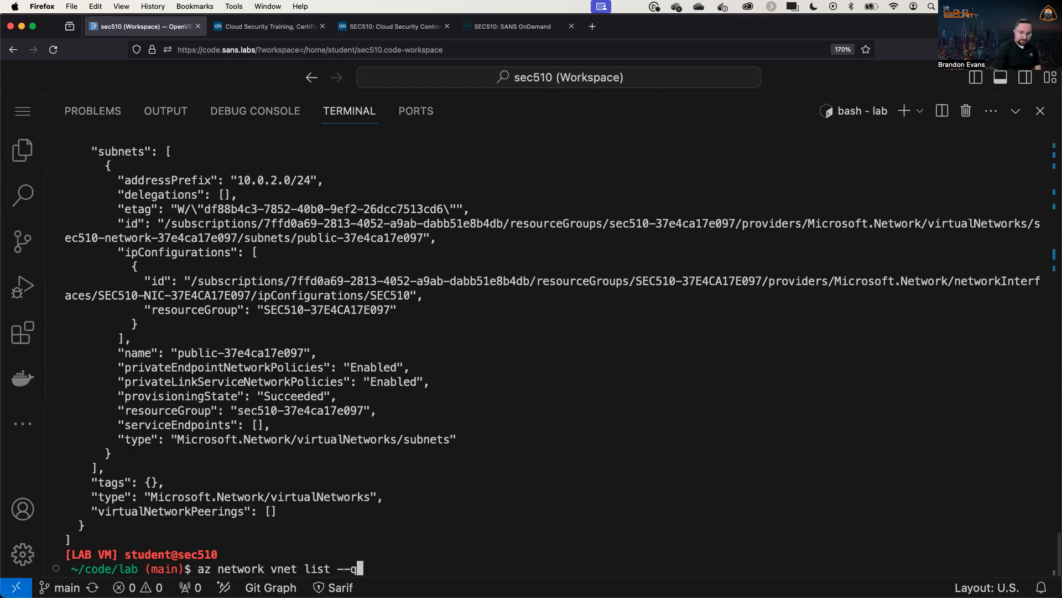
{"action": "type", "text": "uery '"}
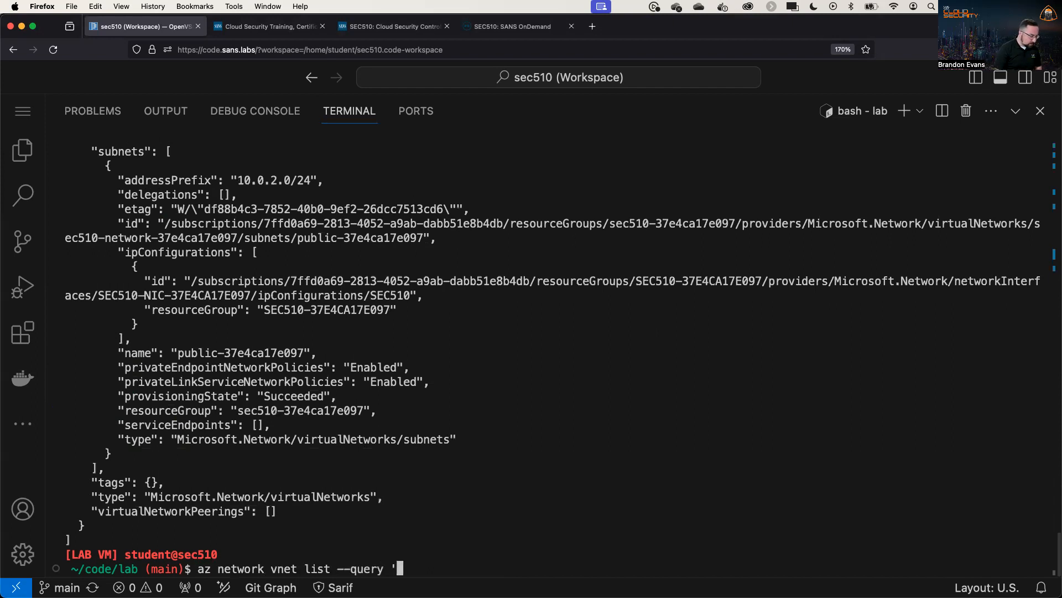
{"action": "type", "text": "[0].subnets[0"}
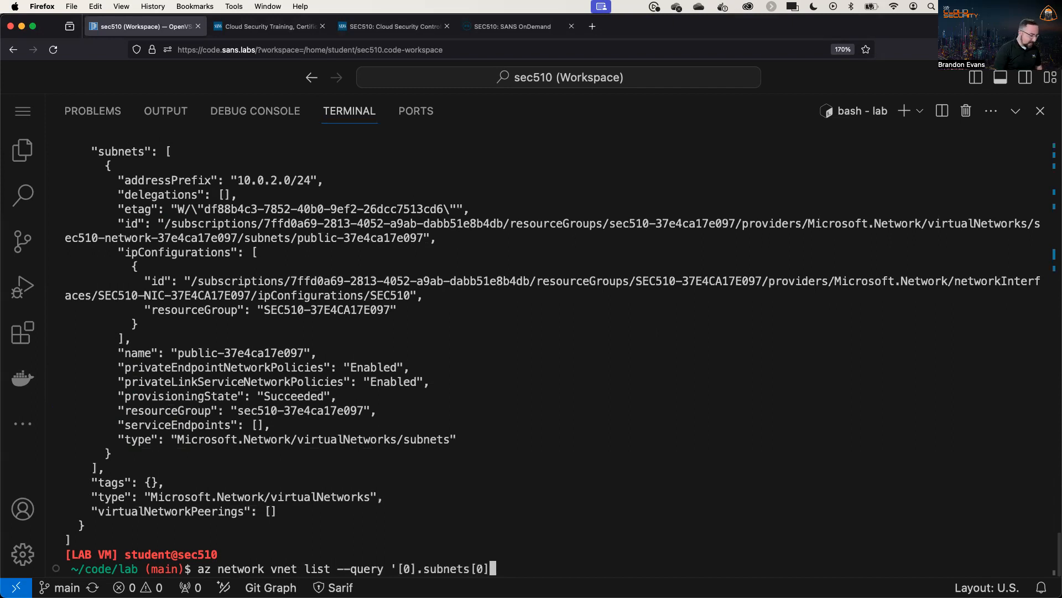
{"action": "type", "text": ".addressP"}
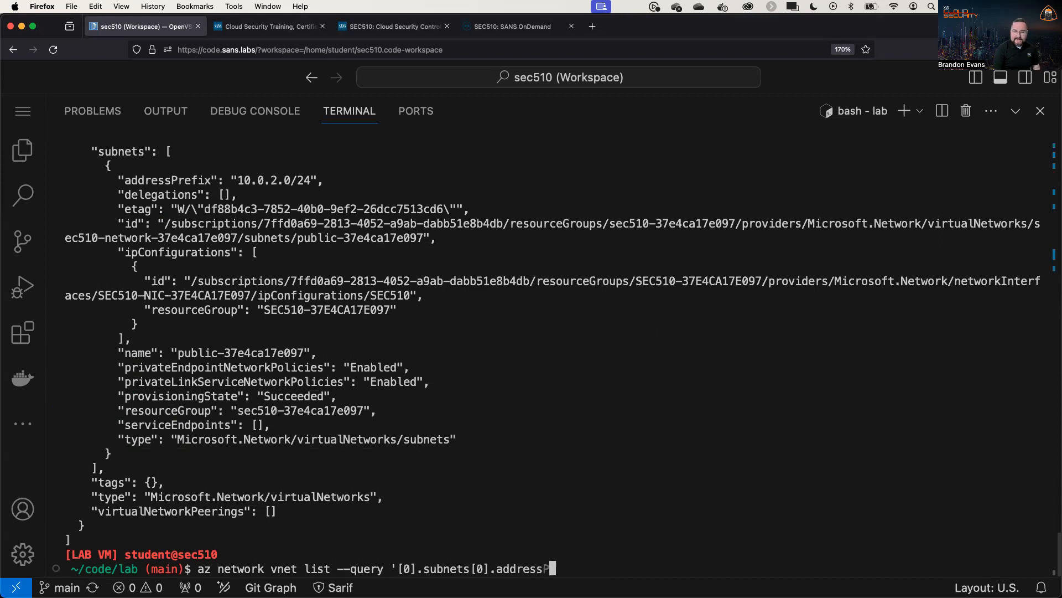
{"action": "type", "text": "refix'"}
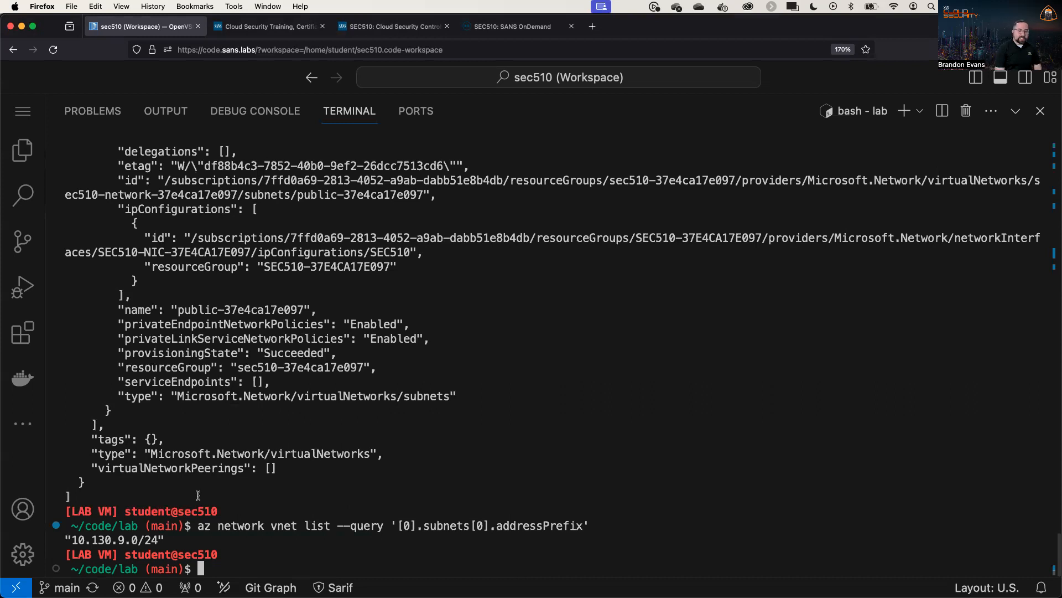
- Discard the partly typed jq command
{"action": "type", "text": "jq"}
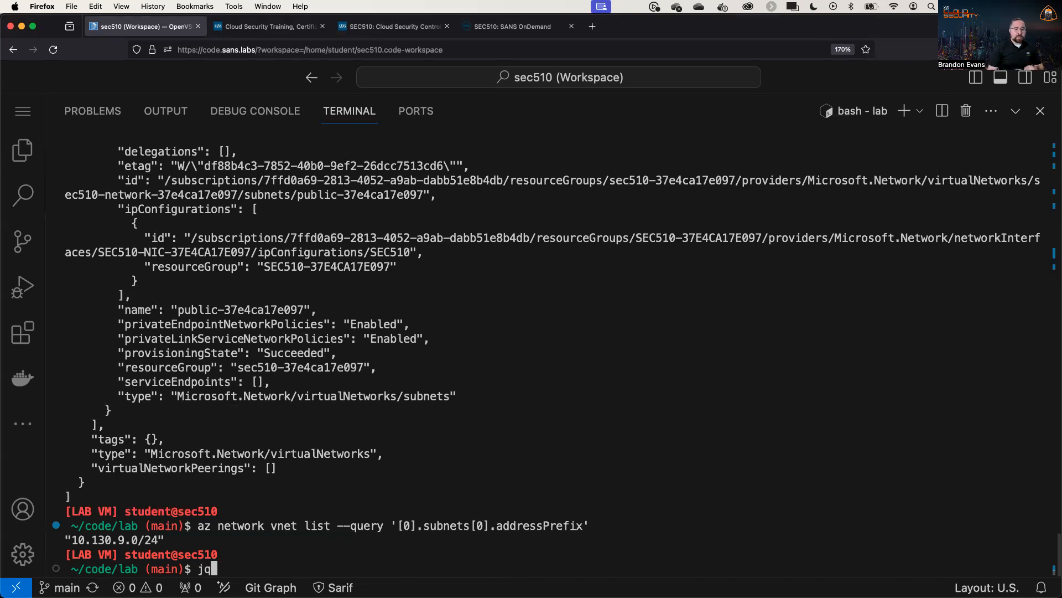
{"action": "key", "text": "Backspace"}
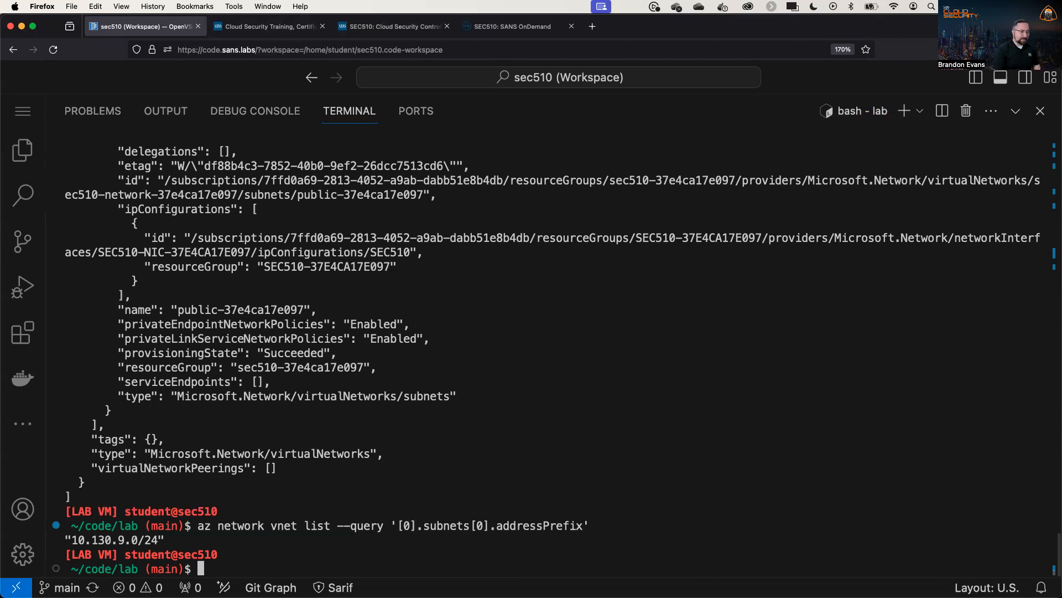
- List Cloud SQL instances as json and expand them with jq -r '.[]'
{"action": "type", "text": "gcloud sql instances list"}
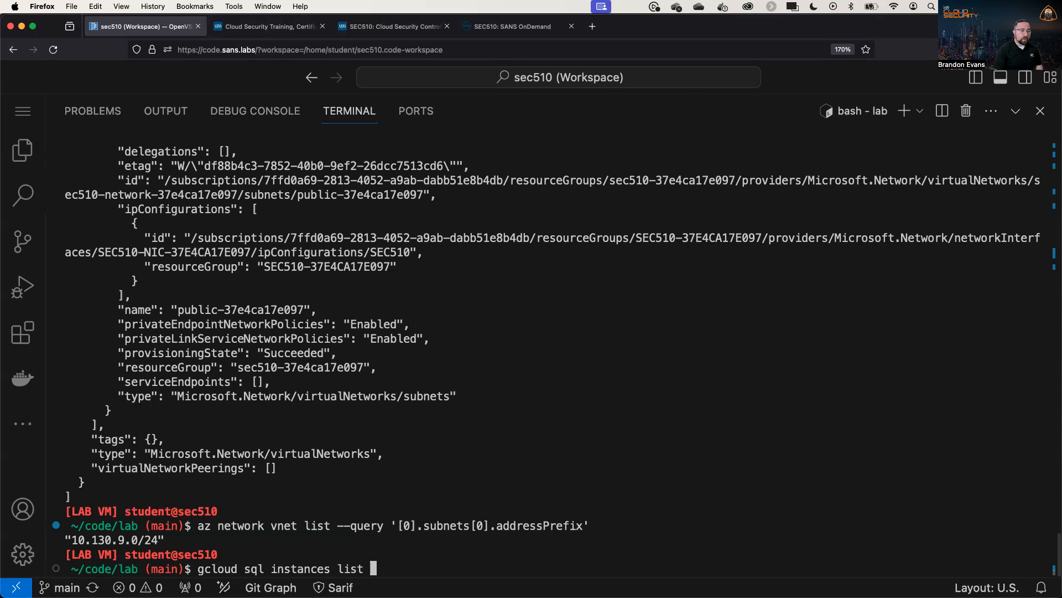
{"action": "type", "text": "--format js"}
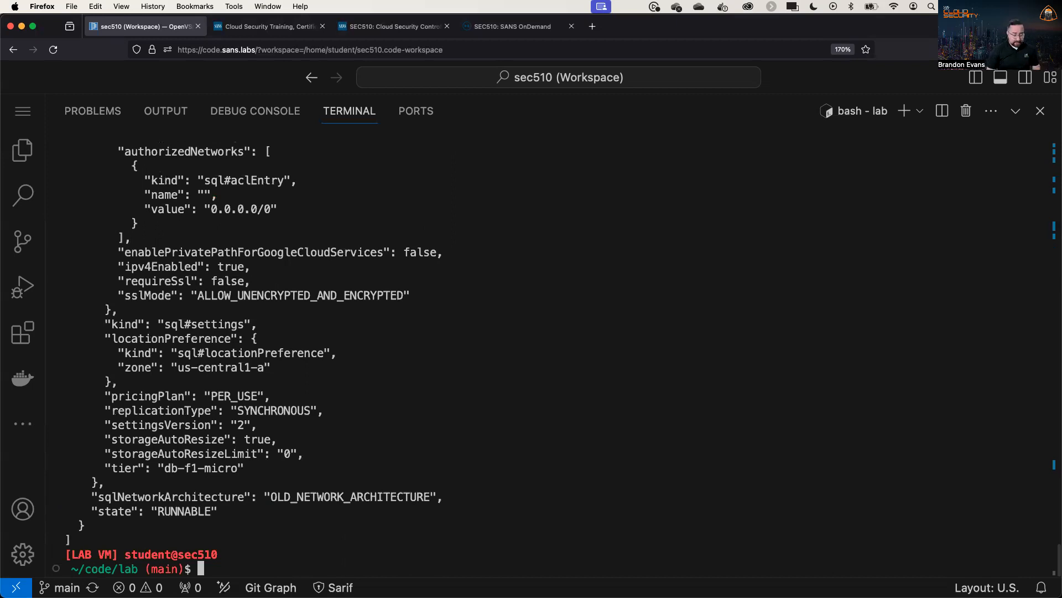
{"action": "type", "text": "gcloud sql instances list --format json |"}
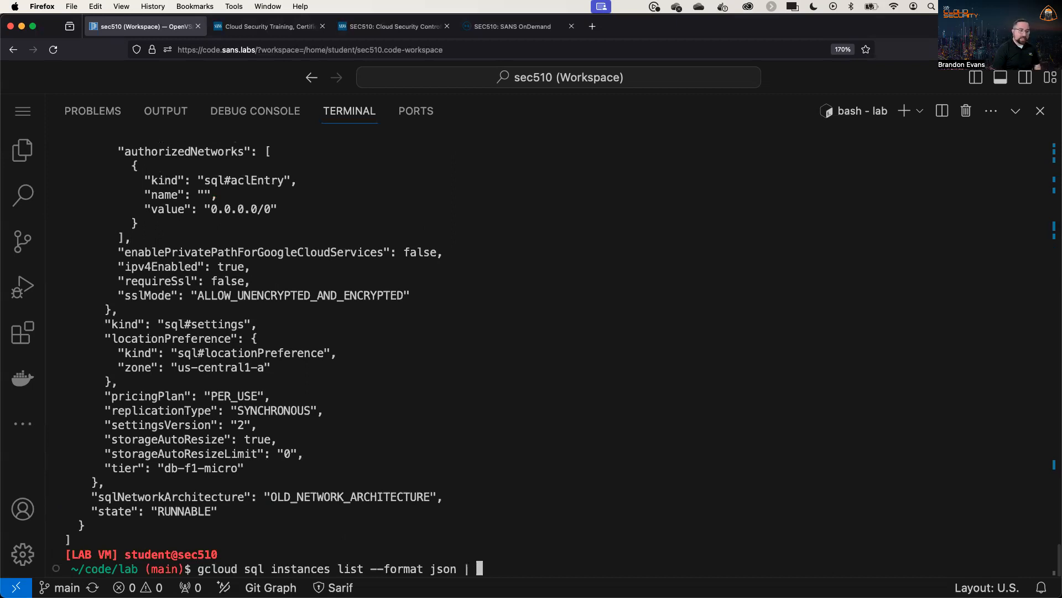
{"action": "type", "text": "jq -r '"}
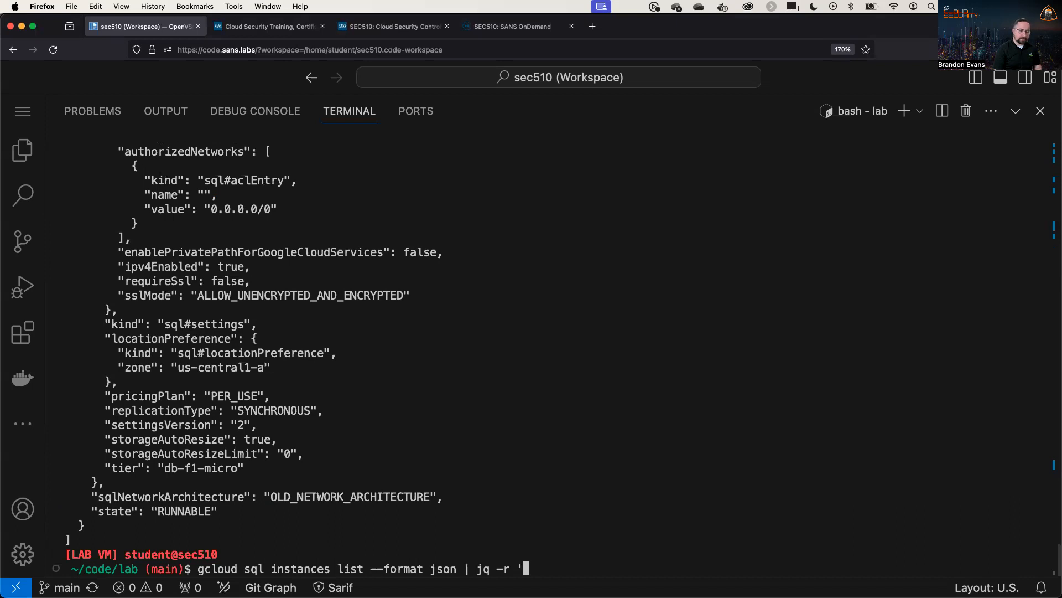
{"action": "type", "text": ".[]"}
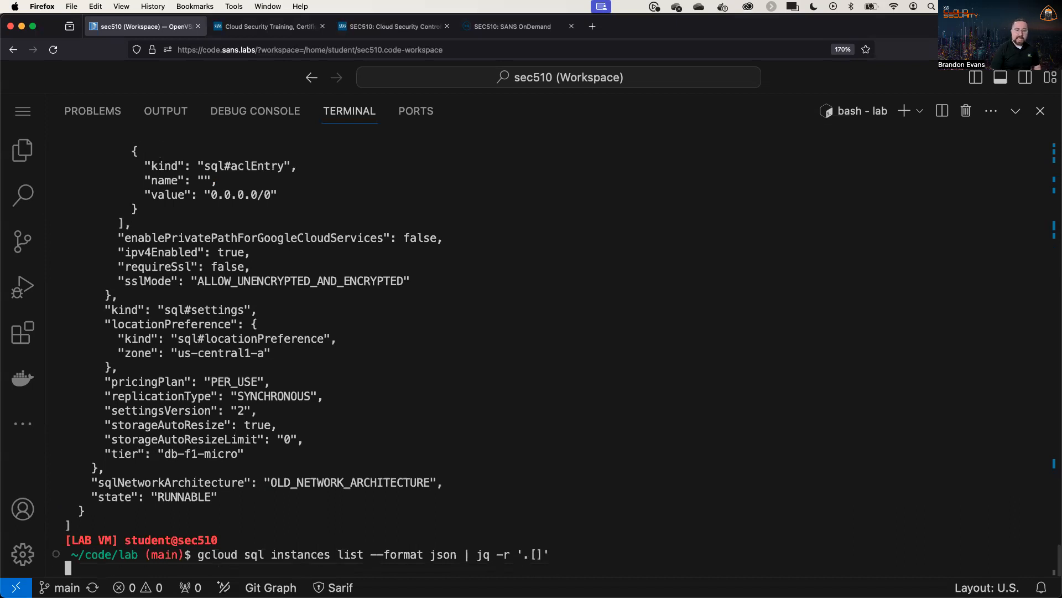
{"action": "key", "text": "Return"}
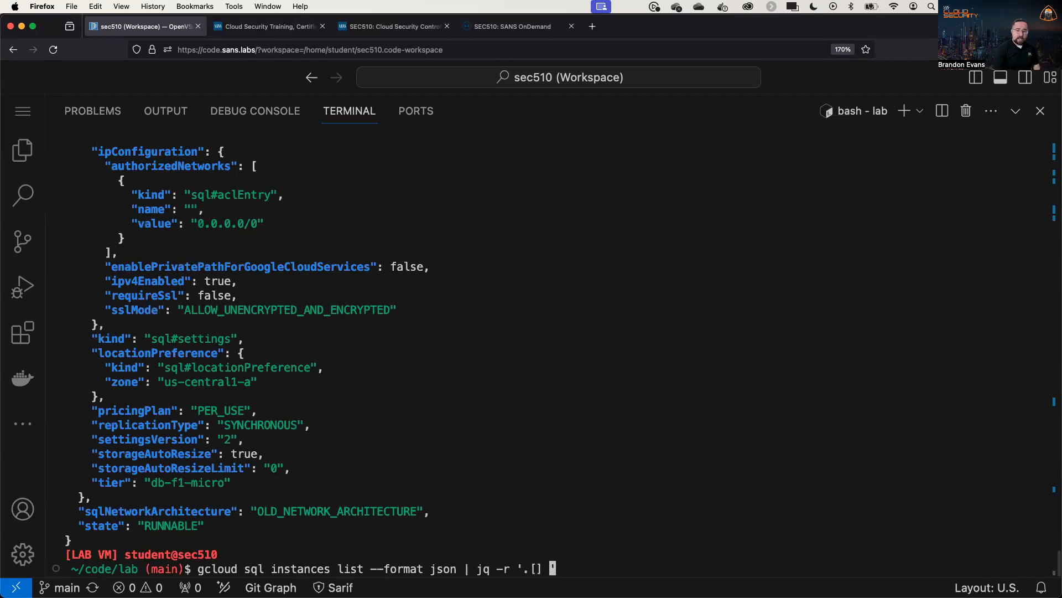
- Select only the instance whose name starts with sec510 and review its 0.0.0.0/0 authorized network
{"action": "type", "text": "select(.name"}
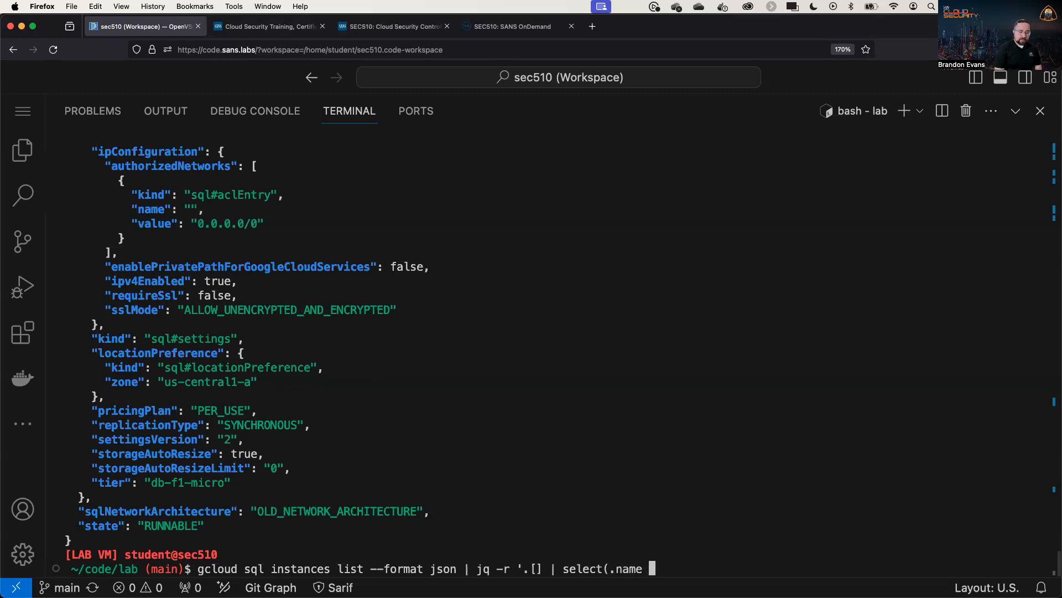
{"action": "type", "text": "s"}
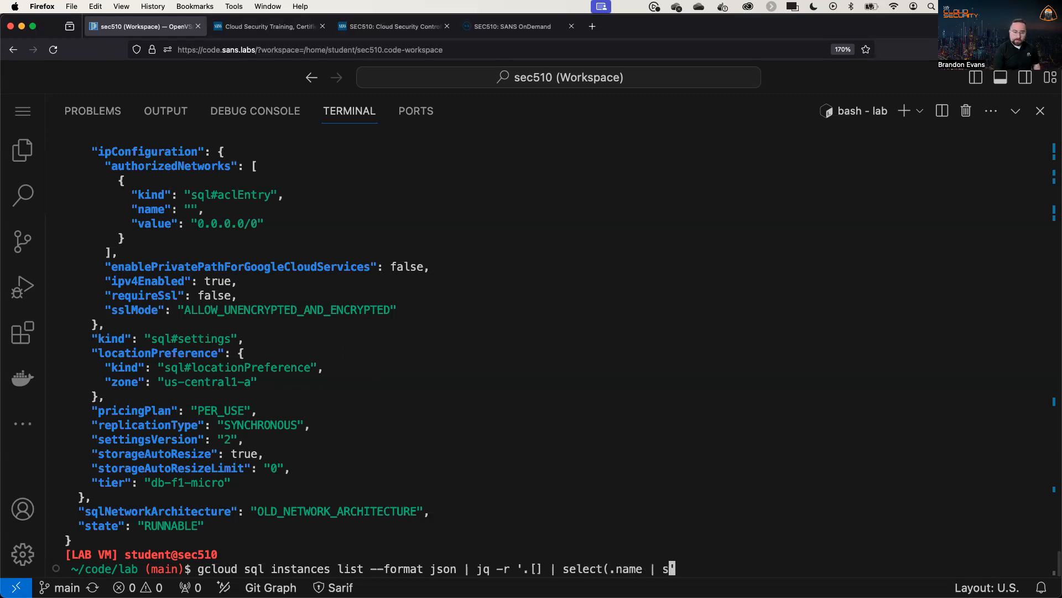
{"action": "type", "text": "tartswith("}
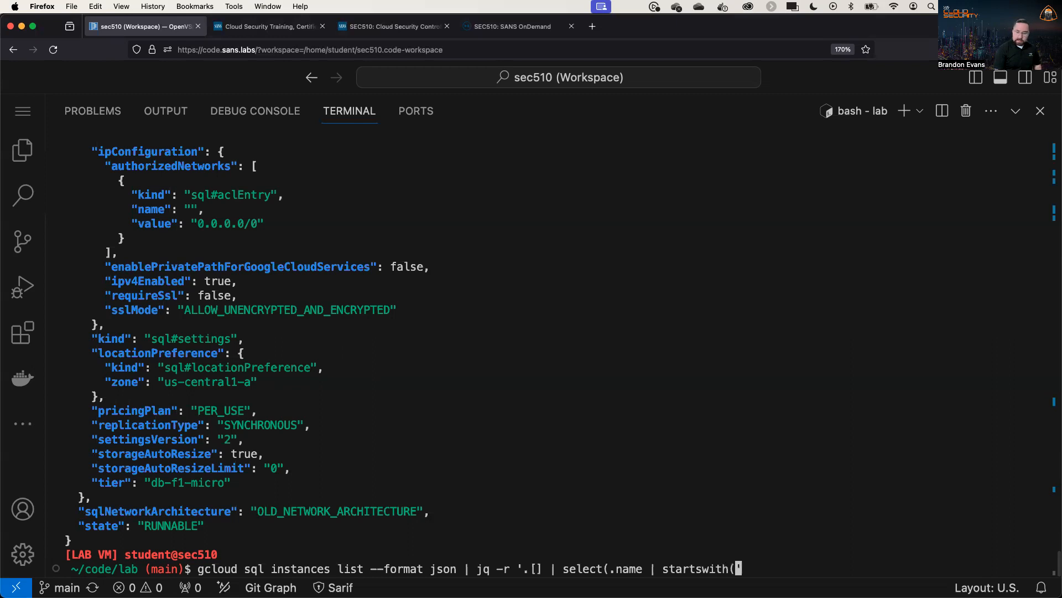
{"action": "type", "text": "\"sec510\"))'"}
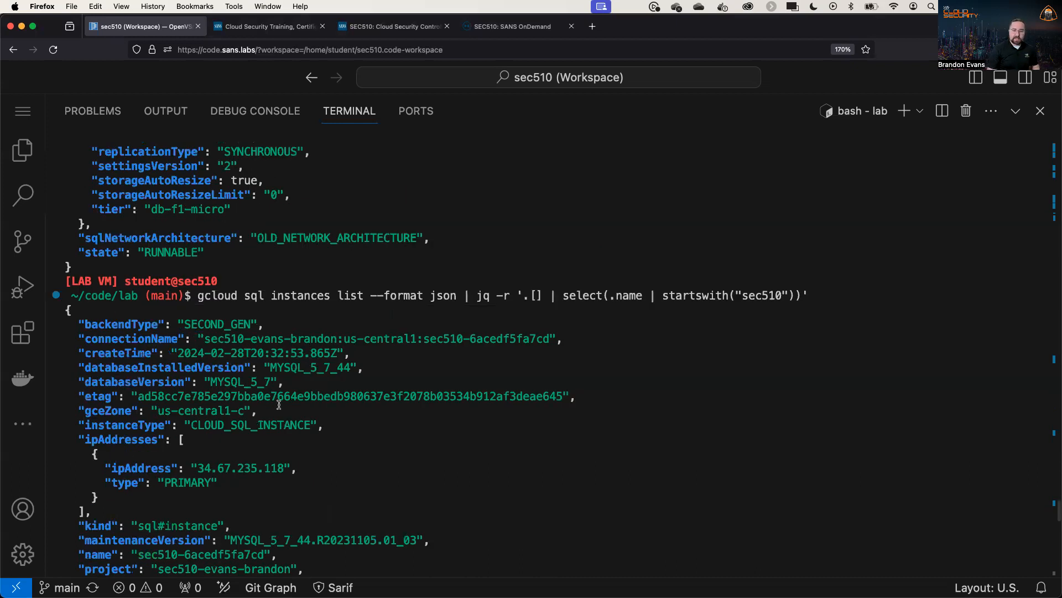
{"action": "scroll", "scroll_direction": "down", "scroll_amount": 3}
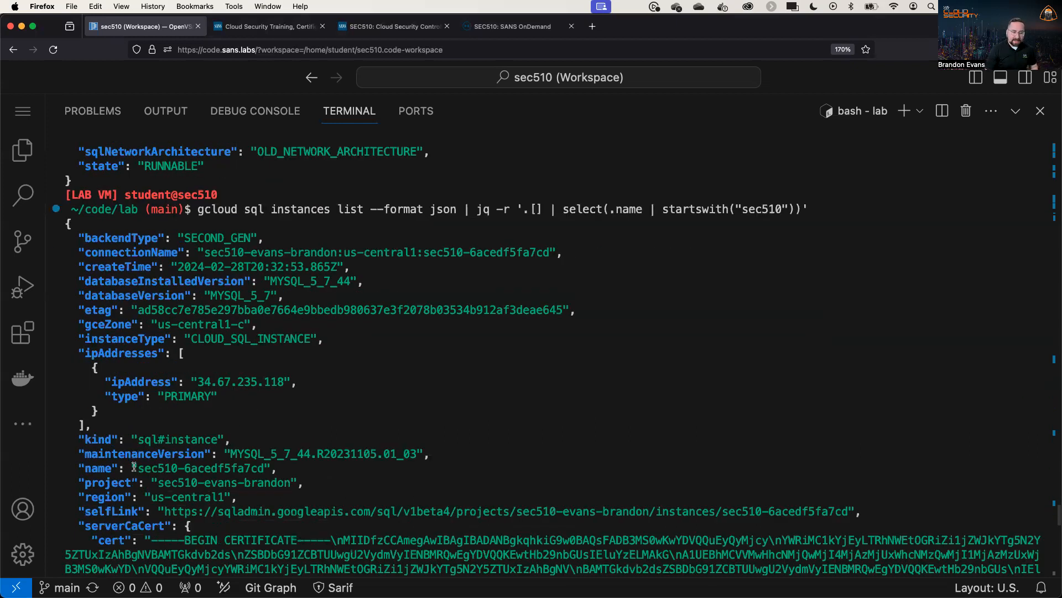
{"action": "double_click", "coordinate": [200, 467]}
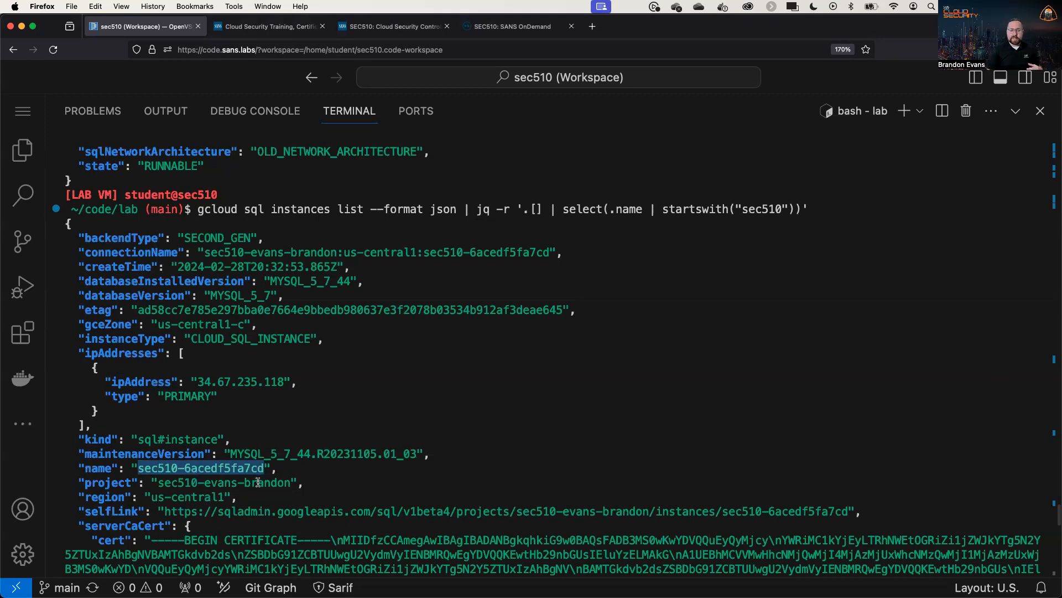
{"action": "scroll", "scroll_direction": "down", "scroll_amount": 3}
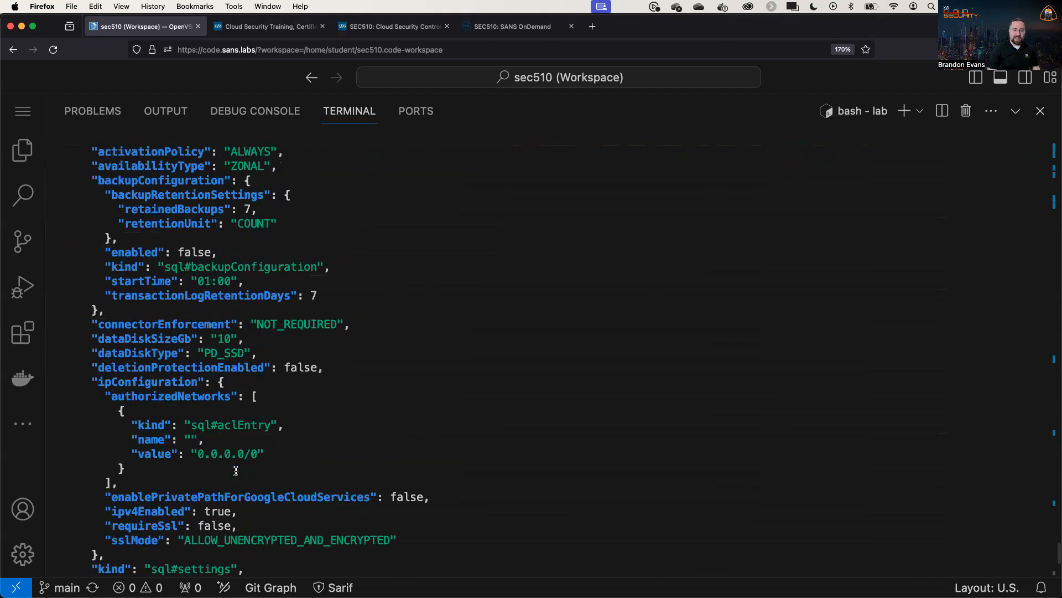
{"action": "scroll", "scroll_direction": "down", "scroll_amount": 3}
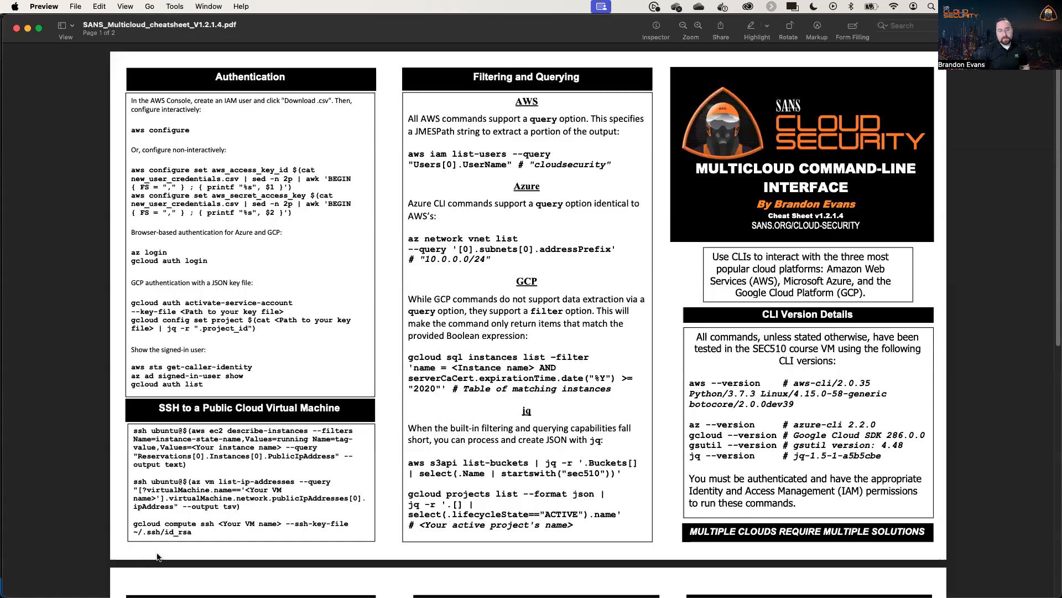
{"action": "mouse_move", "coordinate": [144, 545]}
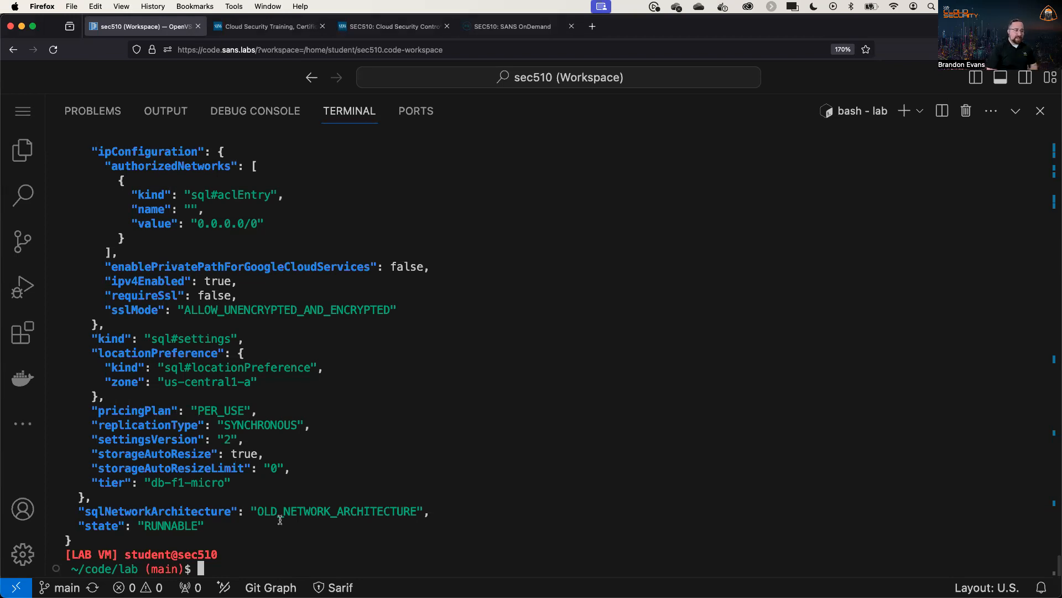
- SSH into the AWS Ubuntu VM with ssh-aws, exit, then show the ssh-aws function definition
{"action": "type", "text": "ss"}
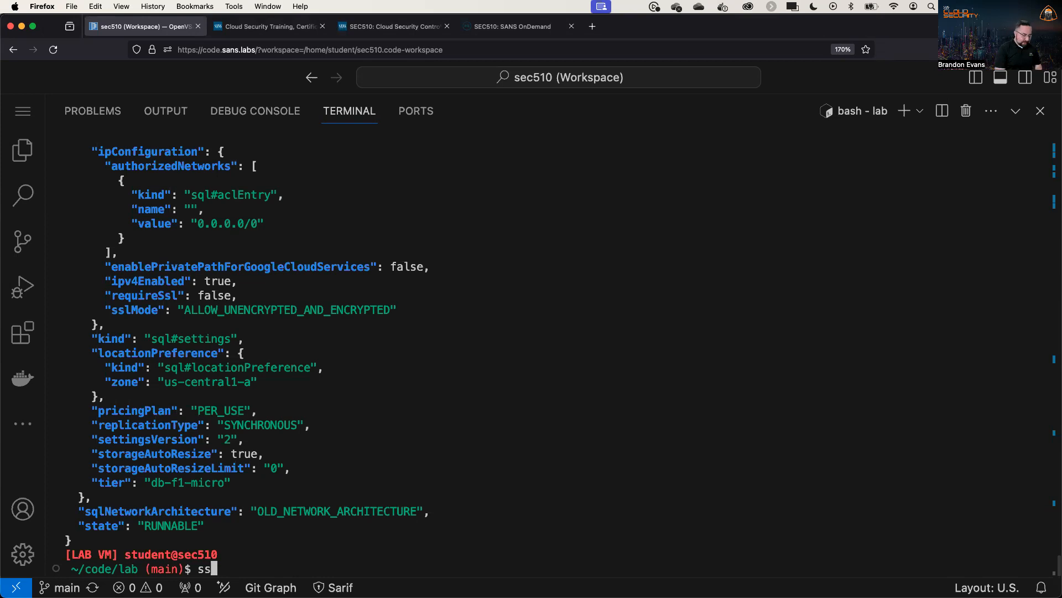
{"action": "type", "text": "h-aws"}
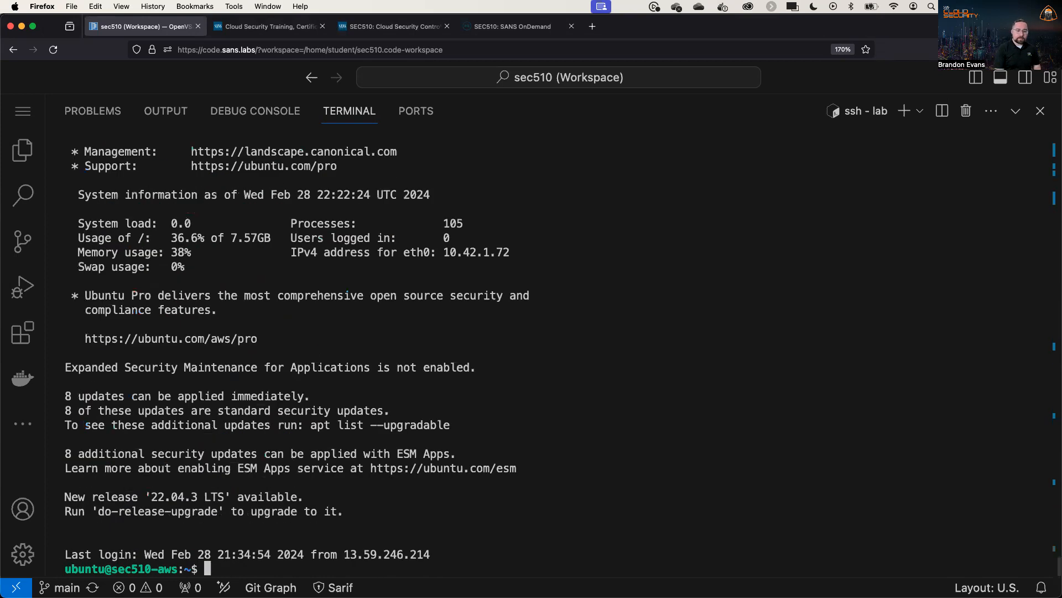
{"action": "type", "text": "exit"}
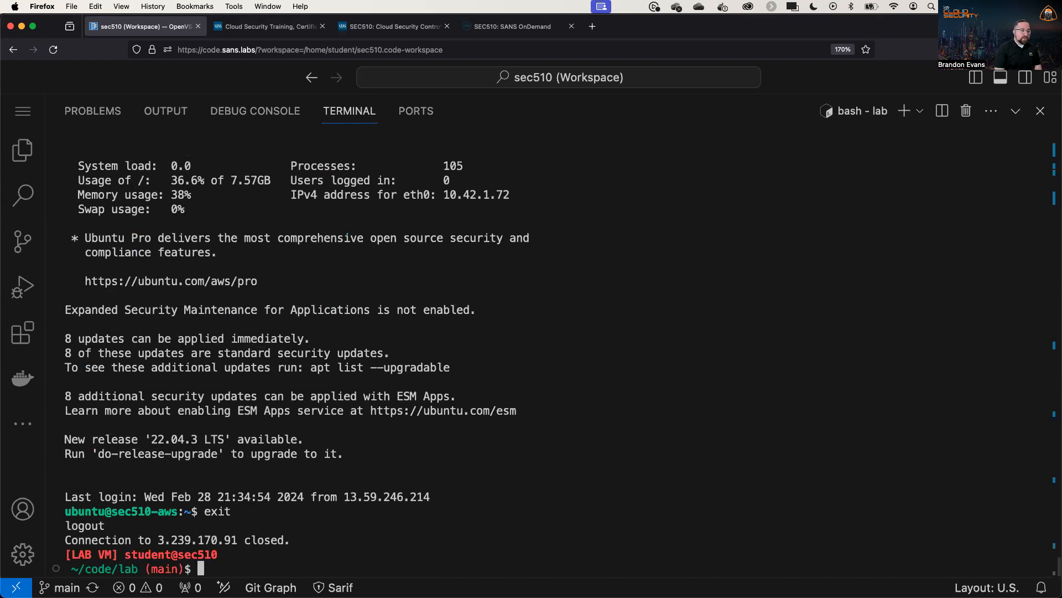
{"action": "type", "text": "declare -f ssh-aws"}
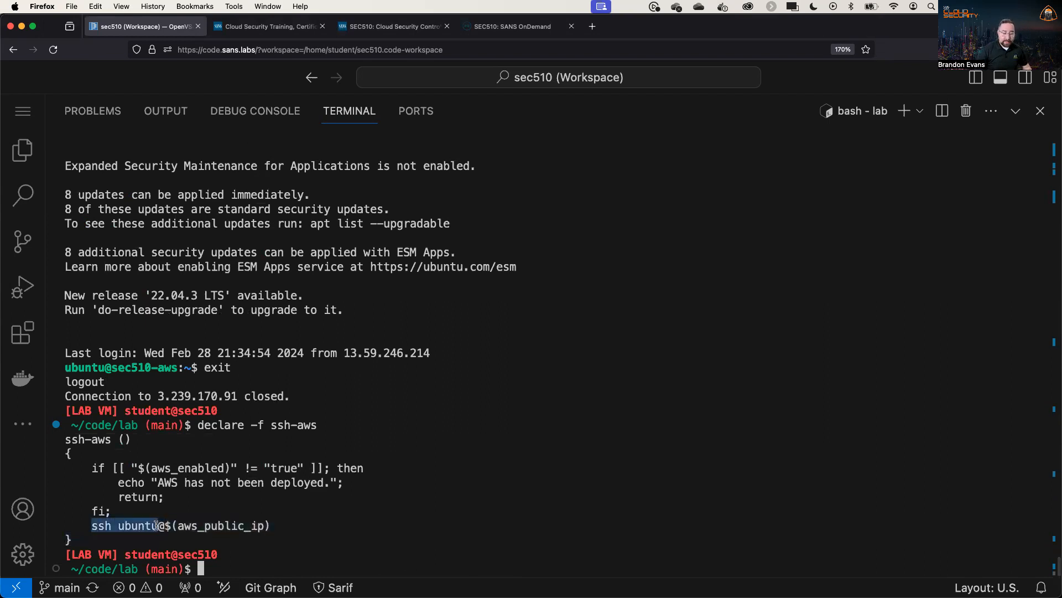
- Point out the aws_public_ip call in ssh-aws and print the aws_public_ip definition
{"action": "double_click", "coordinate": [219, 524]}
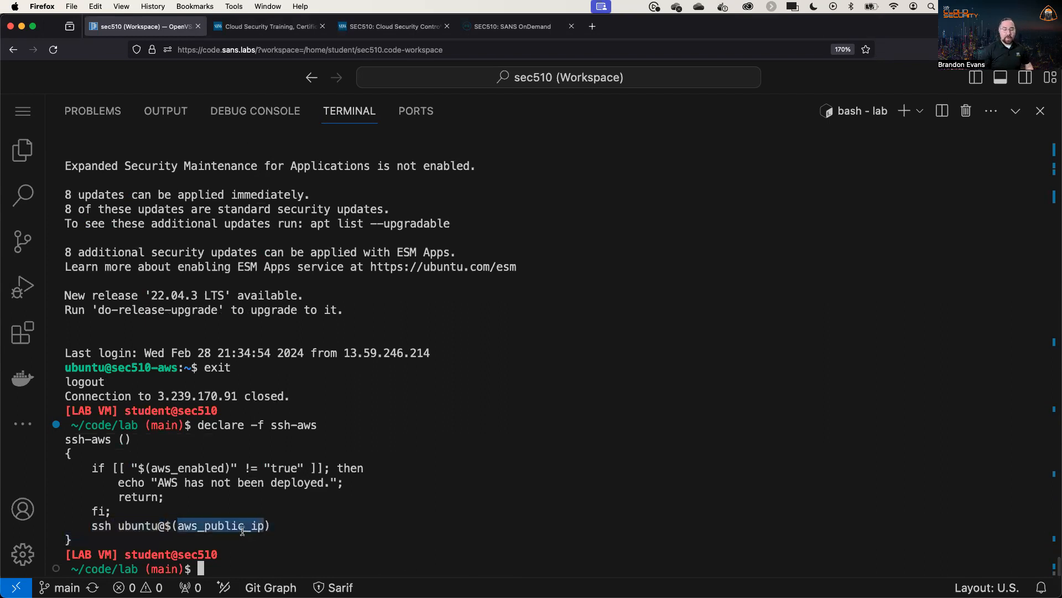
{"action": "mouse_move", "coordinate": [291, 535]}
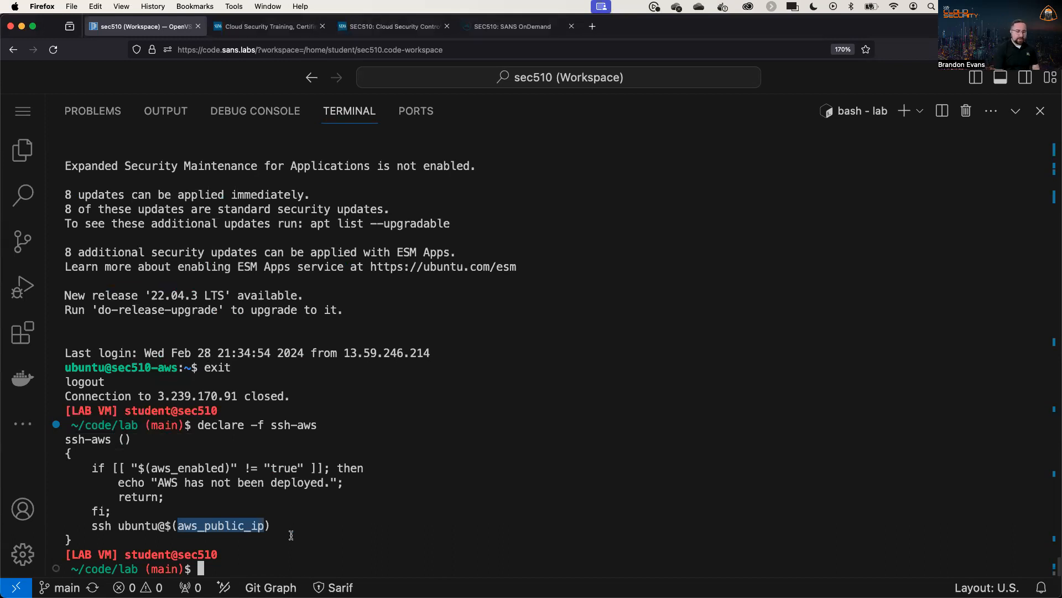
{"action": "type", "text": "declare -f"}
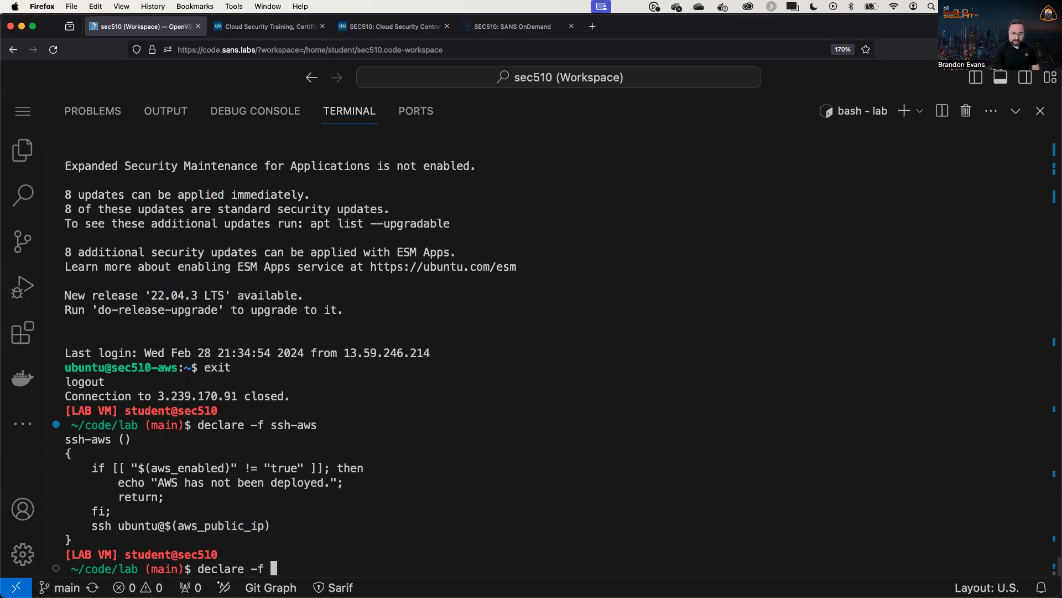
{"action": "type", "text": "aws_public_i"}
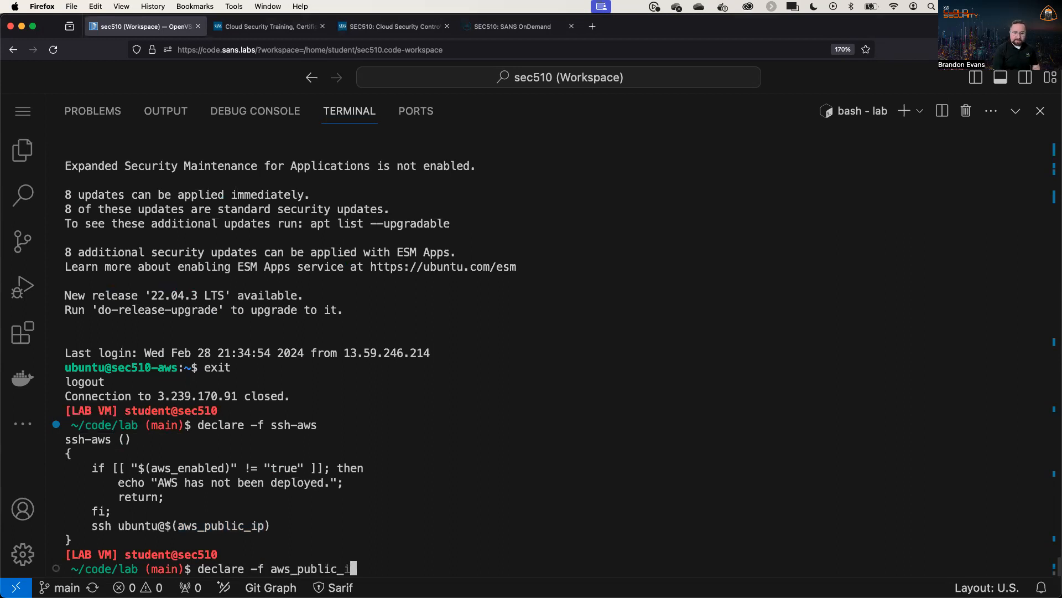
{"action": "key", "text": "Return"}
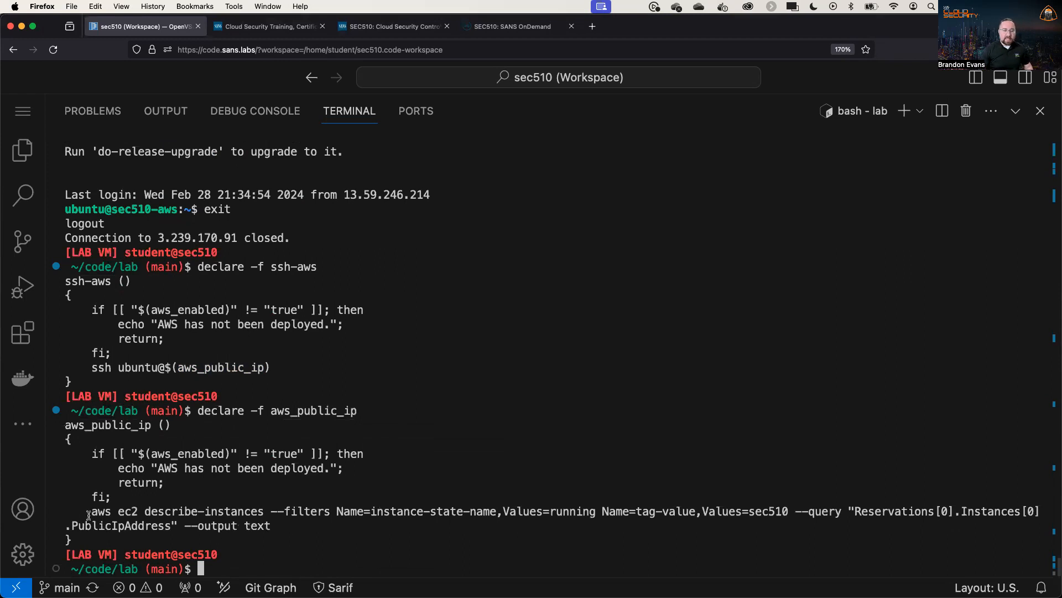
- Highlight the aws ec2 describe-instances command and its sec510 tag value
{"action": "left_click_drag", "start_coordinate": [86, 512], "coordinate": [514, 511]}
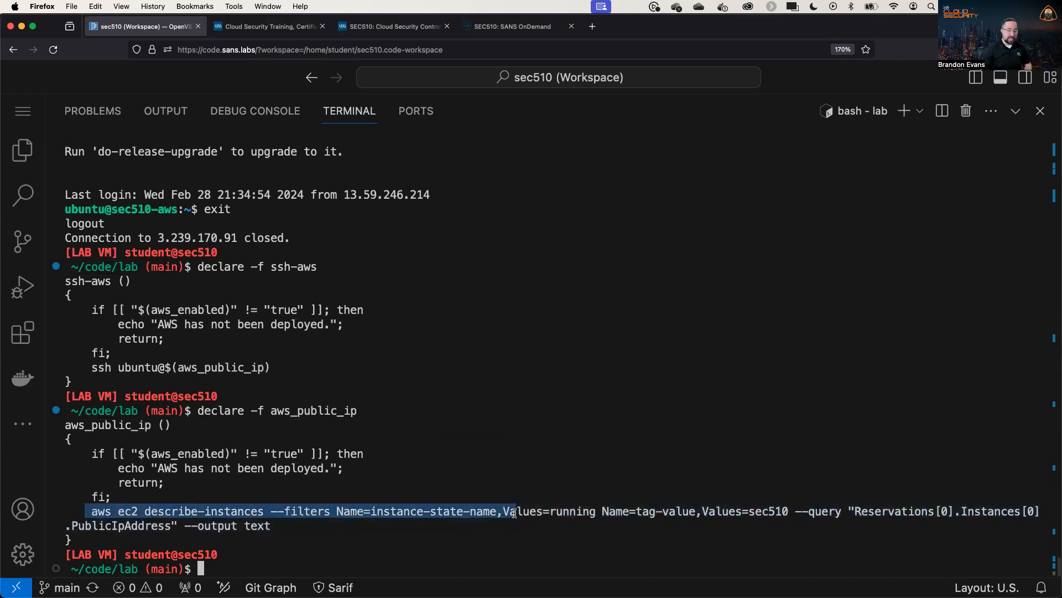
{"action": "left_click", "coordinate": [647, 530]}
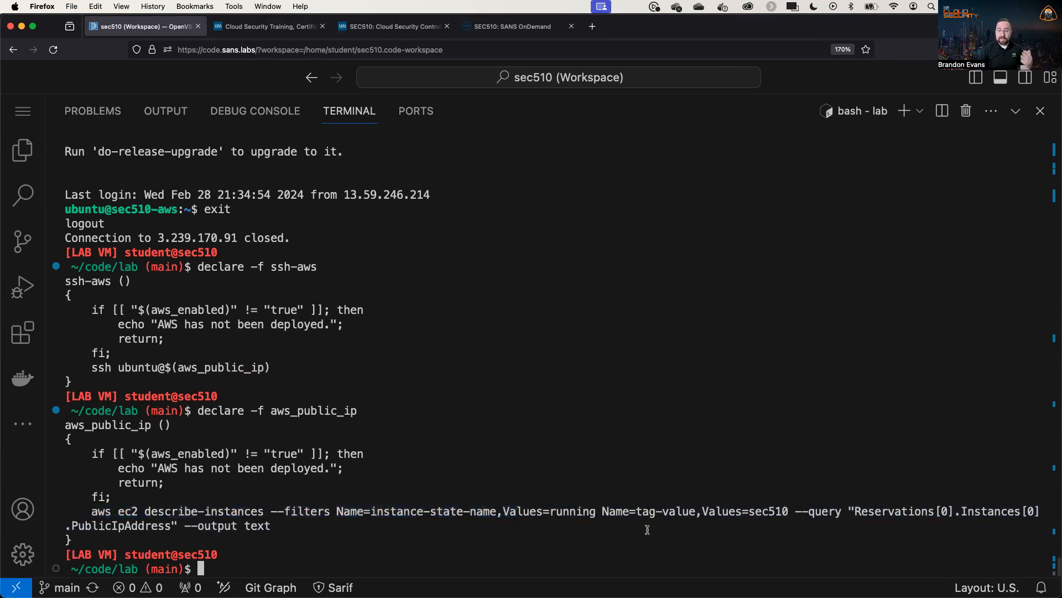
{"action": "double_click", "coordinate": [779, 511]}
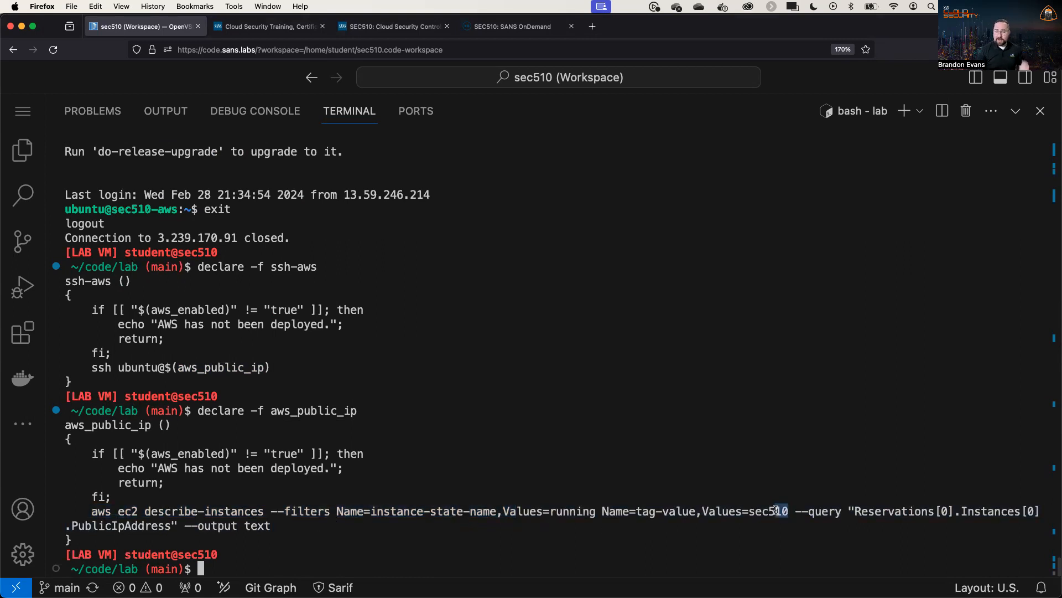
{"action": "double_click", "coordinate": [769, 511]}
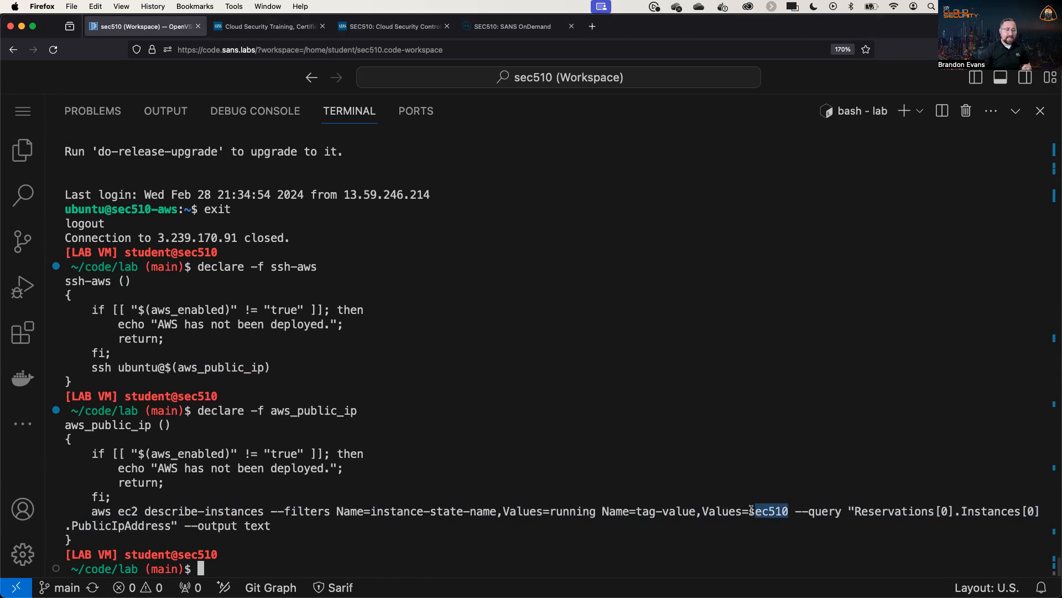
{"action": "mouse_move", "coordinate": [288, 536]}
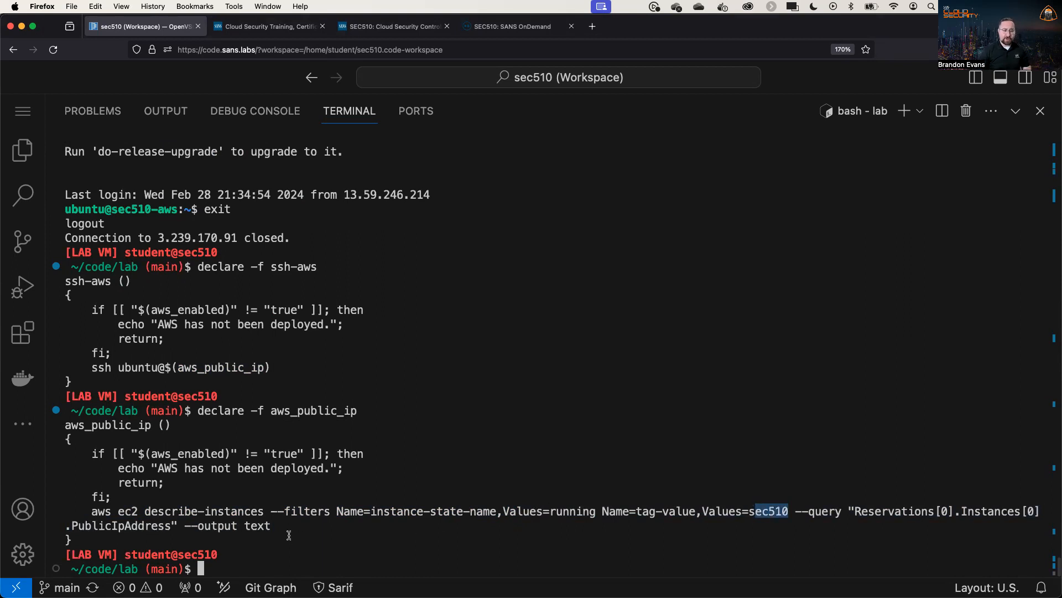
{"action": "mouse_move", "coordinate": [179, 441]}
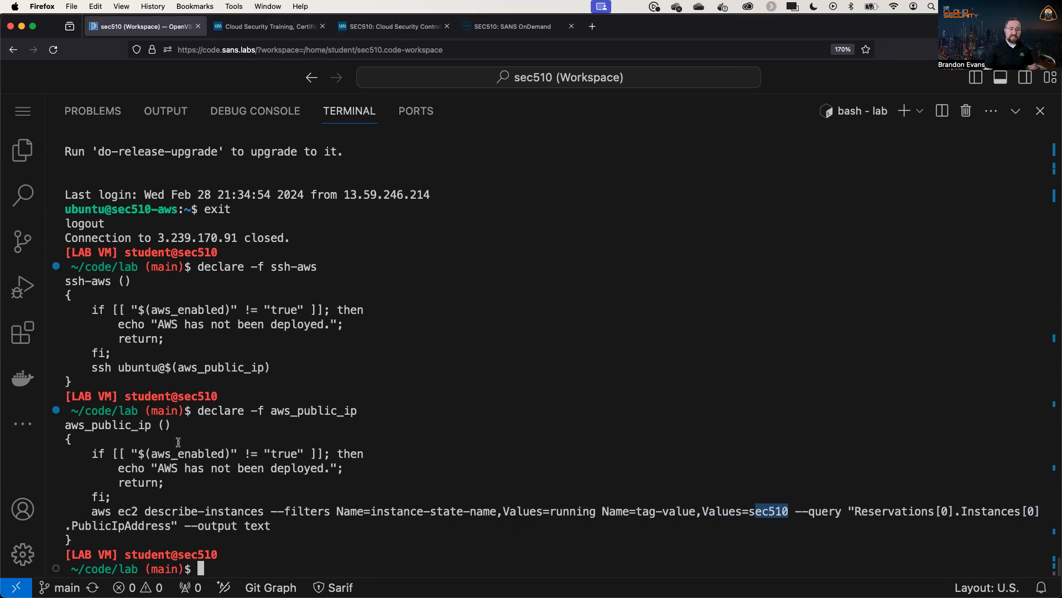
- Print the azure_public_ip definition and start declare -f gcp_public_ip
{"action": "type", "text": "declare -f azure_public_ip"}
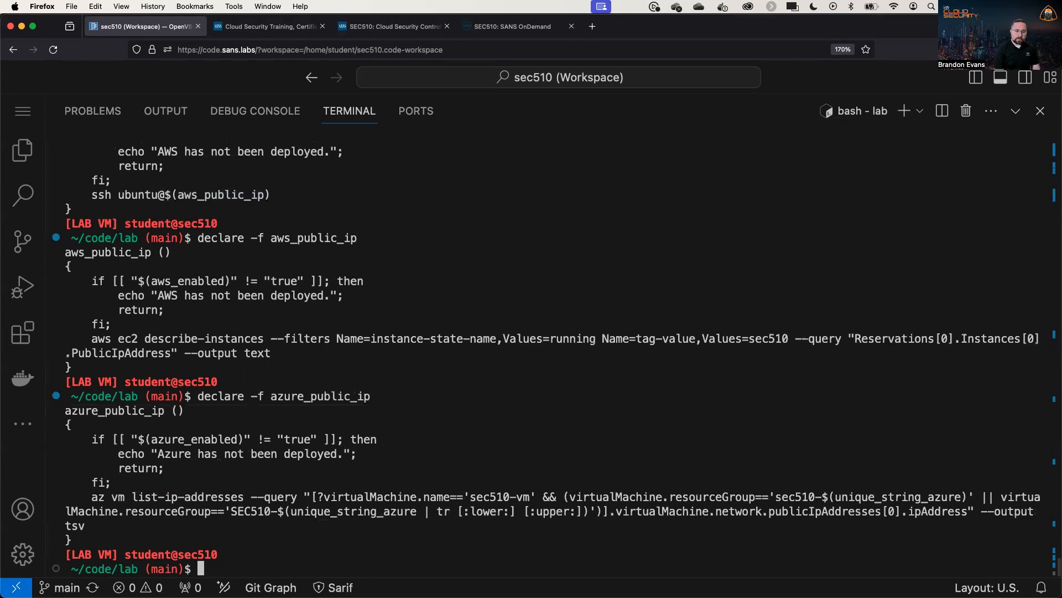
{"action": "type", "text": "declare -f gcp_p"}
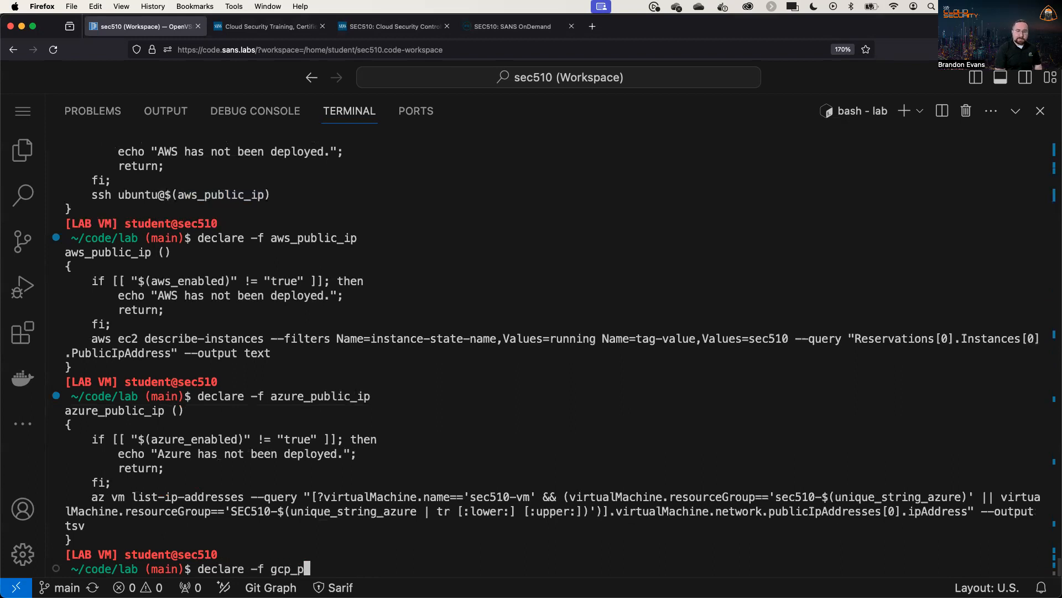
{"action": "key", "text": "Return"}
{"action": "type", "text": "aw"}
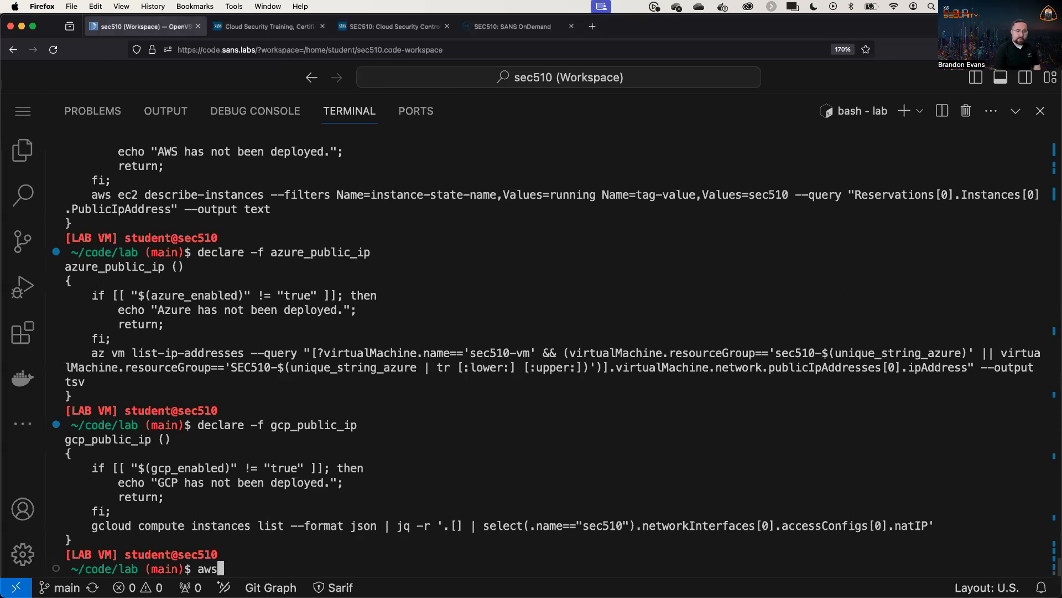
- List the account's S3 buckets with aws s3 ls and pick out sec510-corporate
{"action": "type", "text": "s3 ls"}
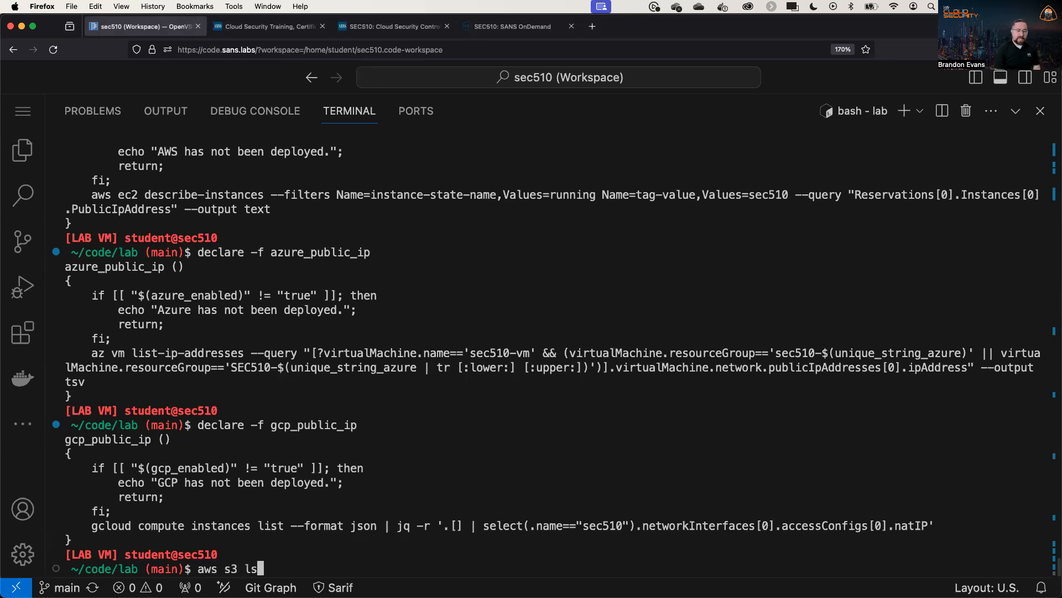
{"action": "key", "text": "Return"}
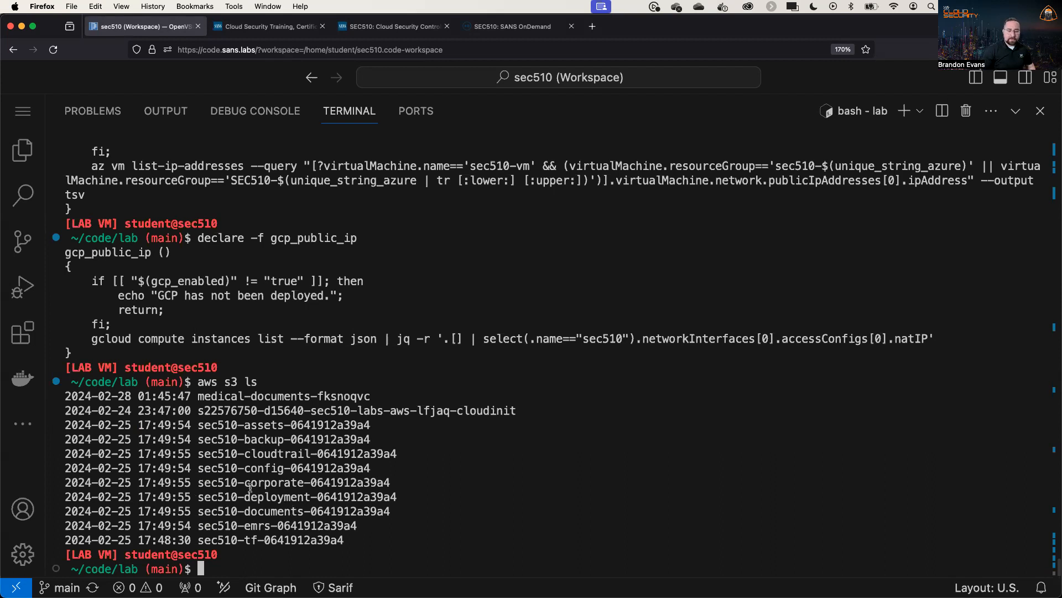
{"action": "double_click", "coordinate": [293, 481]}
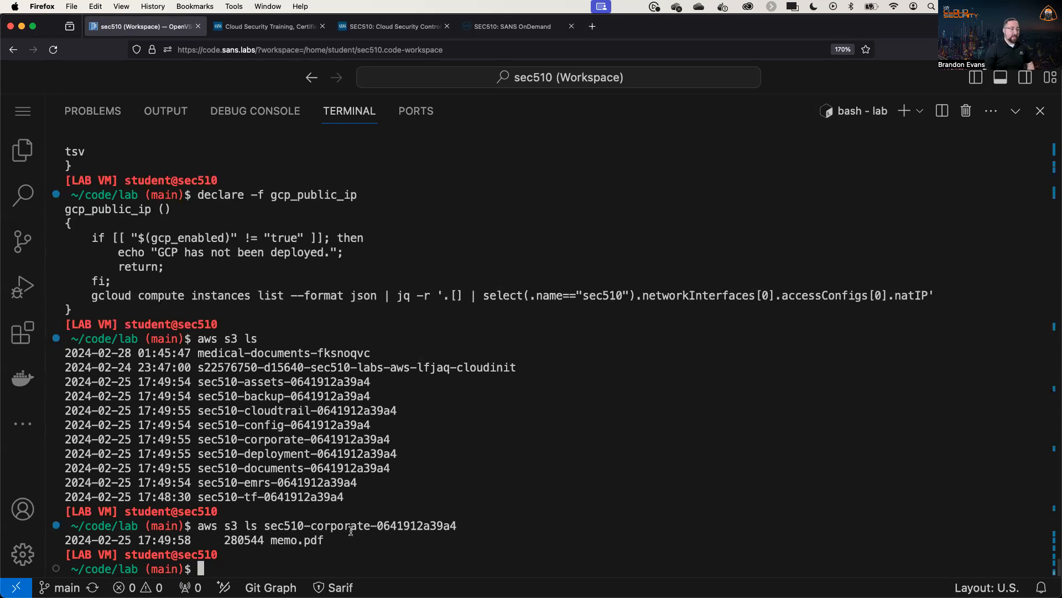
- List the sec510-corporate-0641912a39a4 bucket, showing memo.pdf
{"action": "type", "text": "aws s3 cp s3"}
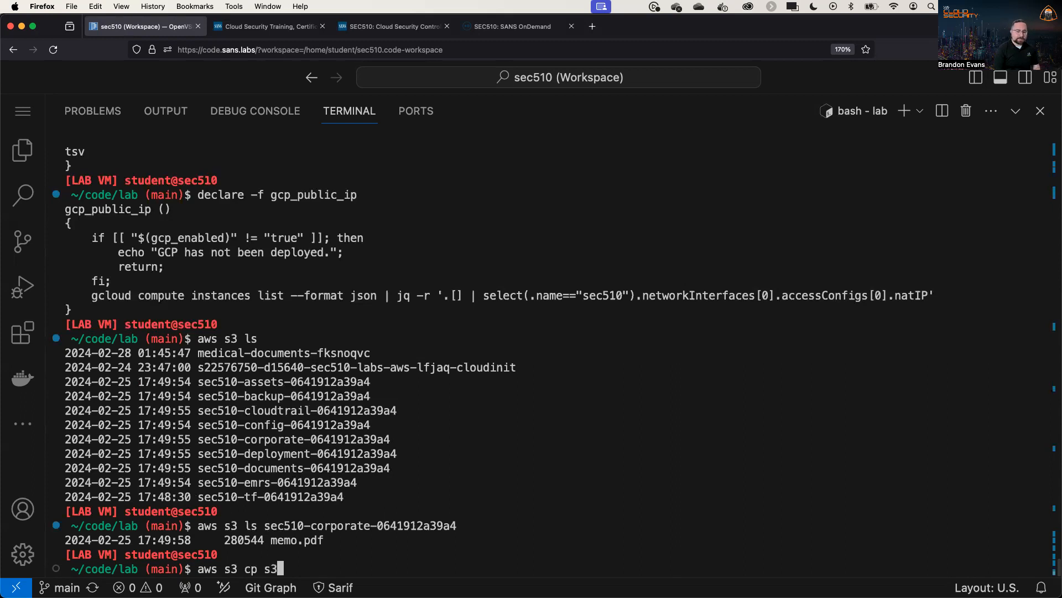
{"action": "type", "text": "://"}
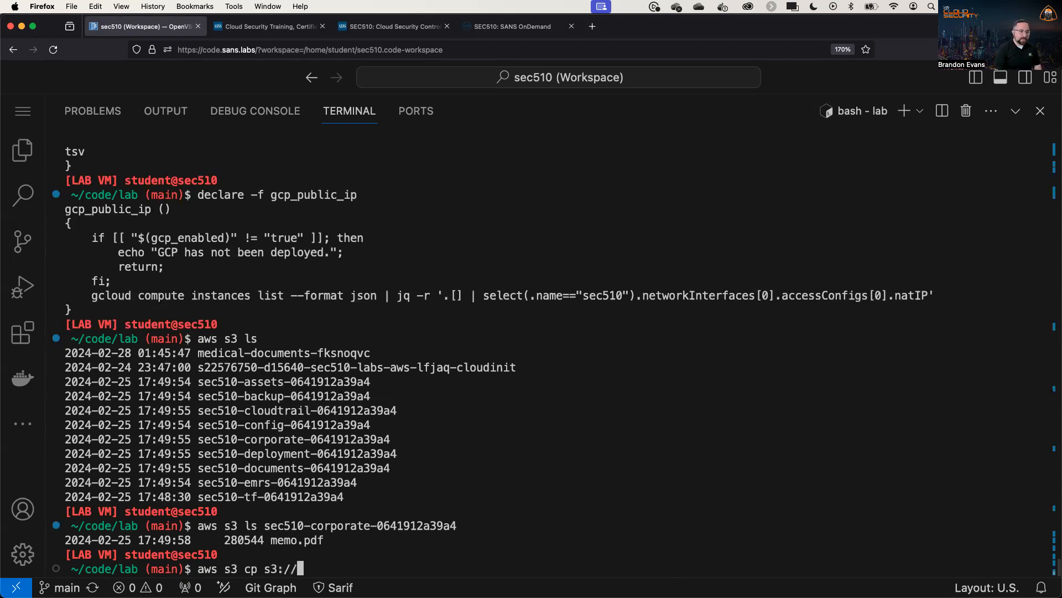
{"action": "key", "text": "Backspace"}
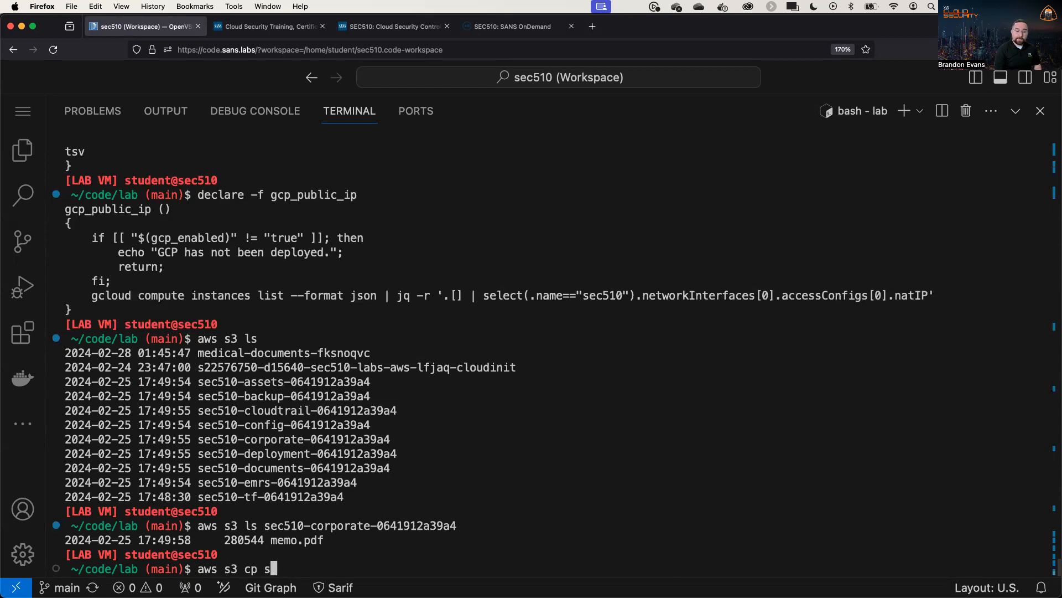
{"action": "type", "text": "3://"}
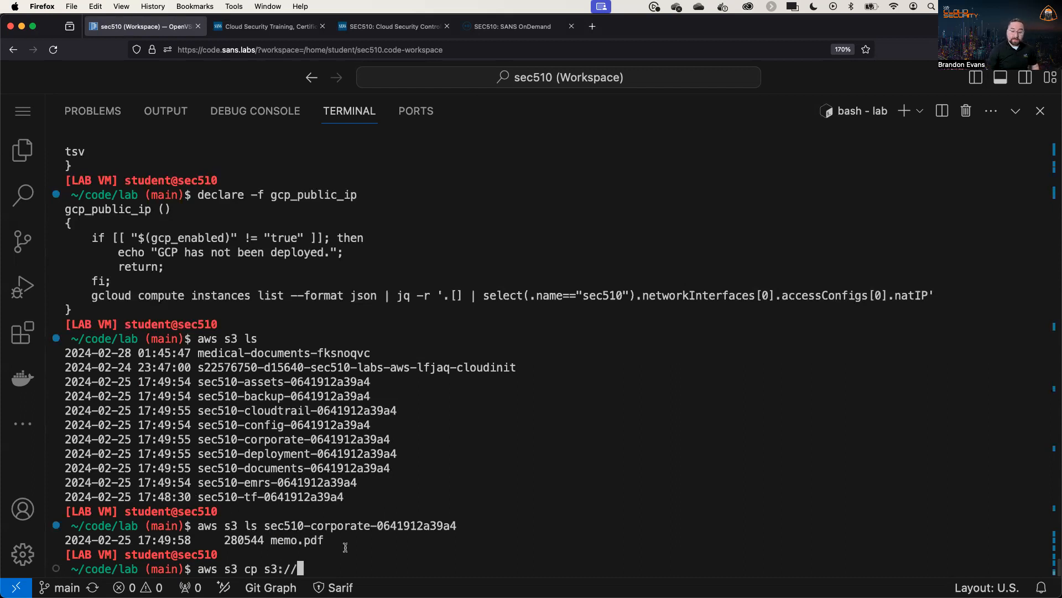
{"action": "mouse_move", "coordinate": [405, 405]}
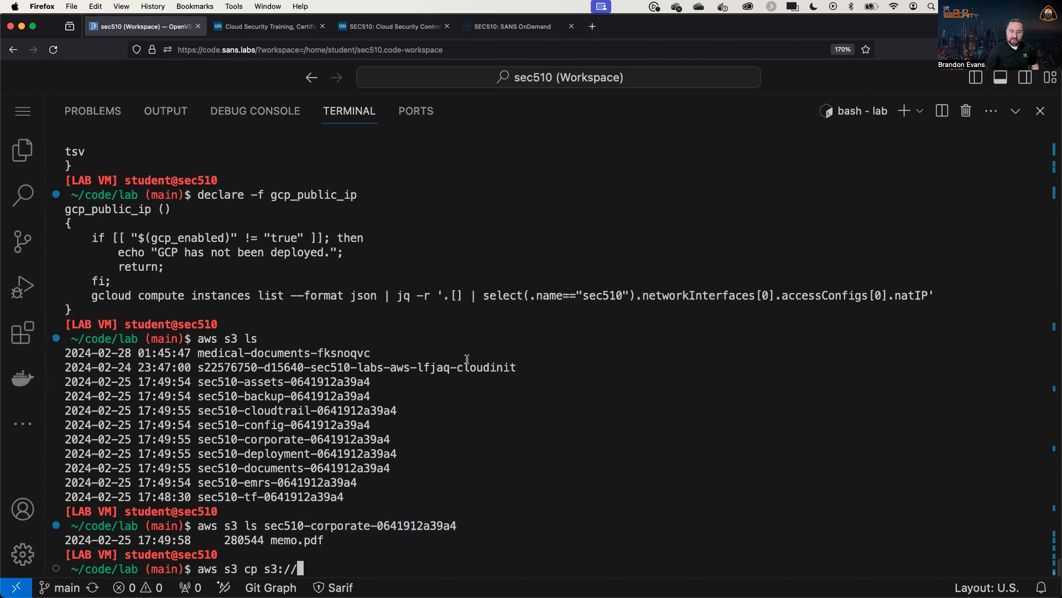
- Copy s3://sec510-corporate-0641912a39a4/memo.pdf to /tmp/memo.pdf
{"action": "type", "text": "sec510-corporate-0641912a39a4"}
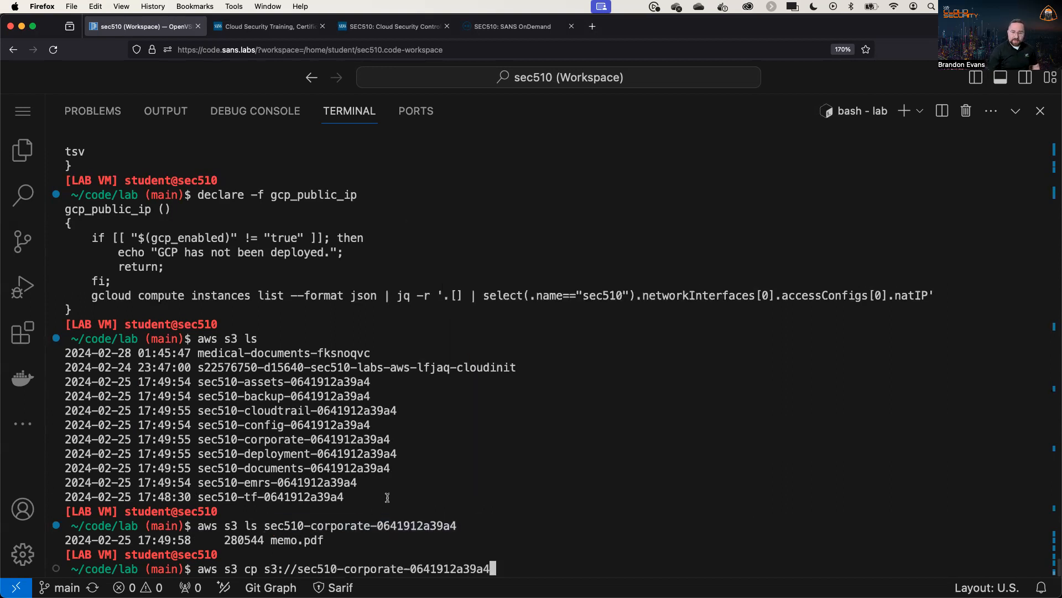
{"action": "type", "text": "/memo.pdf"}
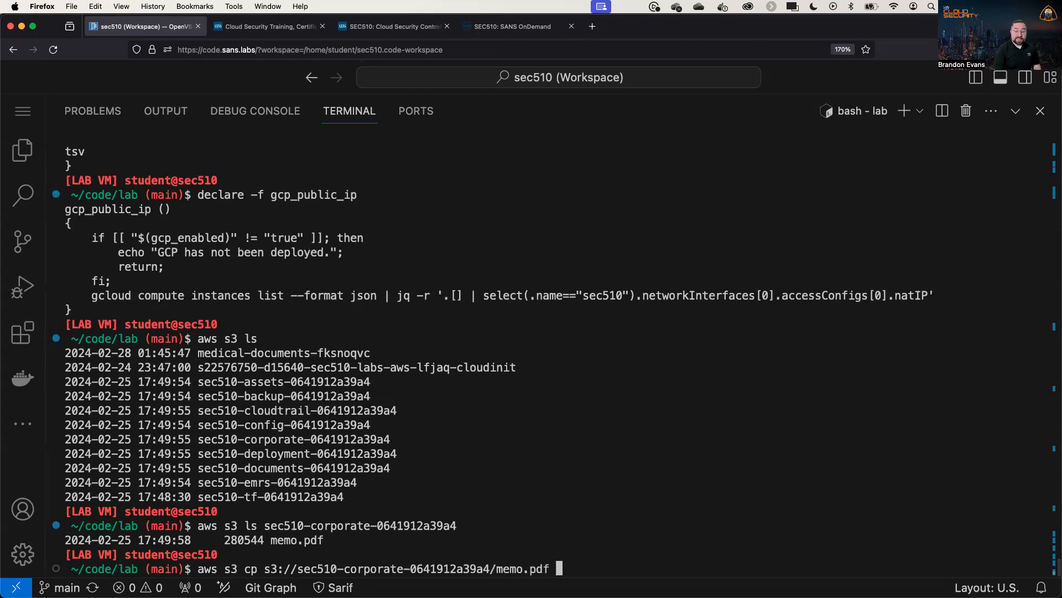
{"action": "type", "text": "/tmp"}
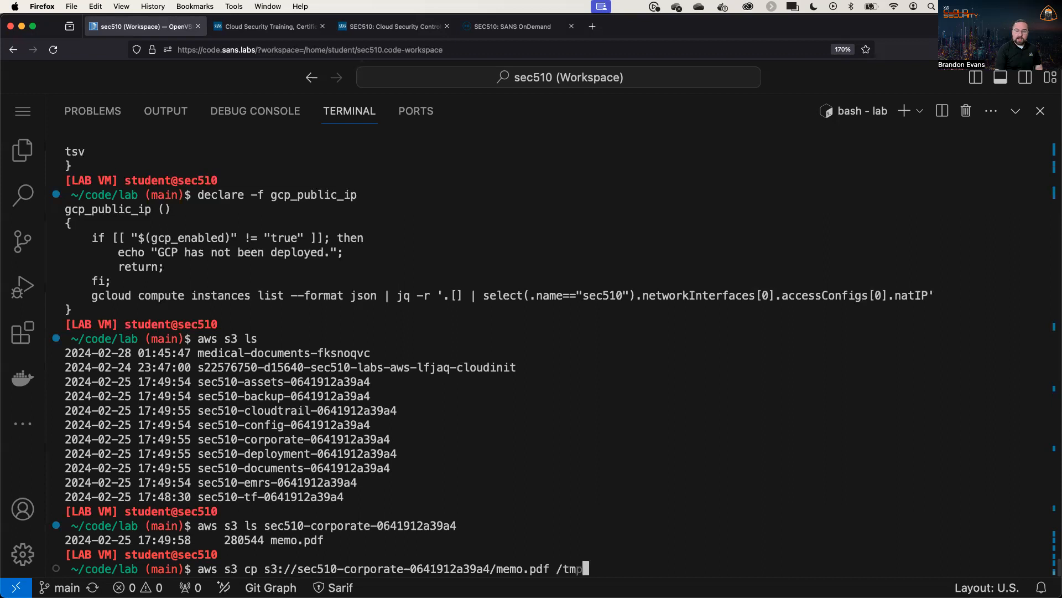
{"action": "type", "text": "/memo.pdf"}
{"action": "type", "text": "aws s3 cp"}
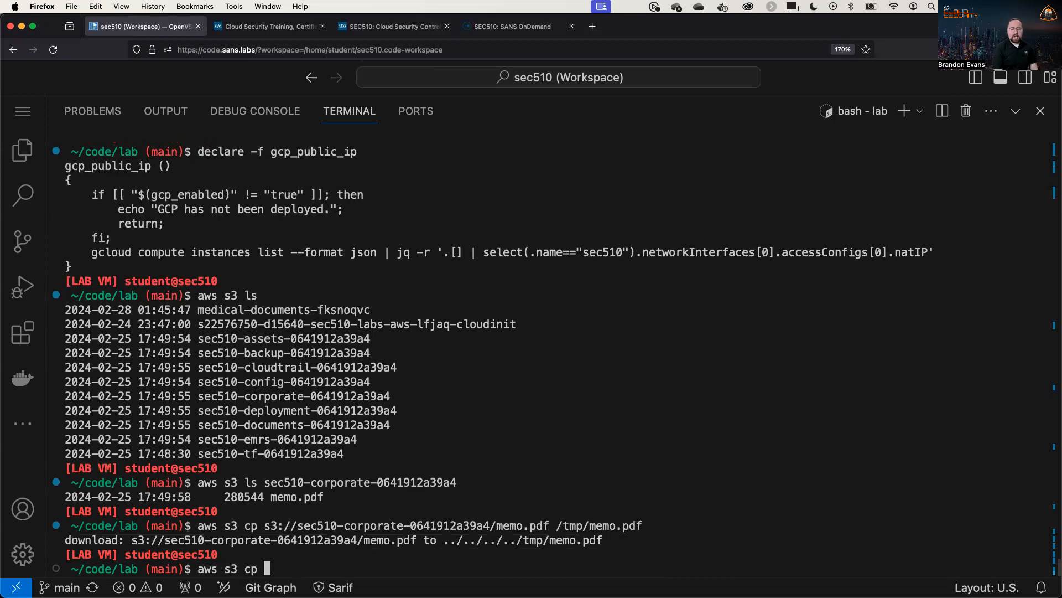
- Upload README.md to s3://sec510-documents-0641912a39a4 with aws s3 cp
{"action": "type", "text": "README.md"}
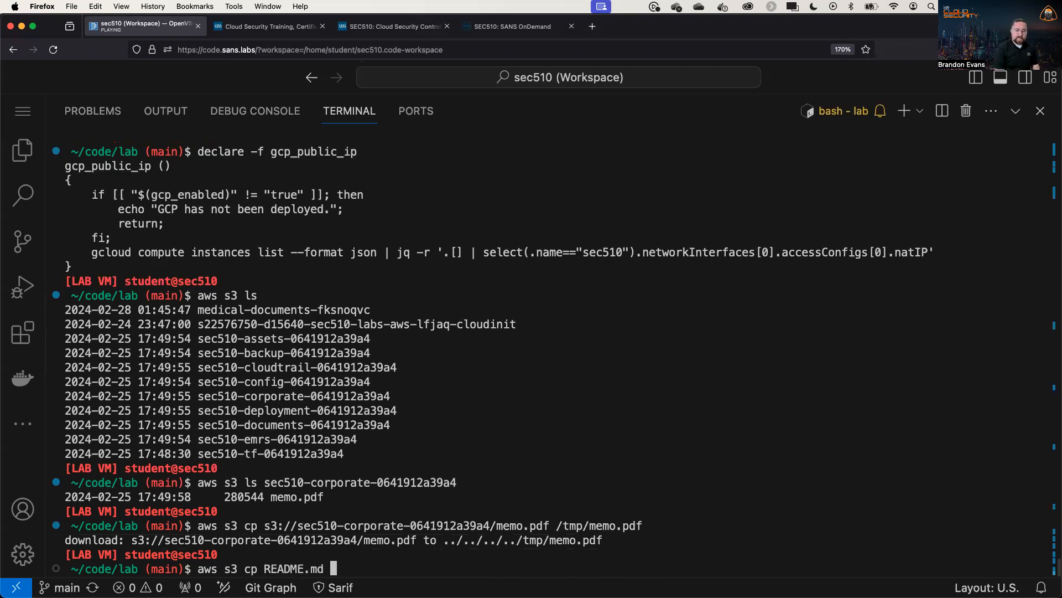
{"action": "type", "text": "s3"}
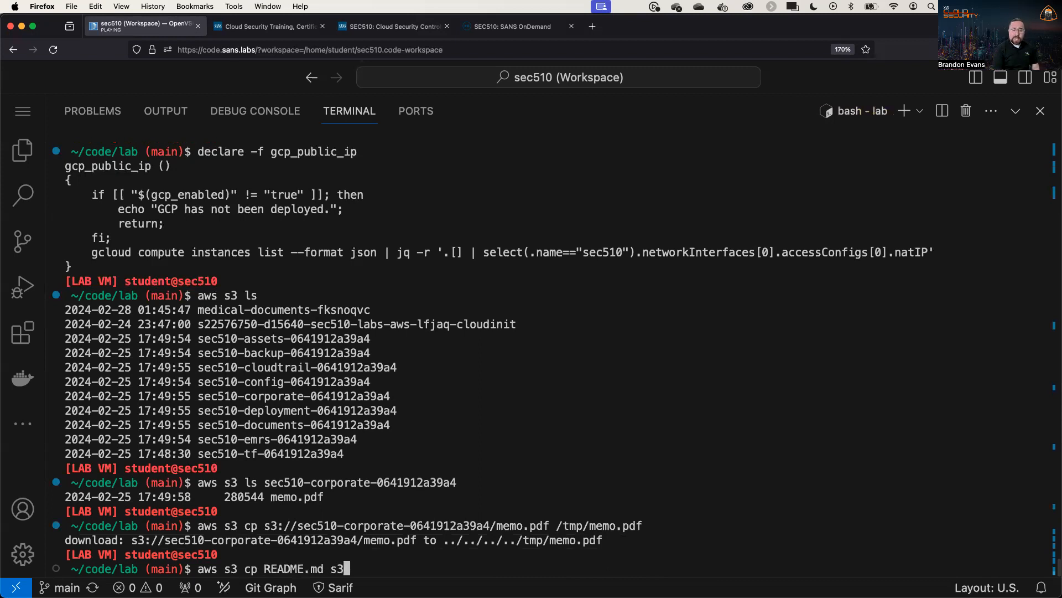
{"action": "type", "text": "://sec510-corporate-0641912a39a4"}
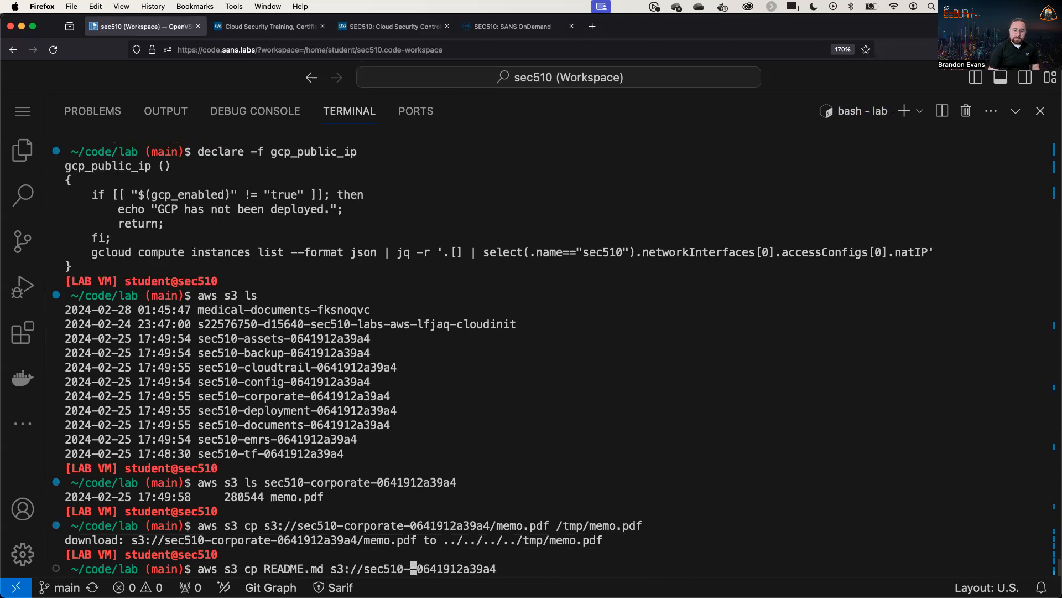
{"action": "type", "text": "documents"}
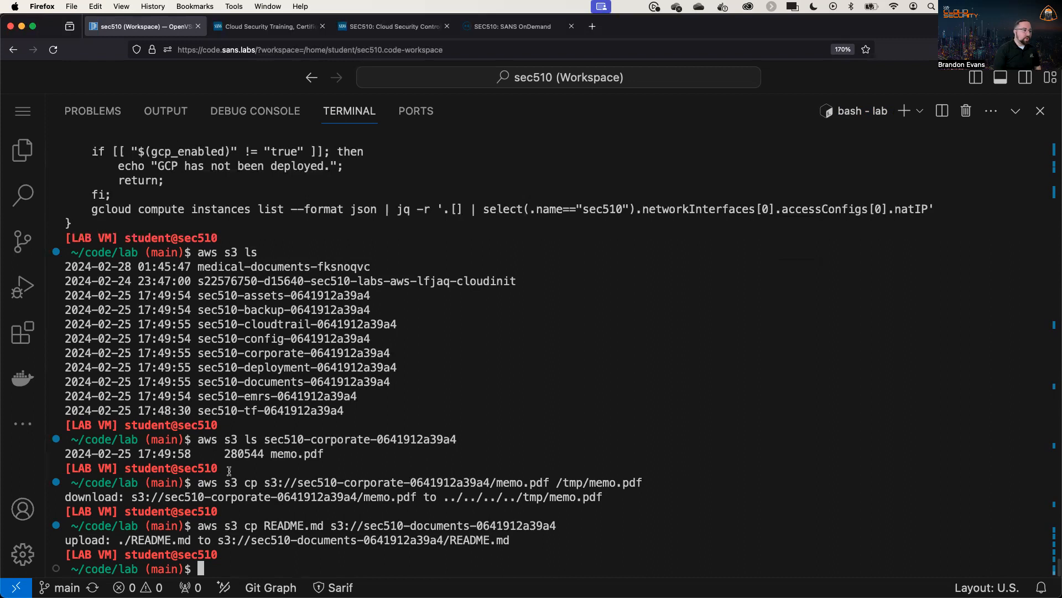
- Run az storage account list | grep '"name": "sec510' and copy the first account name
{"action": "type", "text": "az storage"}
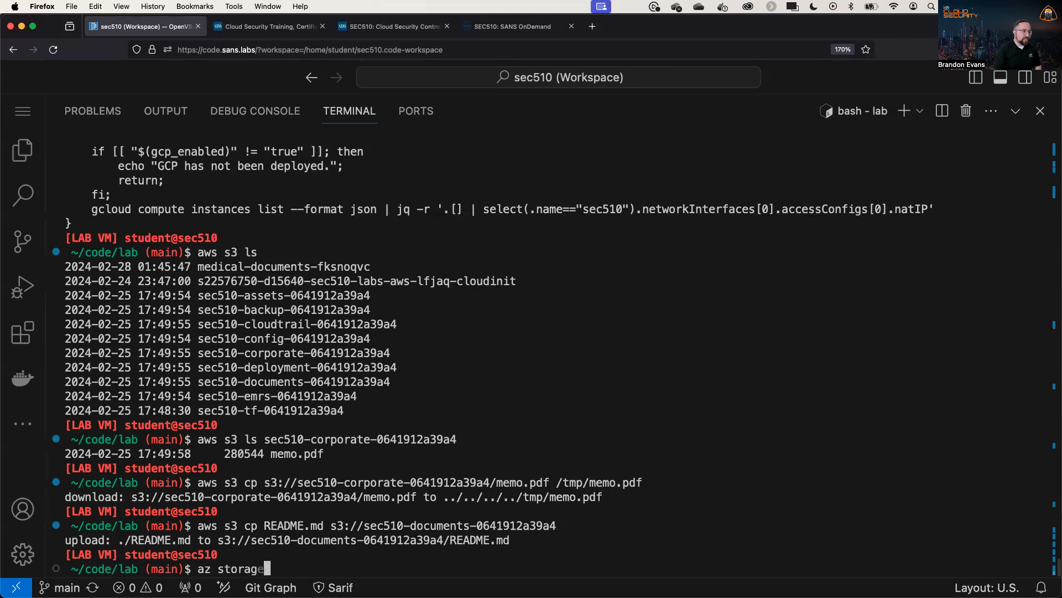
{"action": "type", "text": "account list |"}
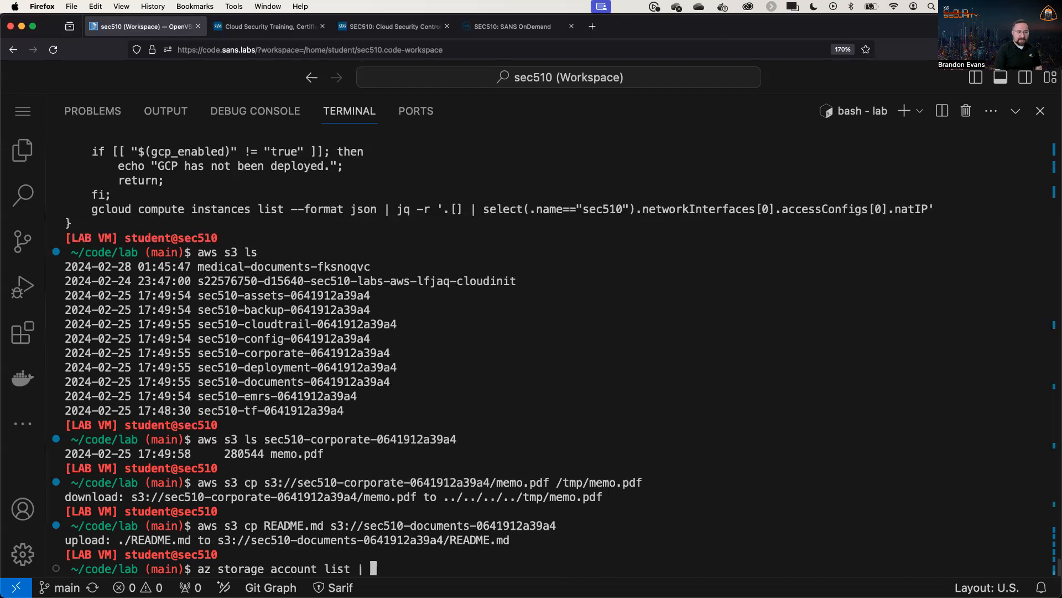
{"action": "type", "text": "grep"}
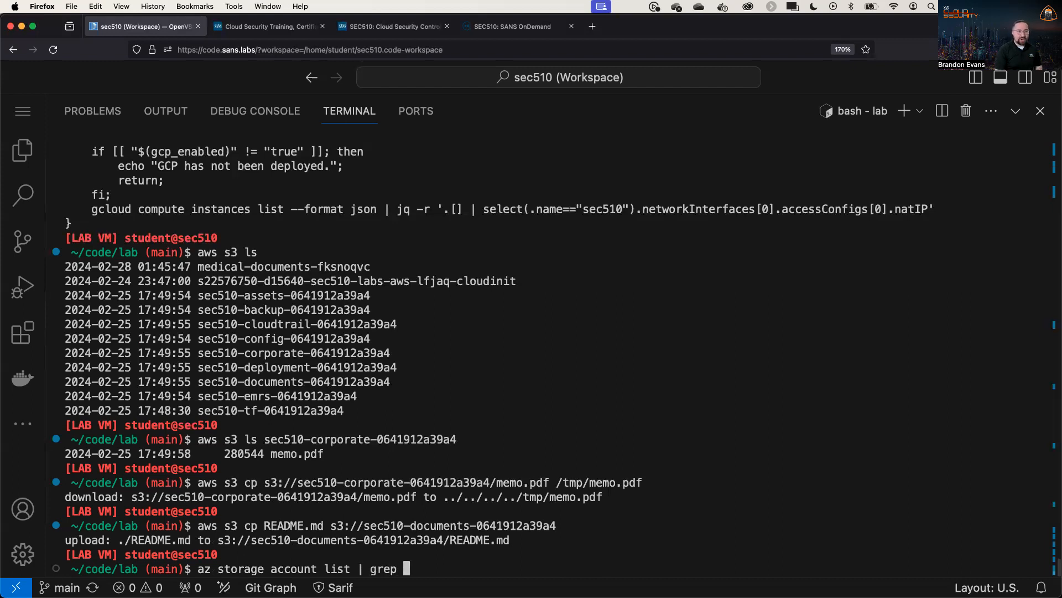
{"action": "type", "text": "\"\""}
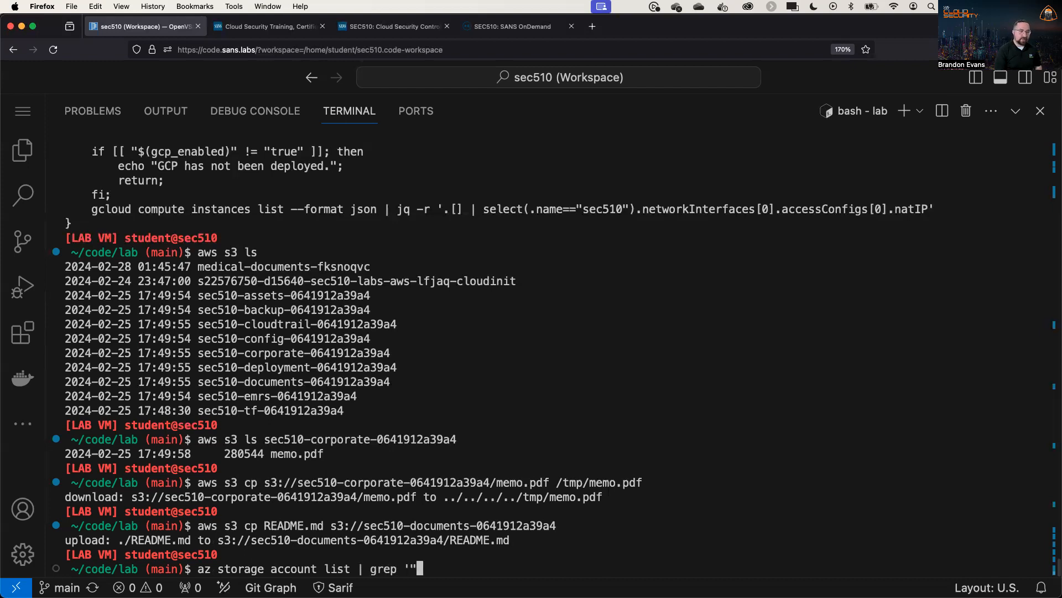
{"action": "type", "text": "name\""}
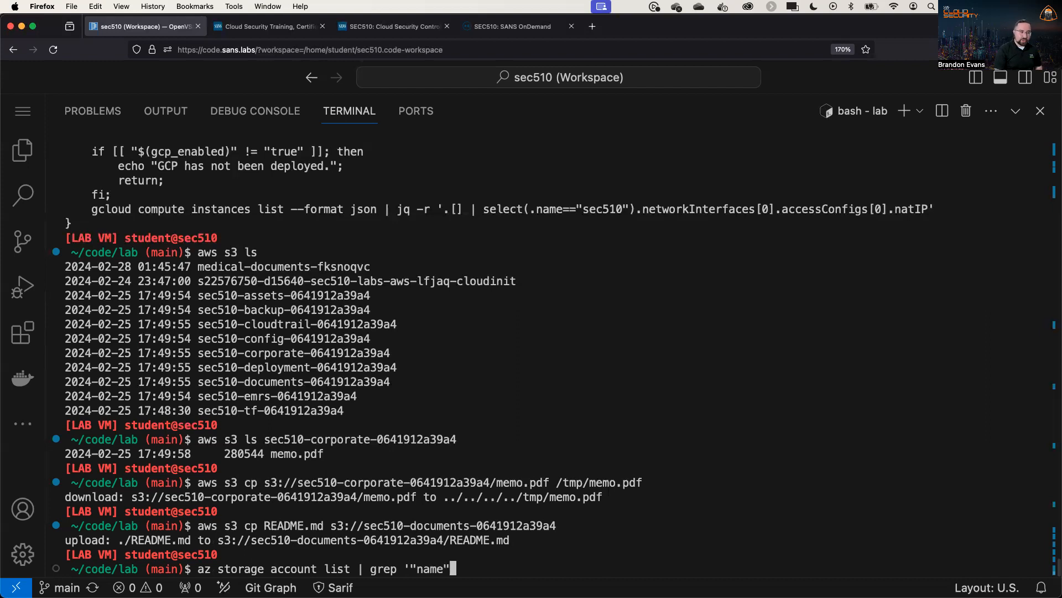
{"action": "type", "text": ": \"sec510'"}
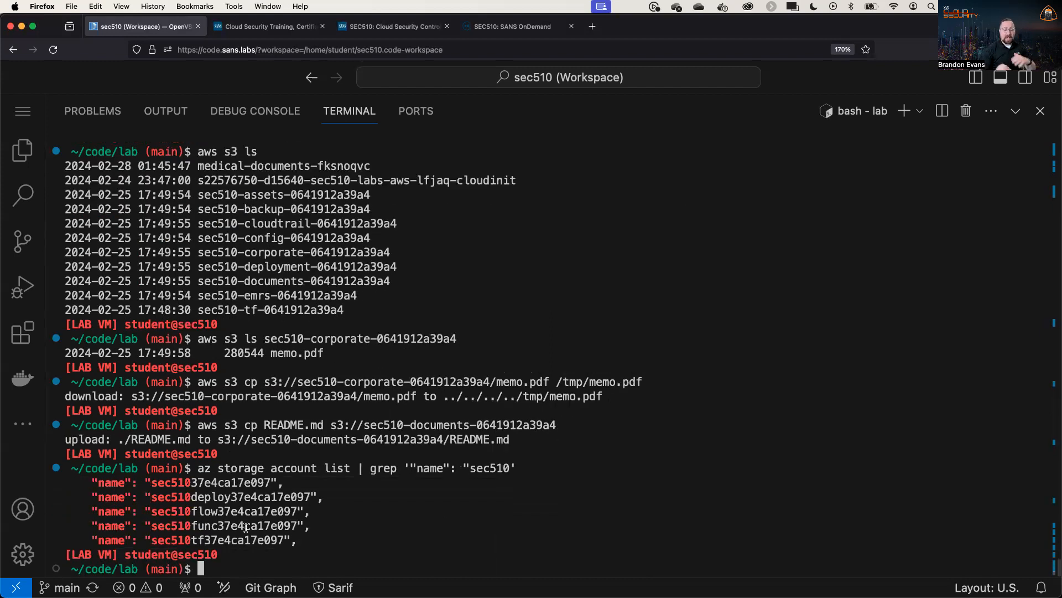
{"action": "right_click", "coordinate": [210, 483]}
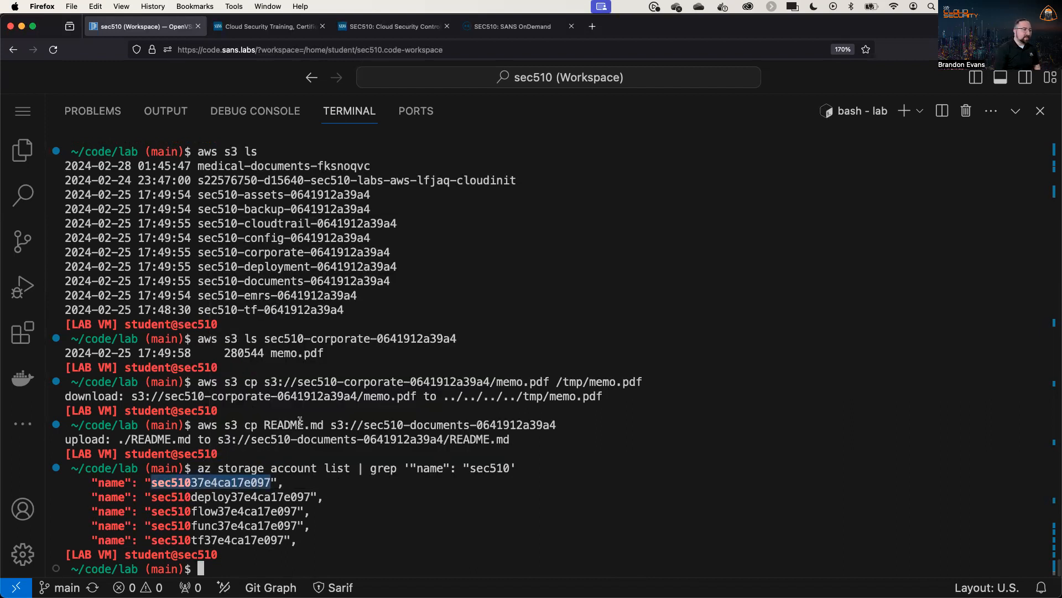
- Run az storage container list --account-name sec51037e4ca17e097 to list its containers as JSON
{"action": "type", "text": "az st"}
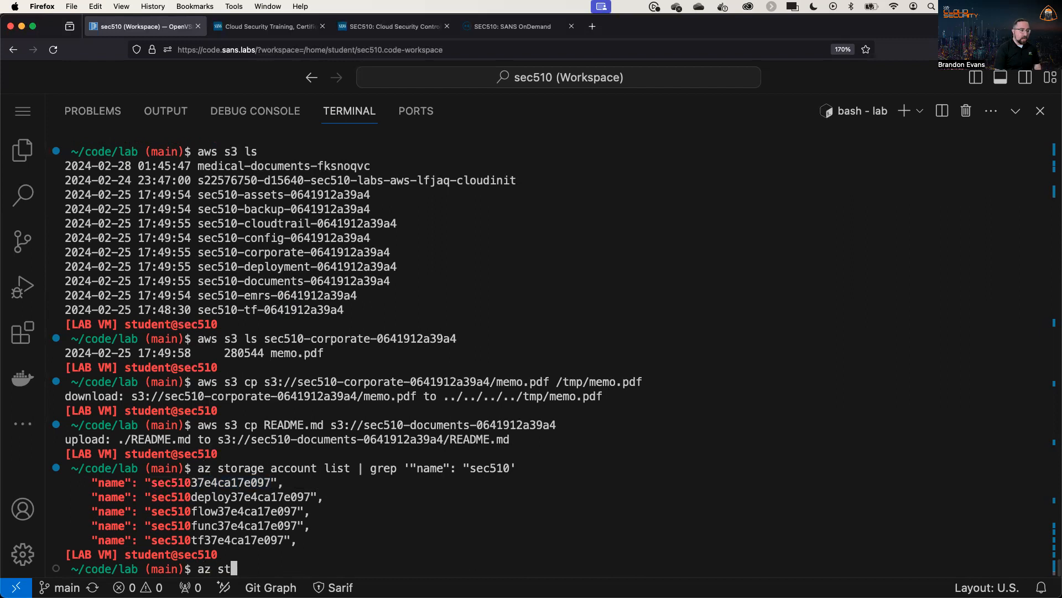
{"action": "type", "text": "orage"}
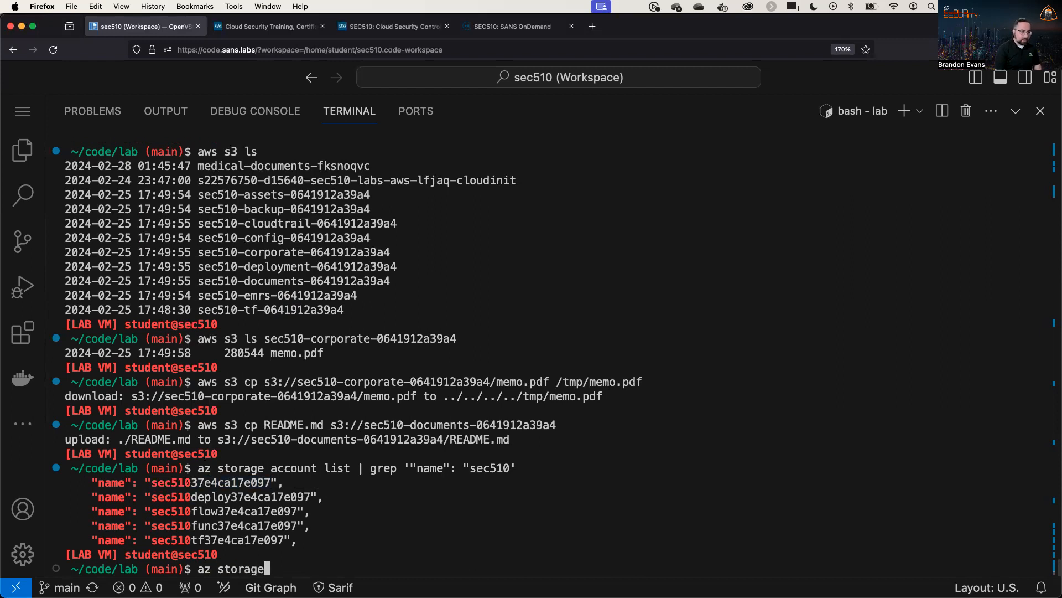
{"action": "type", "text": "contain"}
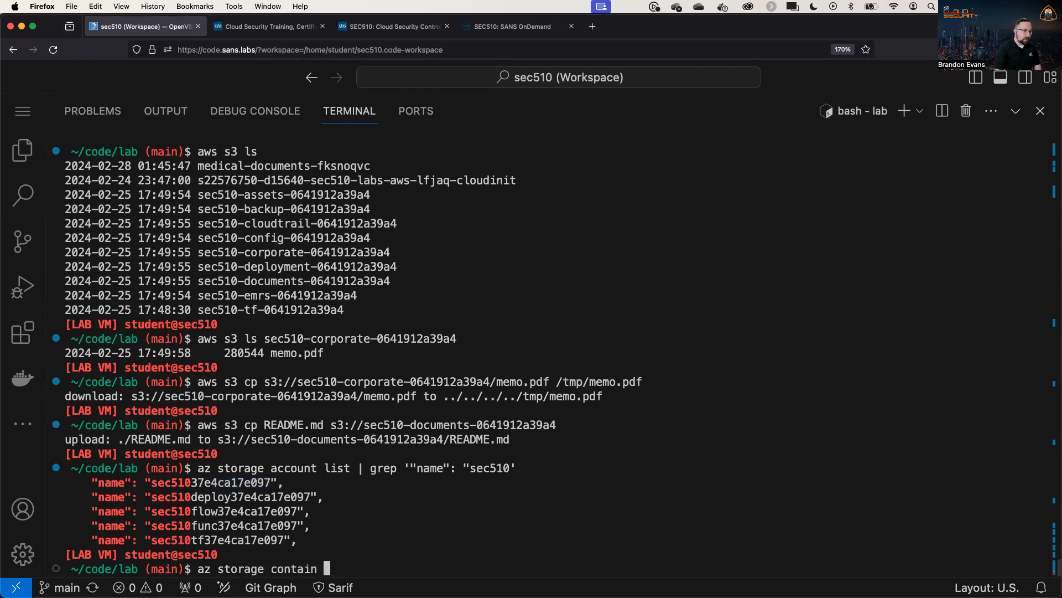
{"action": "type", "text": "er"}
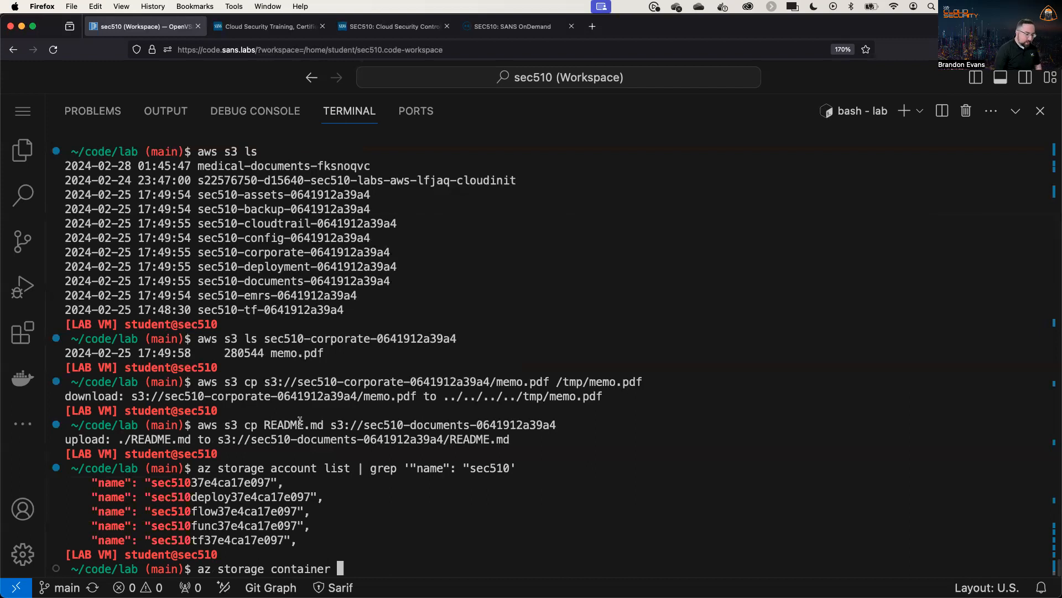
{"action": "type", "text": "list"}
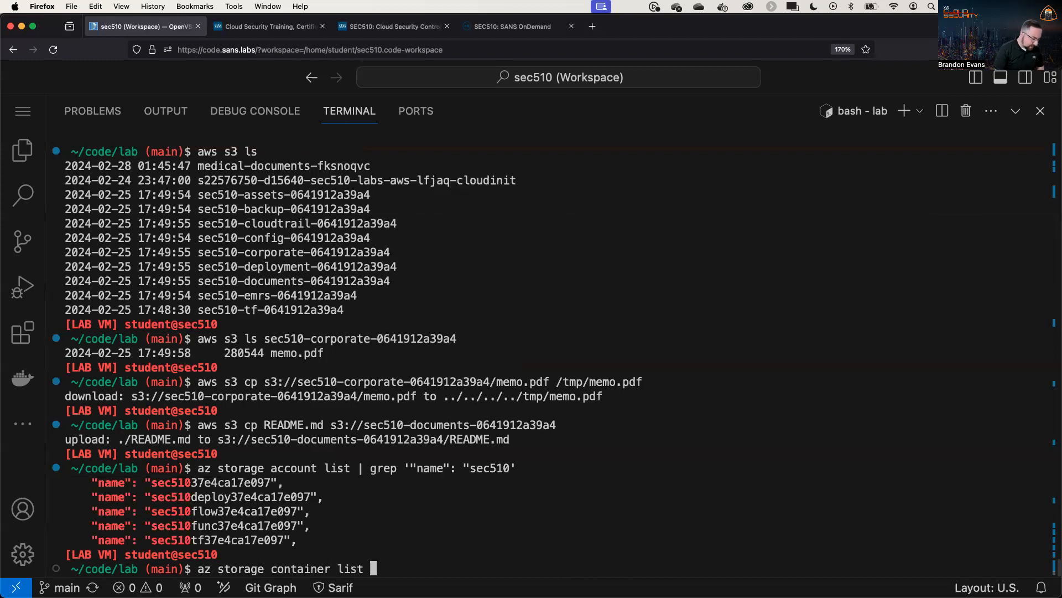
{"action": "type", "text": "--account-"}
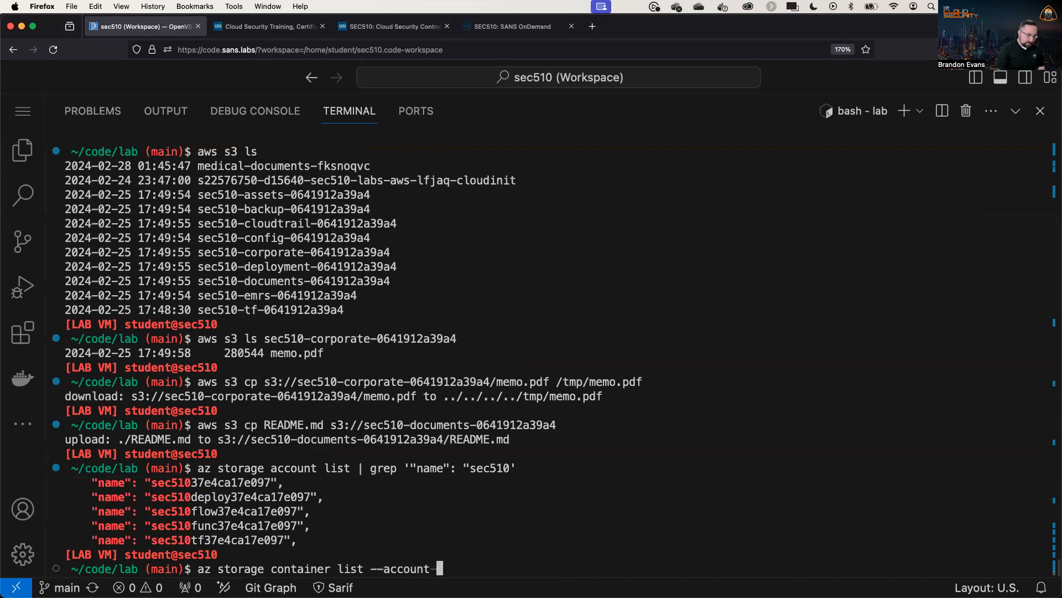
{"action": "type", "text": "name sec51037e4ca17e097"}
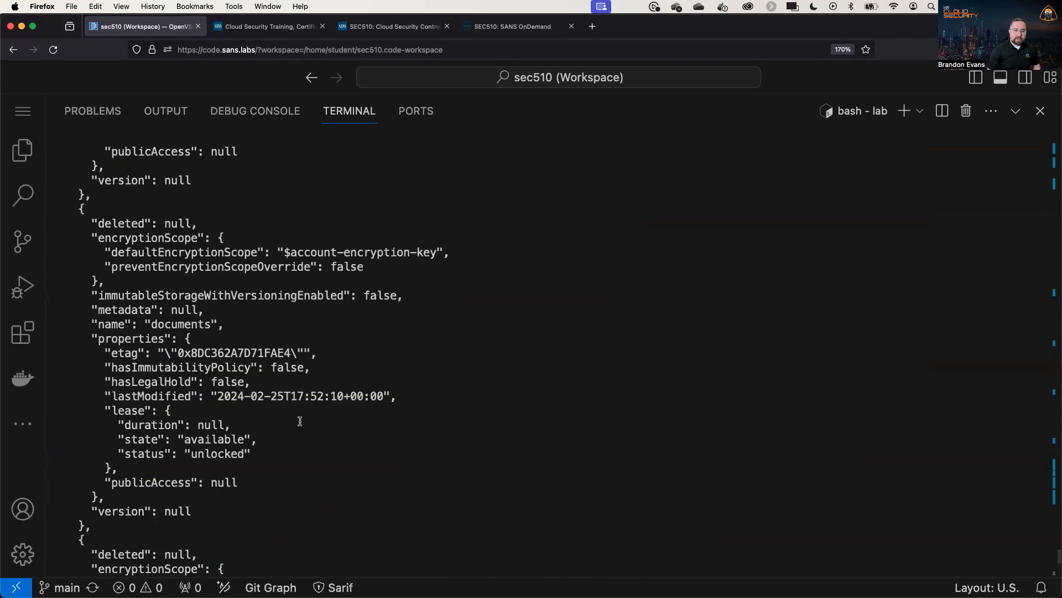
- Scroll through the container output and pick out the documents container name
{"action": "scroll", "scroll_direction": "down", "scroll_amount": 3}
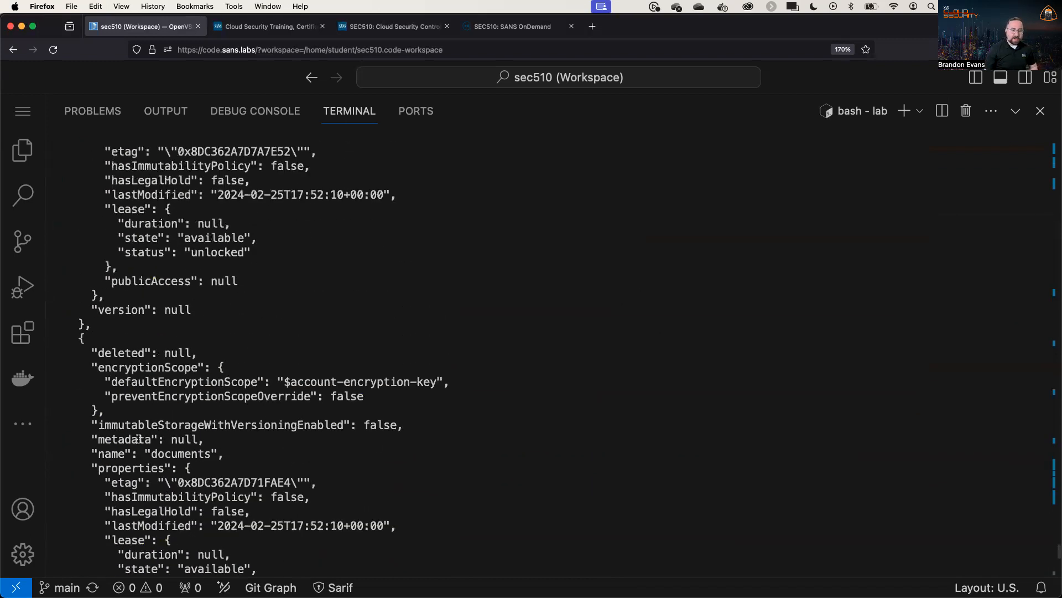
{"action": "double_click", "coordinate": [180, 454]}
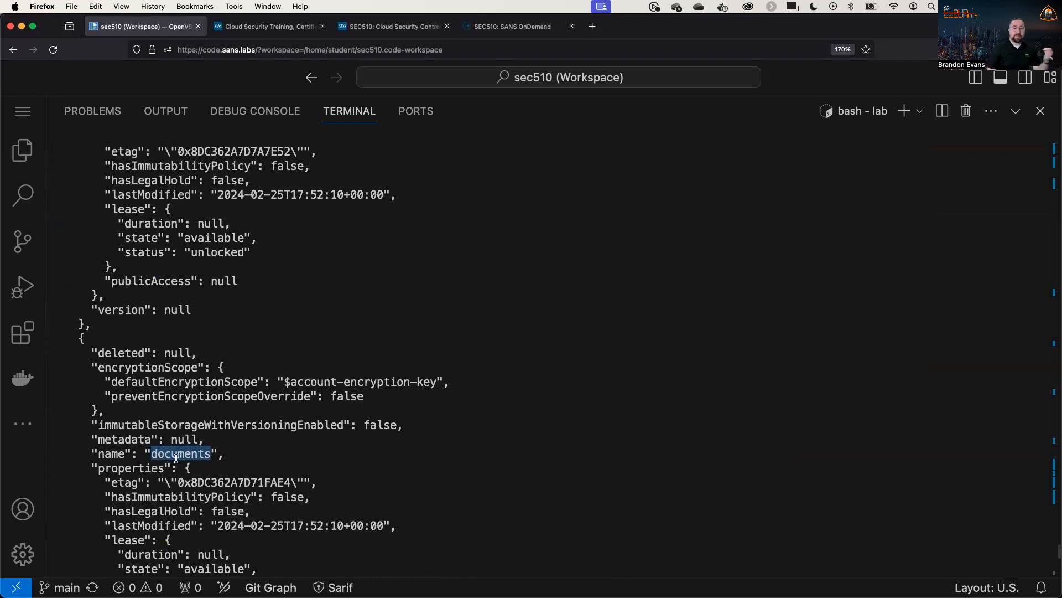
{"action": "scroll", "scroll_direction": "down", "scroll_amount": 3}
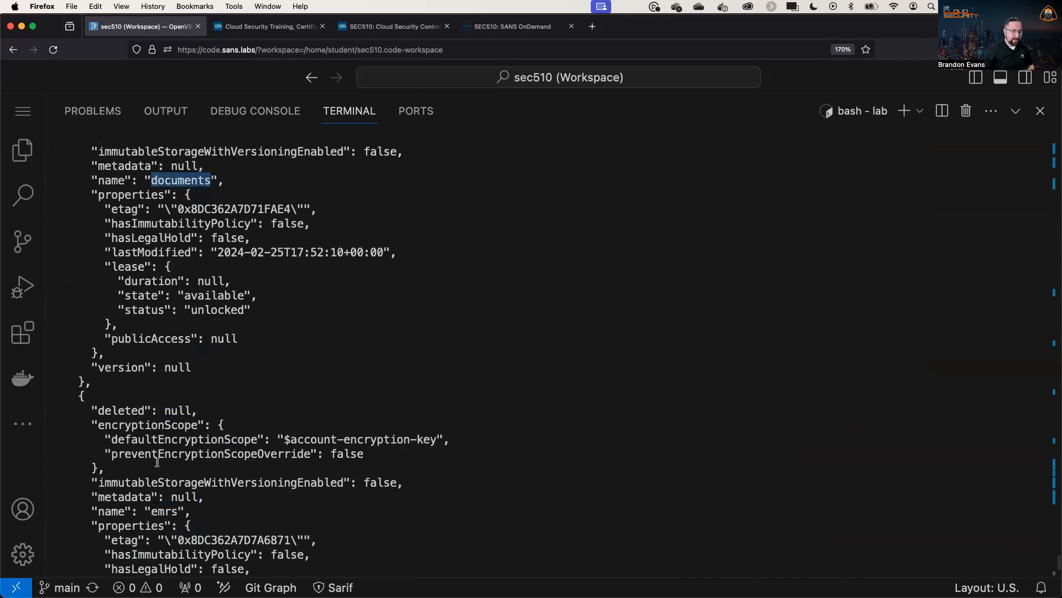
- Run gsutil ls to list the Google Cloud Storage buckets
{"action": "type", "text": "gs"}
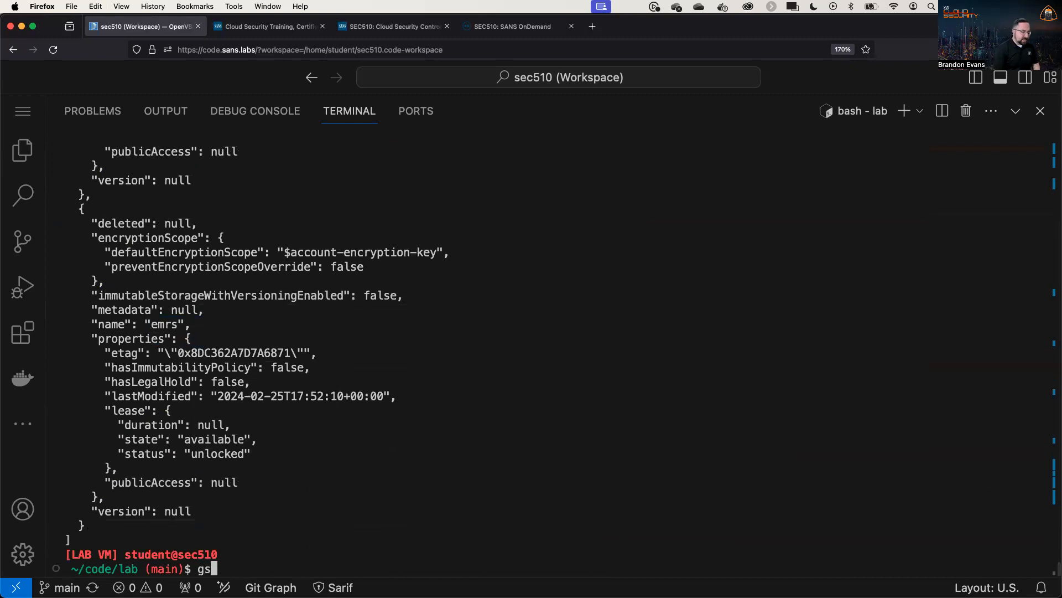
{"action": "type", "text": "util"}
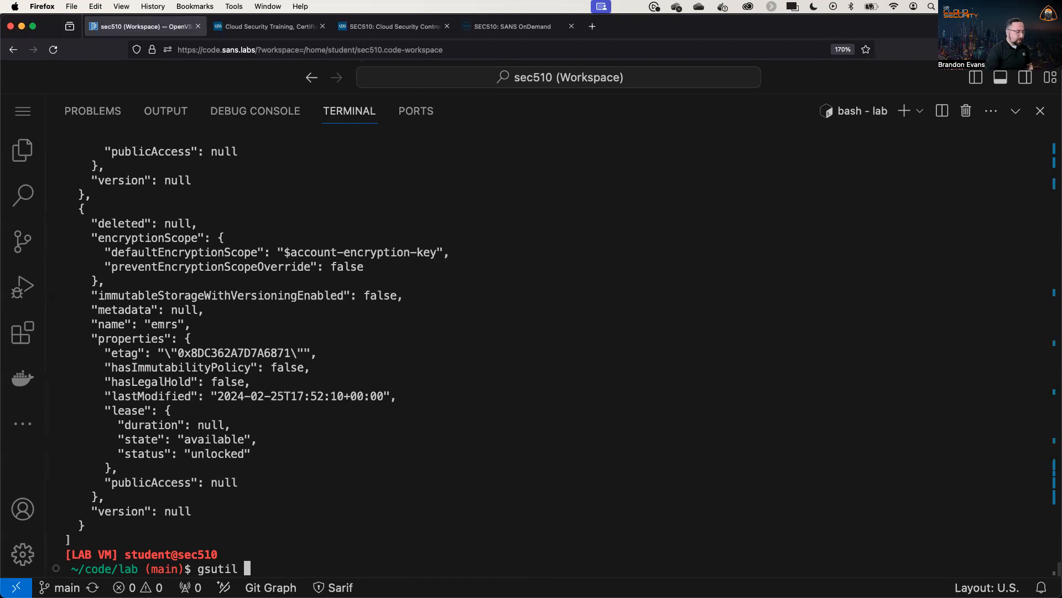
{"action": "type", "text": "ls"}
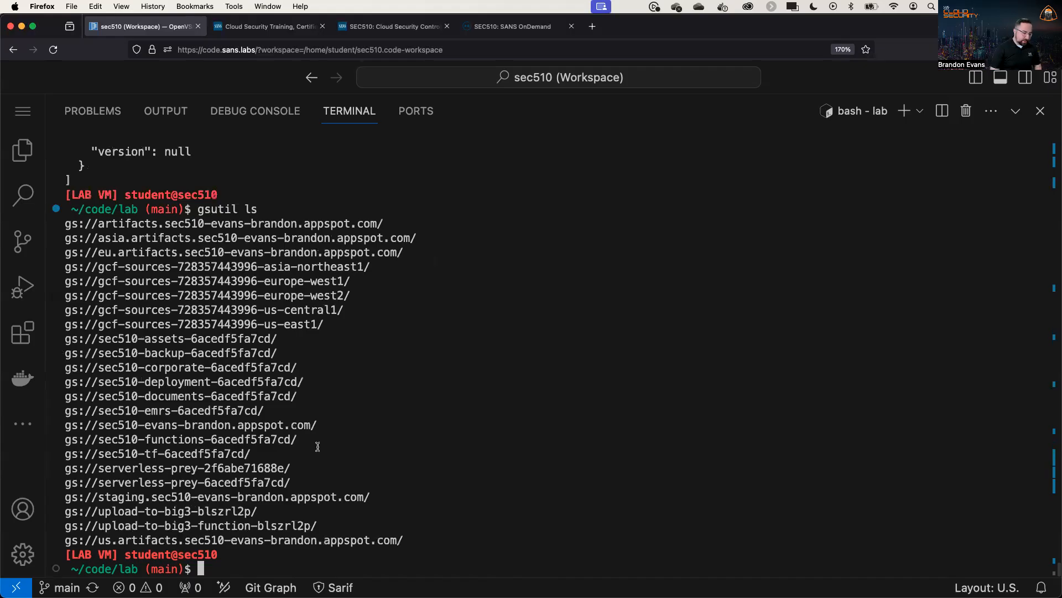
- Run aws kms encrypt --key-id alias/backup-0641912a39a4 --plaintext SANS to get the CiphertextBlob
{"action": "type", "text": "aws kms e"}
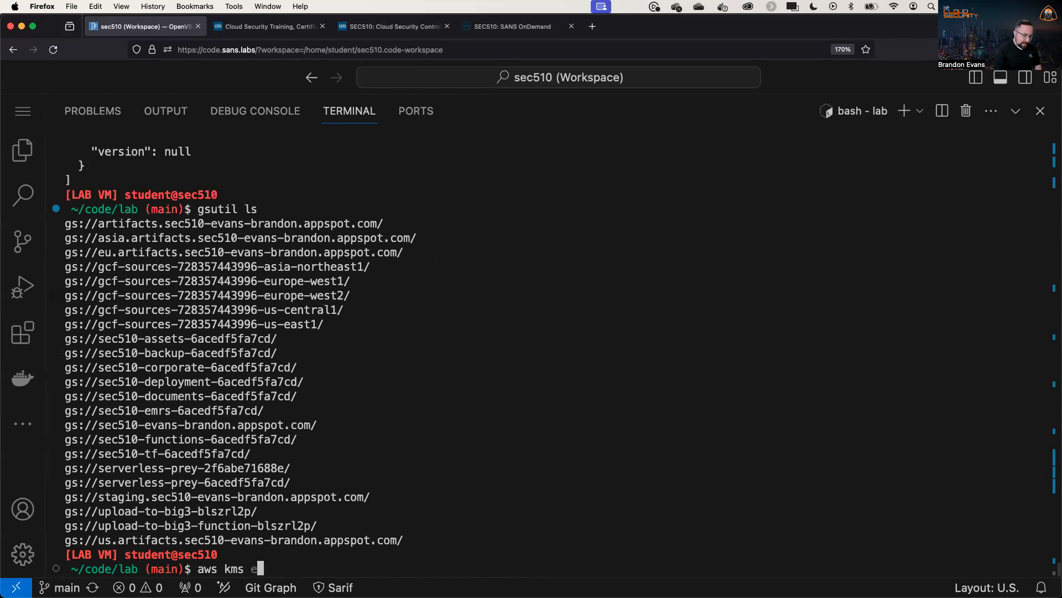
{"action": "type", "text": "ncrypt --key"}
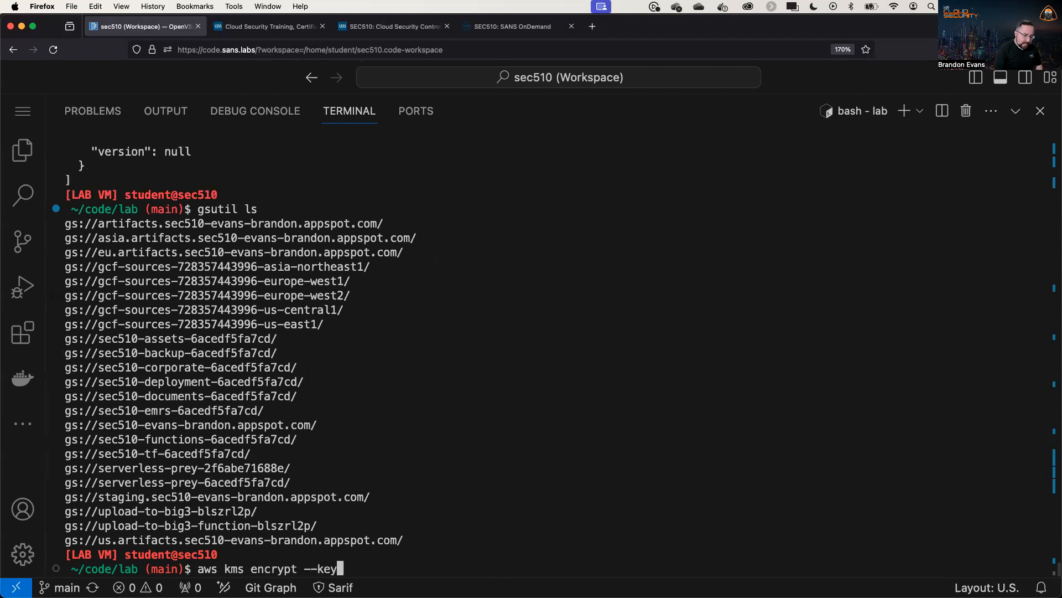
{"action": "type", "text": "-id"}
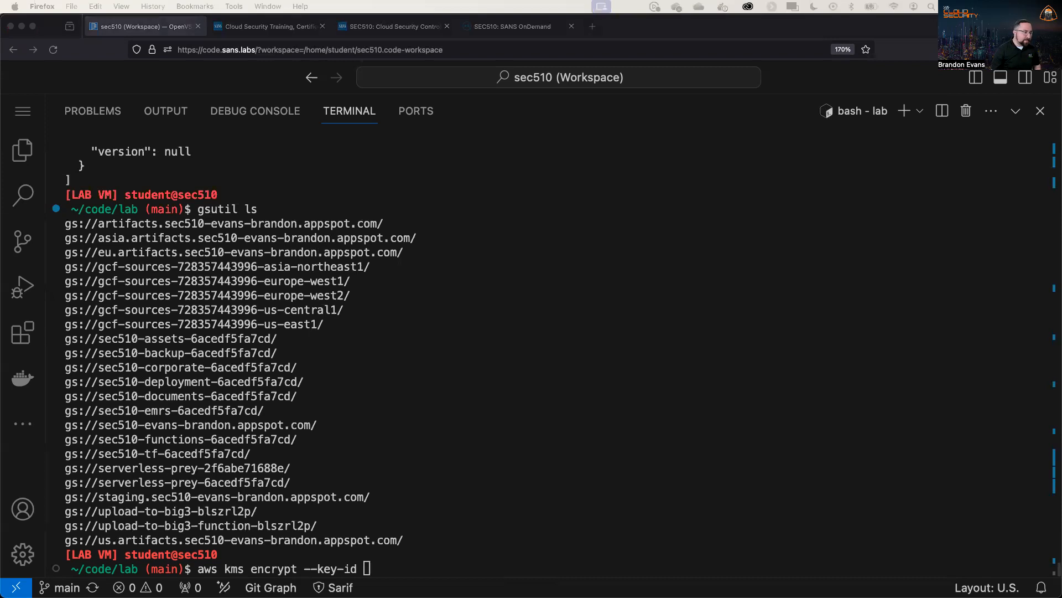
{"action": "type", "text": "alias/backup-0641912a39a4"}
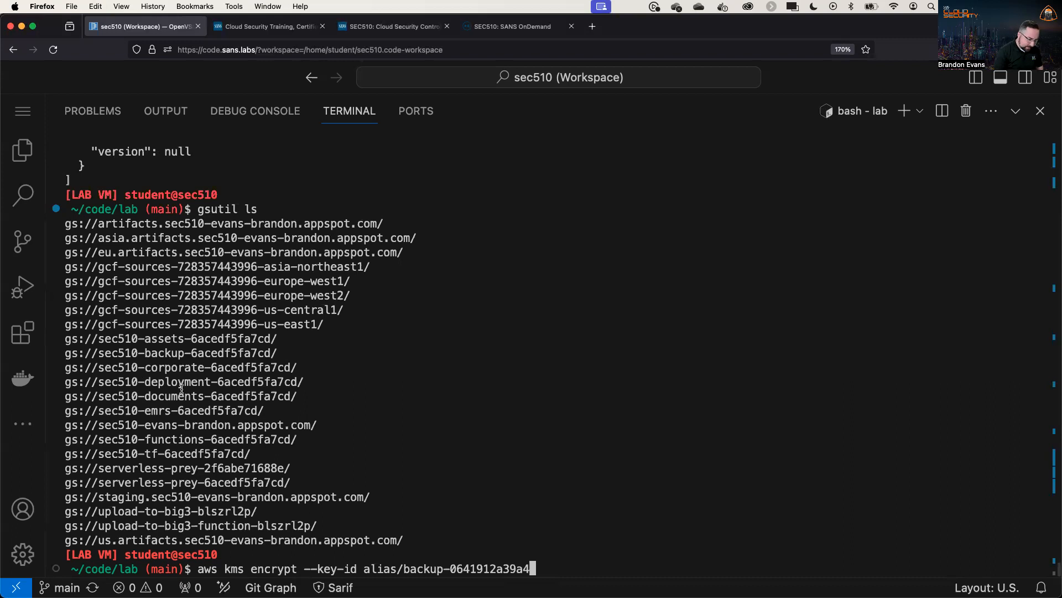
{"action": "type", "text": "--"}
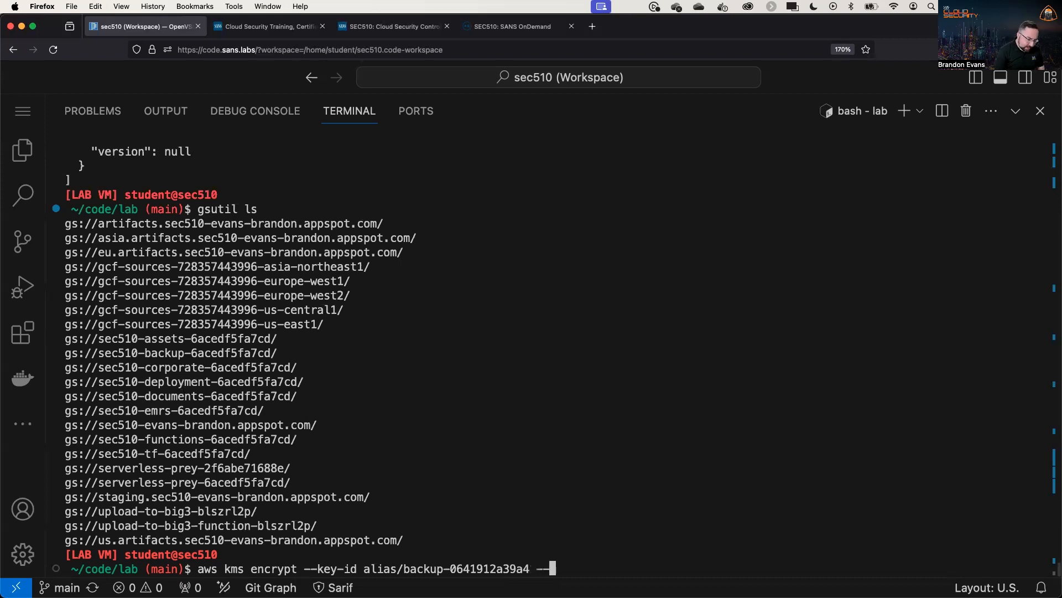
{"action": "type", "text": "--plaintext SANS"}
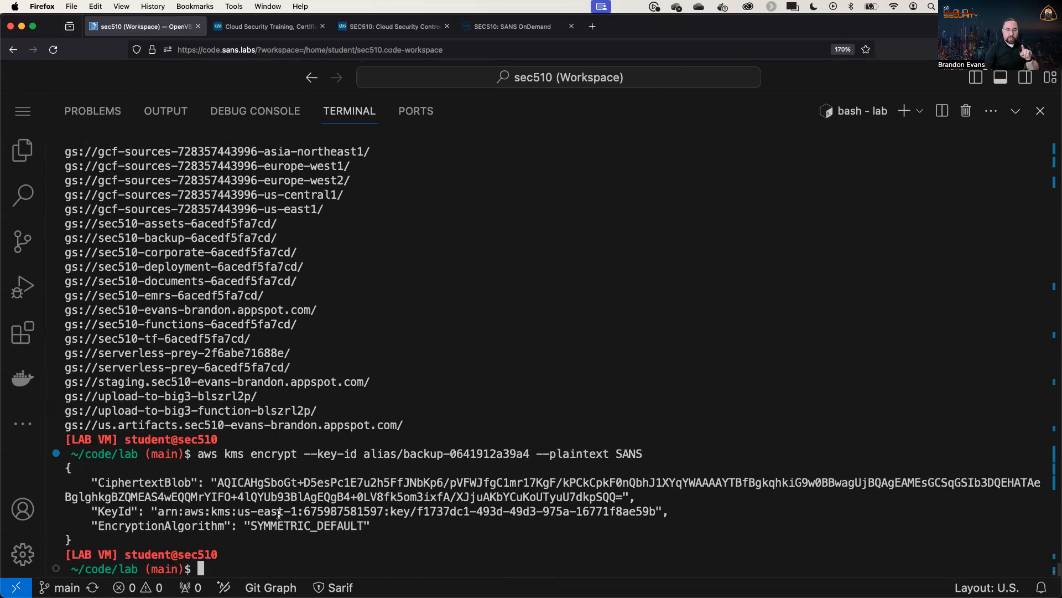
- Pipe the kms encrypt output through jq -r '.CiphertextBlob' | base64 -d into /tmp/encrypted.txt
{"action": "type", "text": "aws kms encrypt --key-id alias/backup-0641912a39a4 --plaintext SANS"}
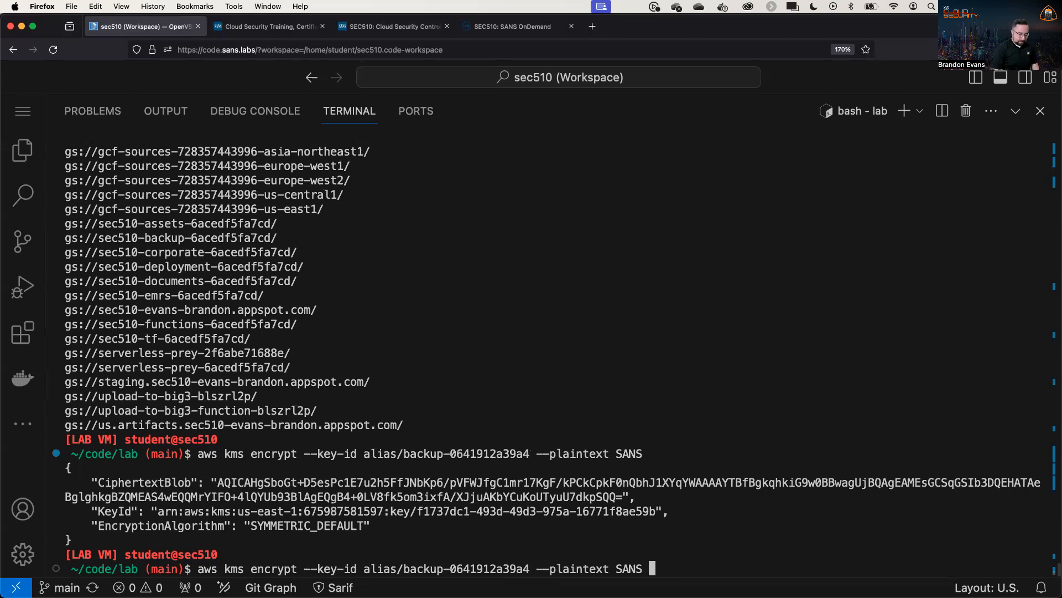
{"action": "type", "text": "| jq -r"}
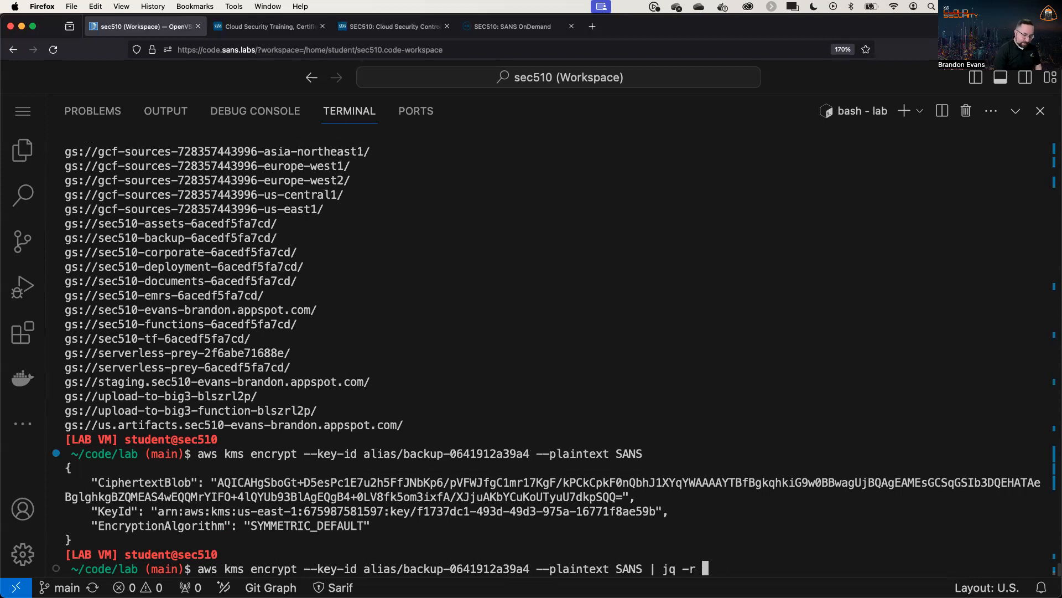
{"action": "type", "text": "'.CiphertextBlob' >"}
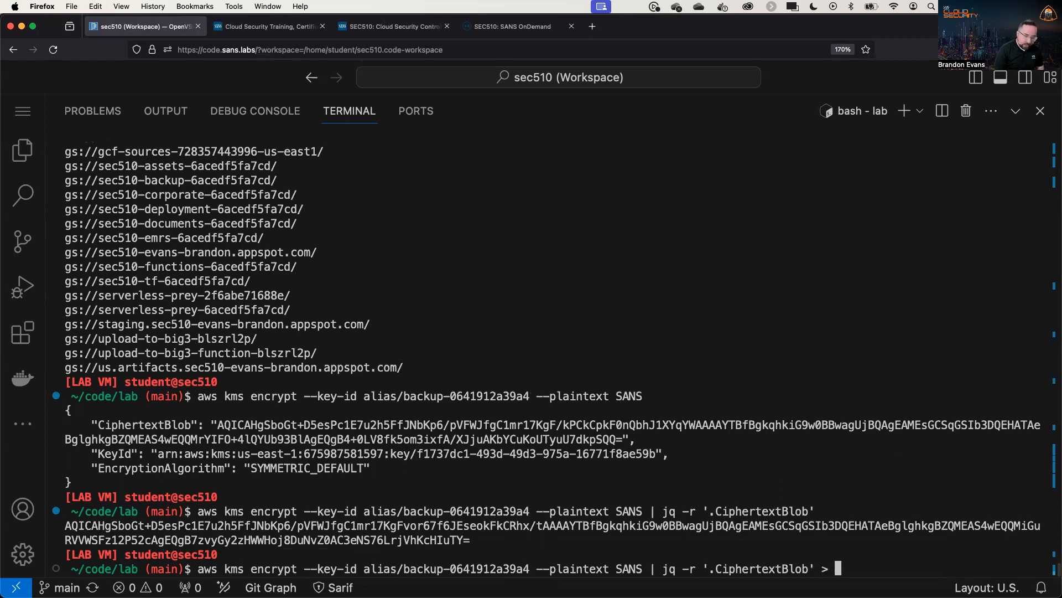
{"action": "type", "text": "/tmp/encrypted.txt"}
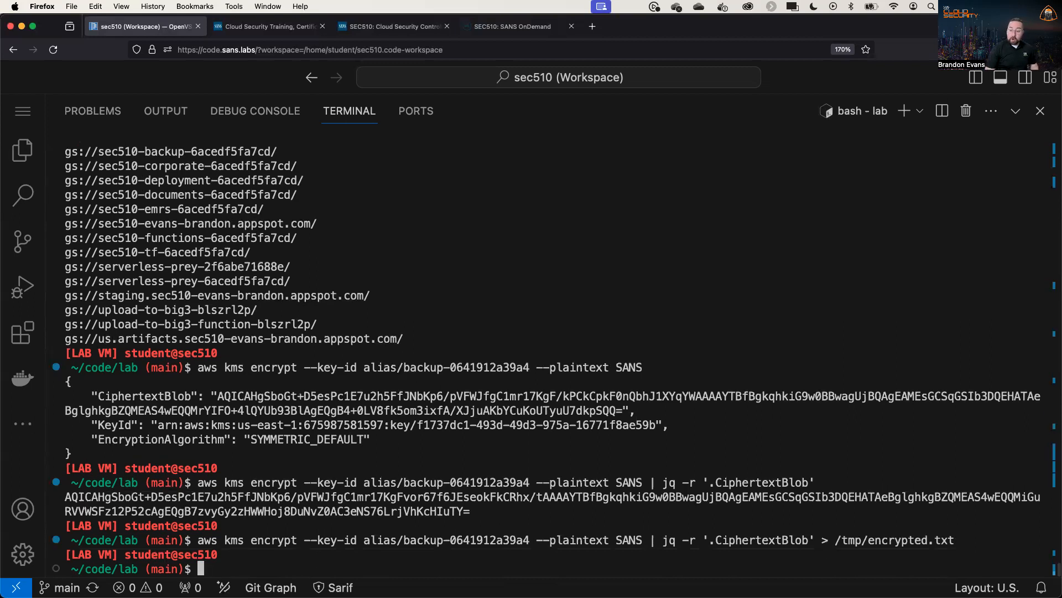
{"action": "type", "text": "aws kms encrypt --key-id alias/backup-0641912a39a4 --plaintext SANS | jq -r '.CiphertextBlob' > /tmp/encrypted.txt"}
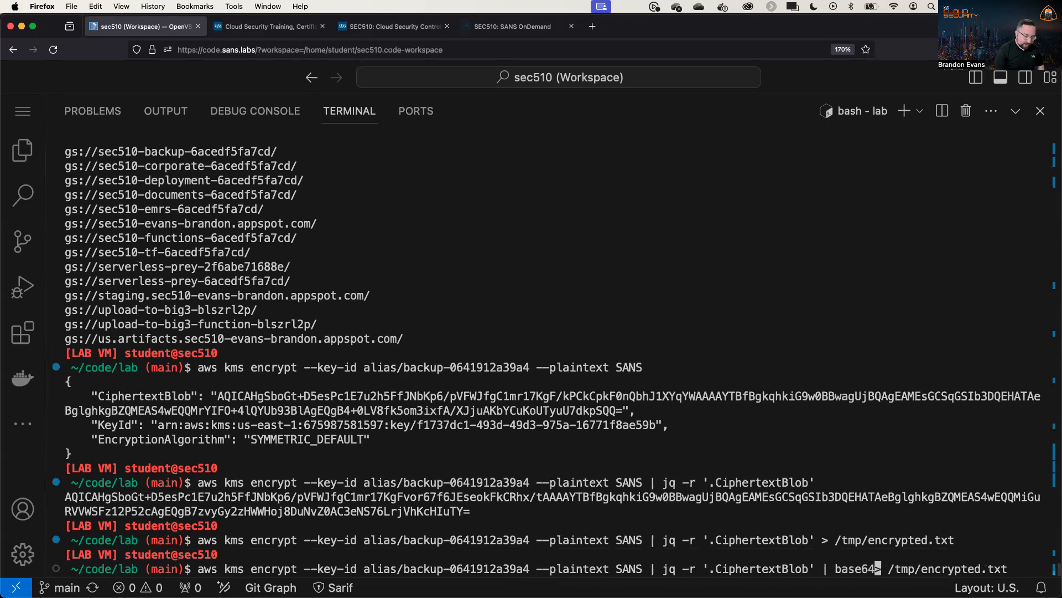
{"action": "type", "text": "-d"}
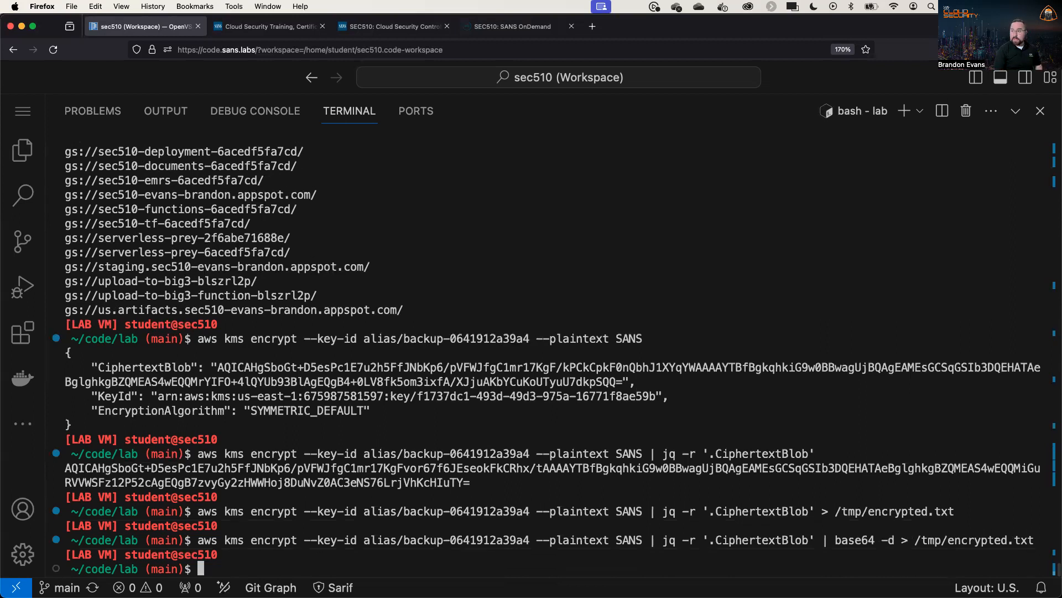
- Run aws kms decrypt --ciphertext-blob fileb:///tmp/encrypted.txt and highlight the returned plaintext SANS
{"action": "type", "text": "aws kms decrypt --key-id alias/backup-0641912a39a4"}
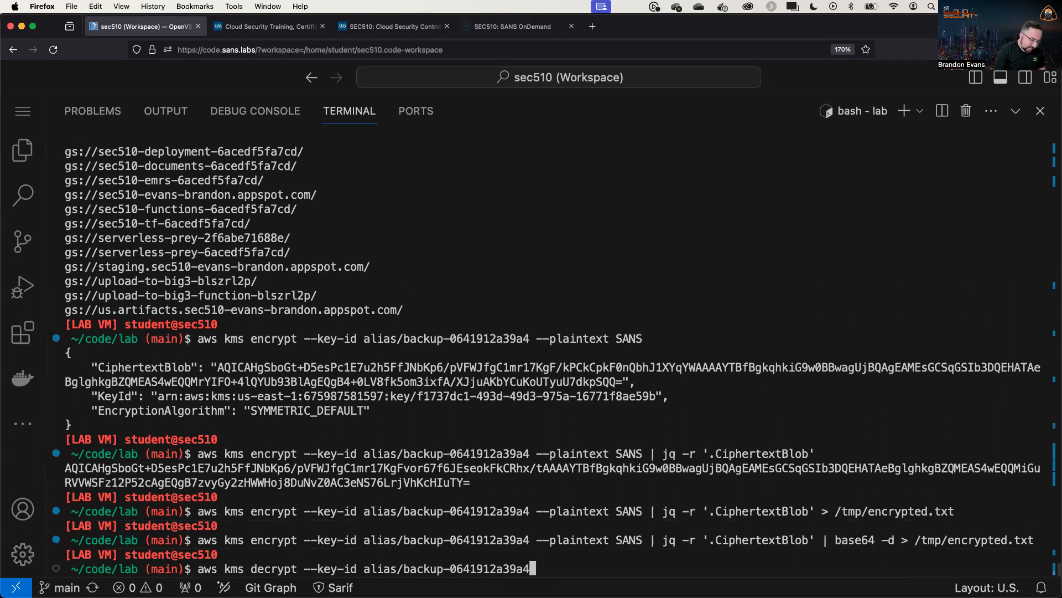
{"action": "type", "text": "--ciphertext-blob"}
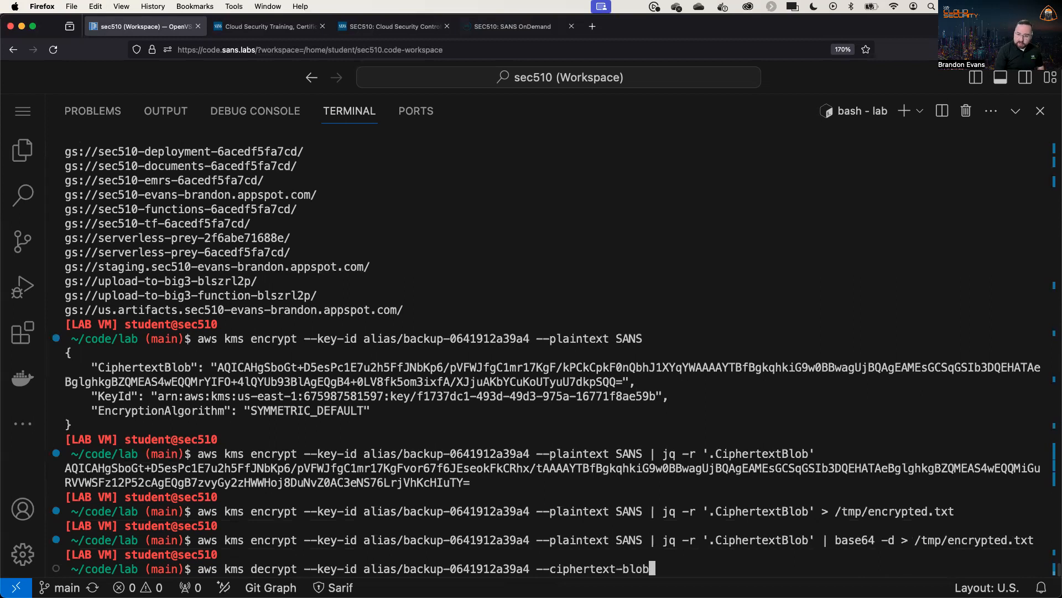
{"action": "type", "text": "fileb://"}
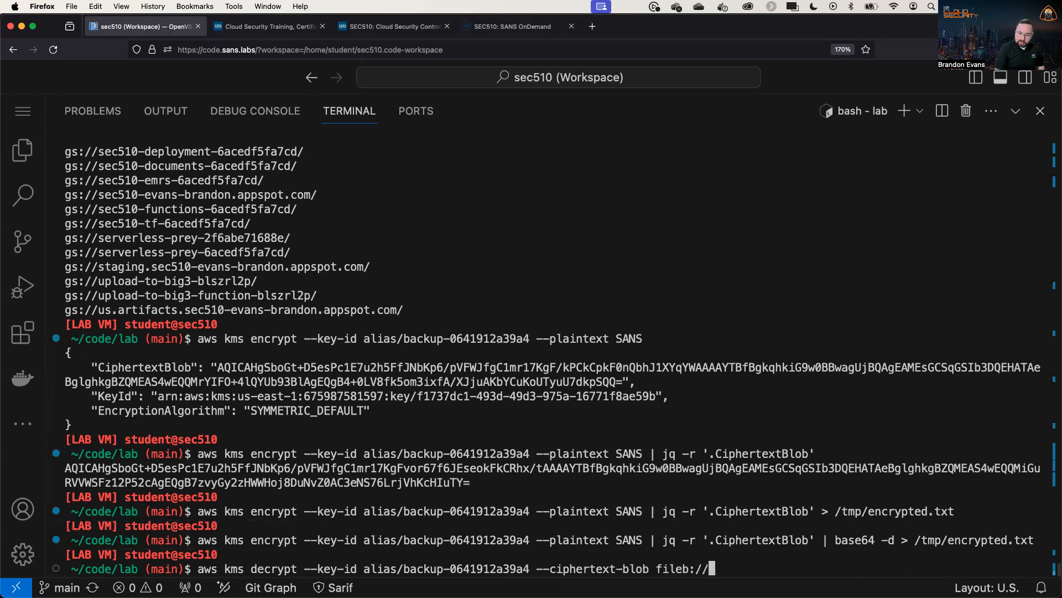
{"action": "type", "text": "/tmp"}
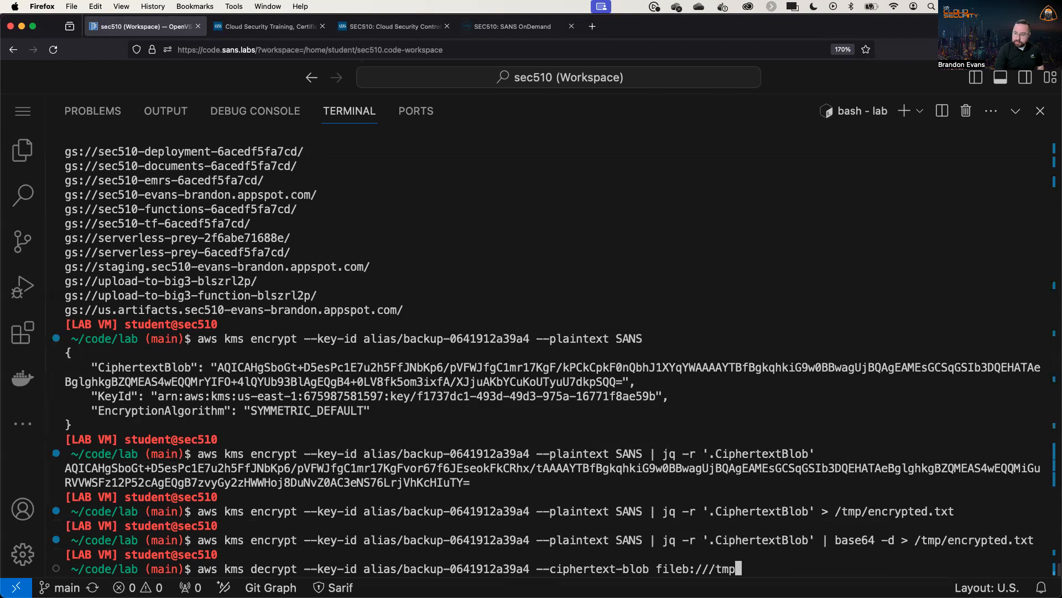
{"action": "type", "text": "encrypte."}
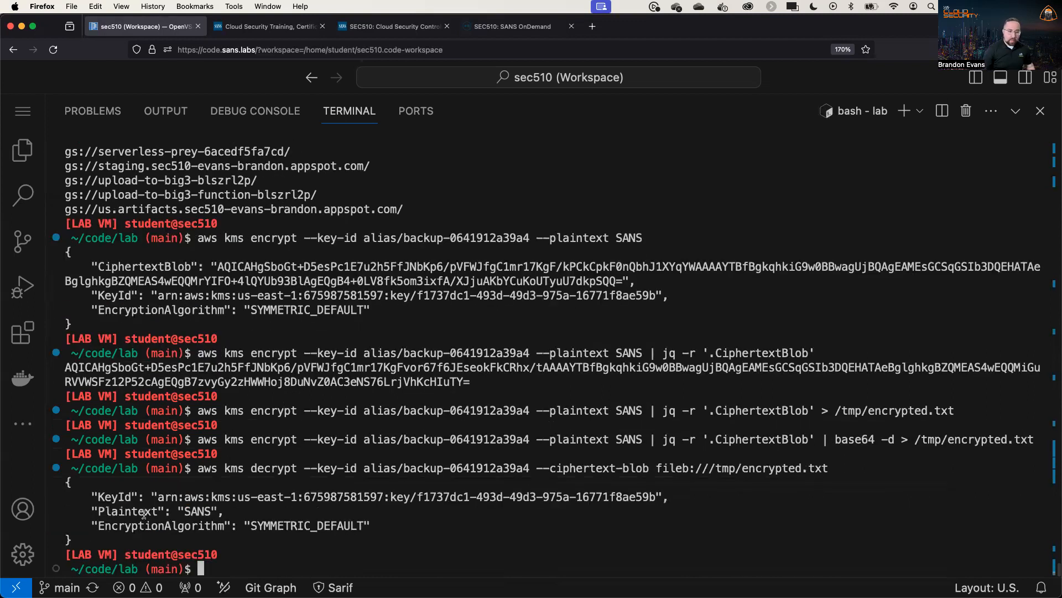
{"action": "double_click", "coordinate": [198, 511]}
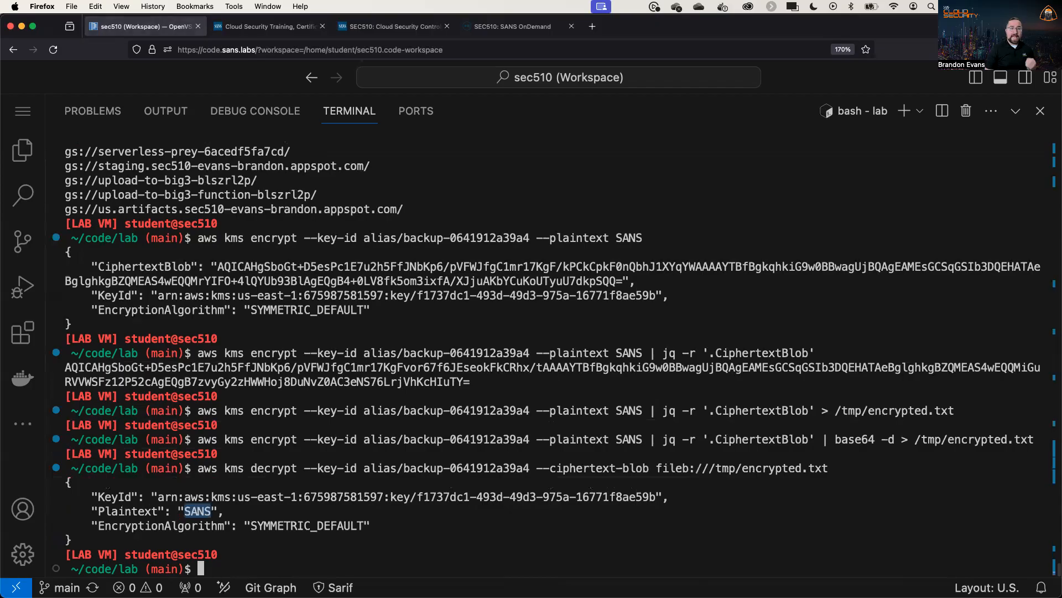
- Switch to the SANS Cloud Security page and open Posters and Cheat Sheets
{"action": "left_click", "coordinate": [268, 27]}
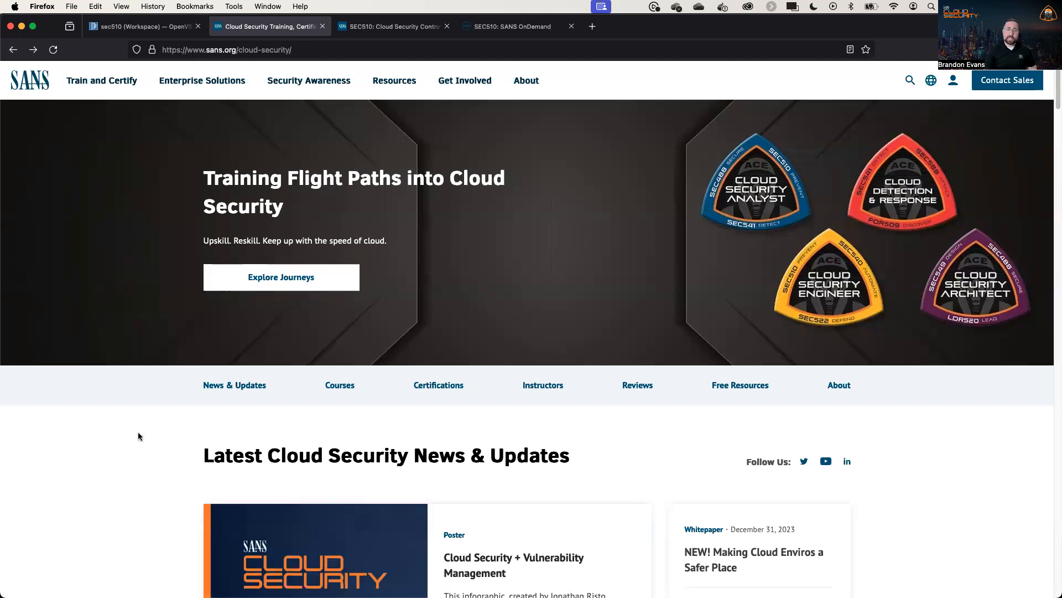
{"action": "scroll", "scroll_direction": "down", "scroll_amount": 3}
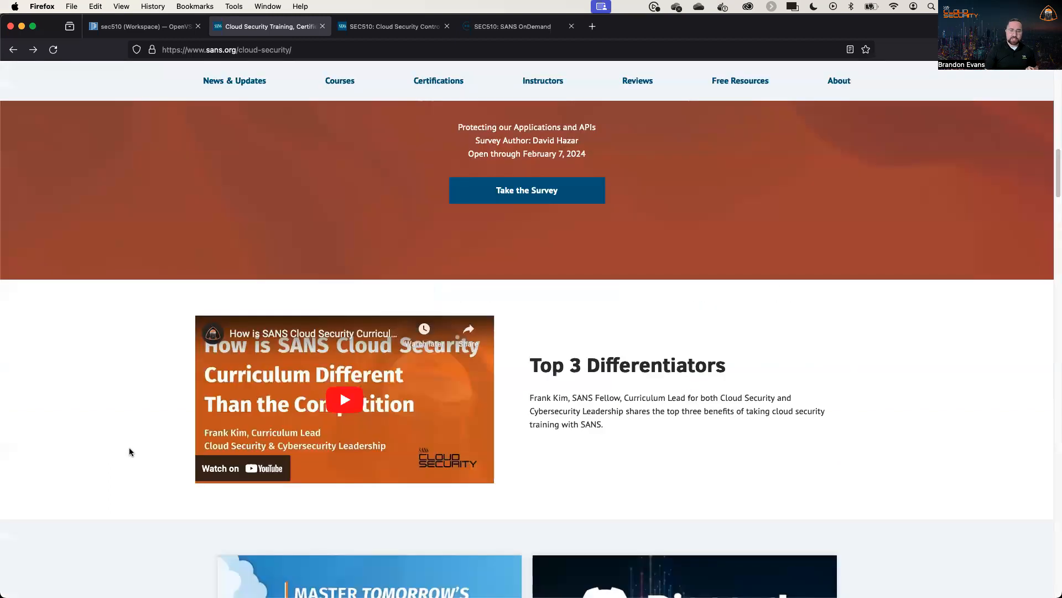
{"action": "scroll", "scroll_direction": "down", "scroll_amount": 3}
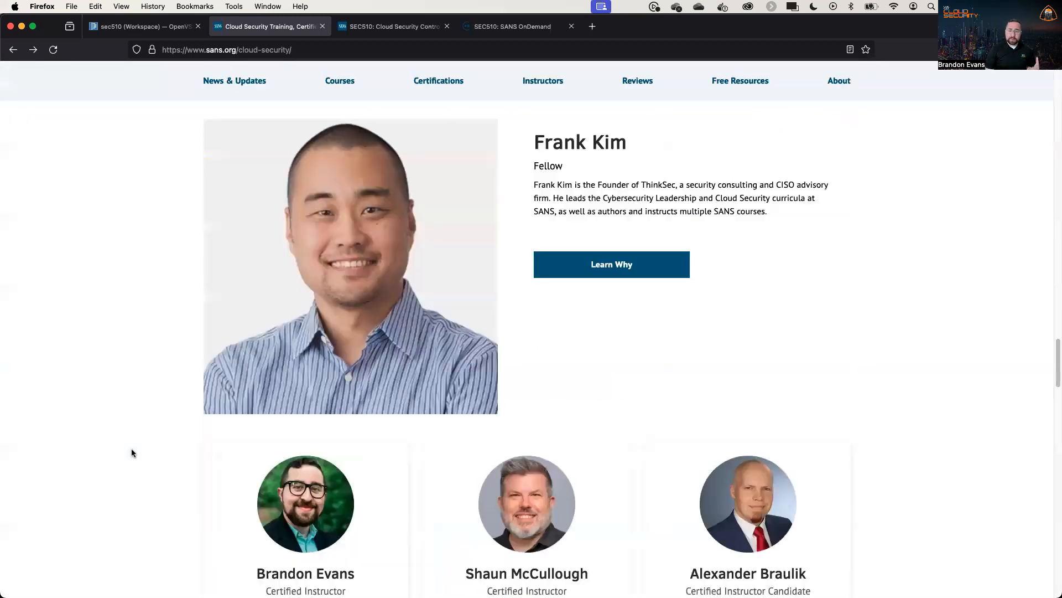
{"action": "scroll", "scroll_direction": "down", "scroll_amount": 3}
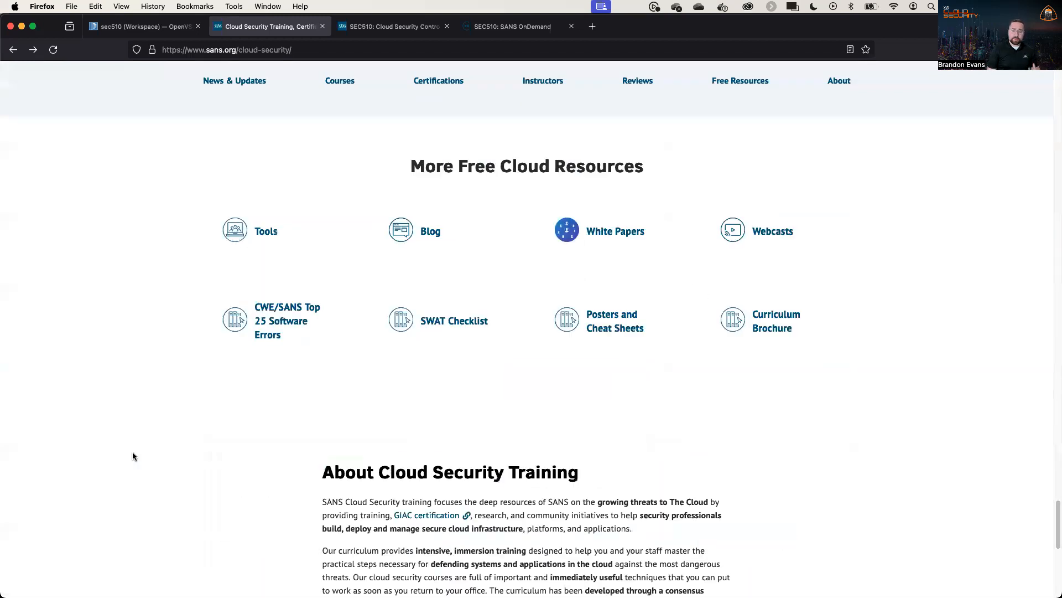
{"action": "mouse_move", "coordinate": [466, 332]}
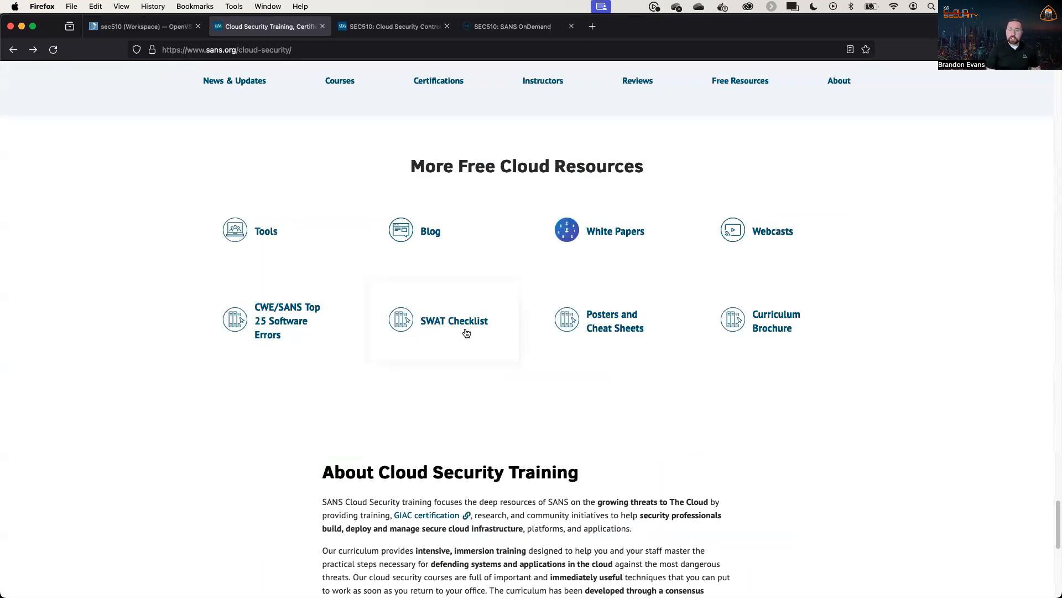
{"action": "mouse_move", "coordinate": [421, 325]}
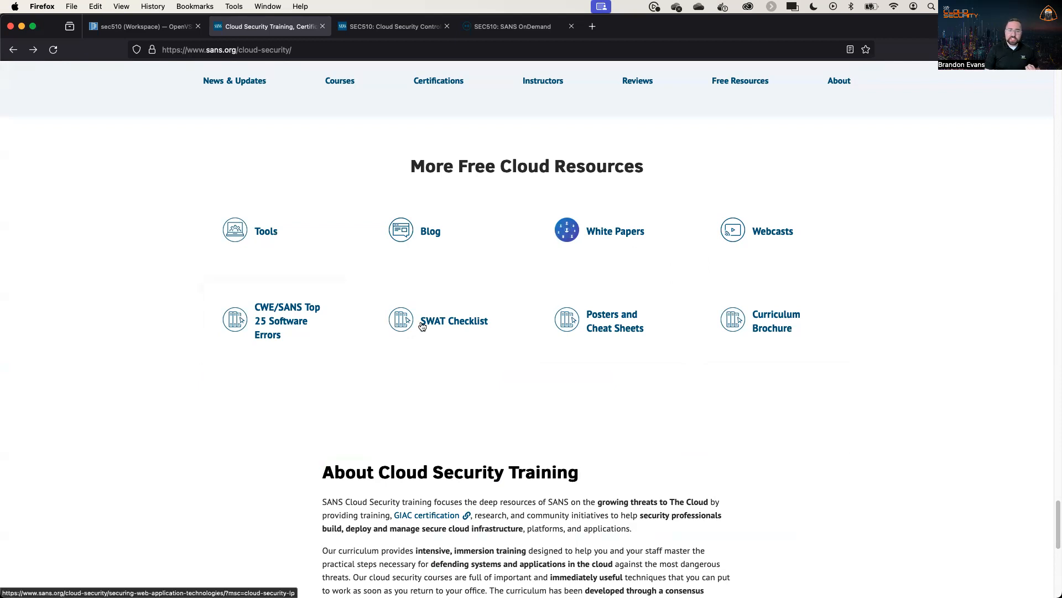
{"action": "left_click", "coordinate": [611, 321]}
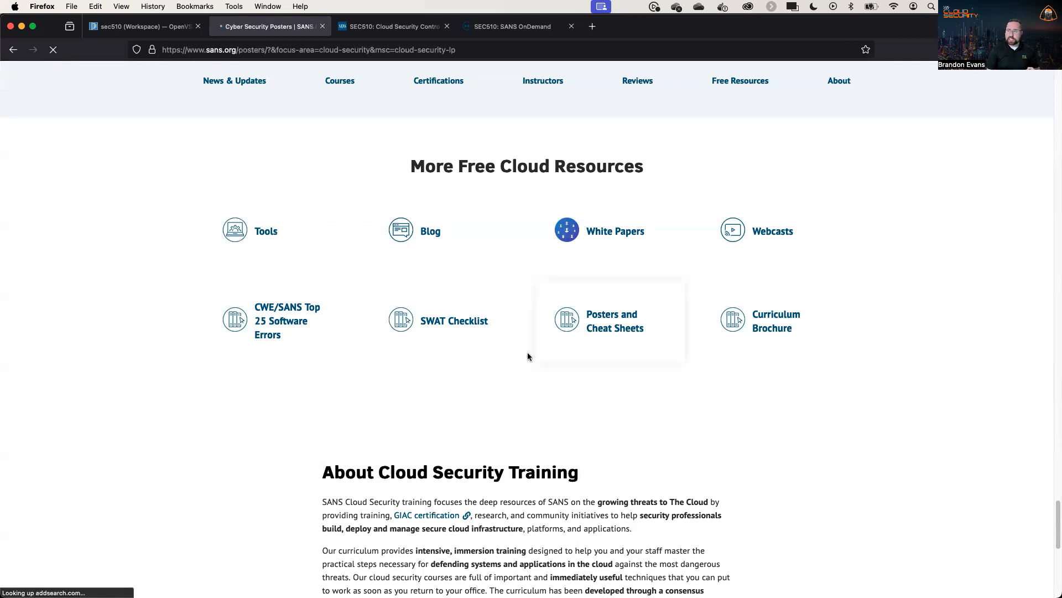
- Go to page 2 of the posters listing and open the Multicloud Cheat Sheet
{"action": "scroll", "scroll_direction": "up", "scroll_amount": 3}
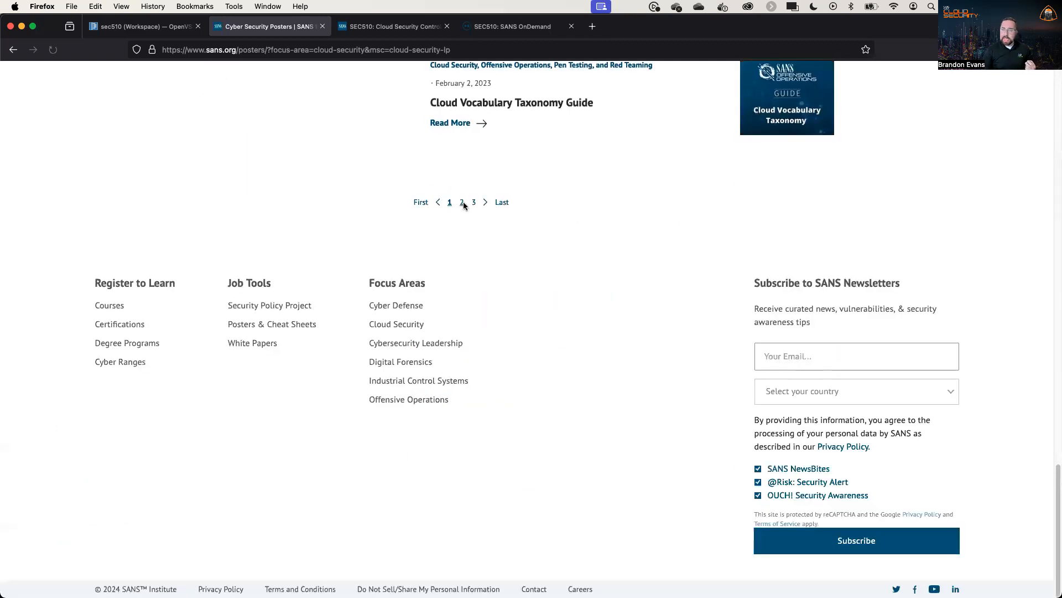
{"action": "left_click", "coordinate": [462, 202]}
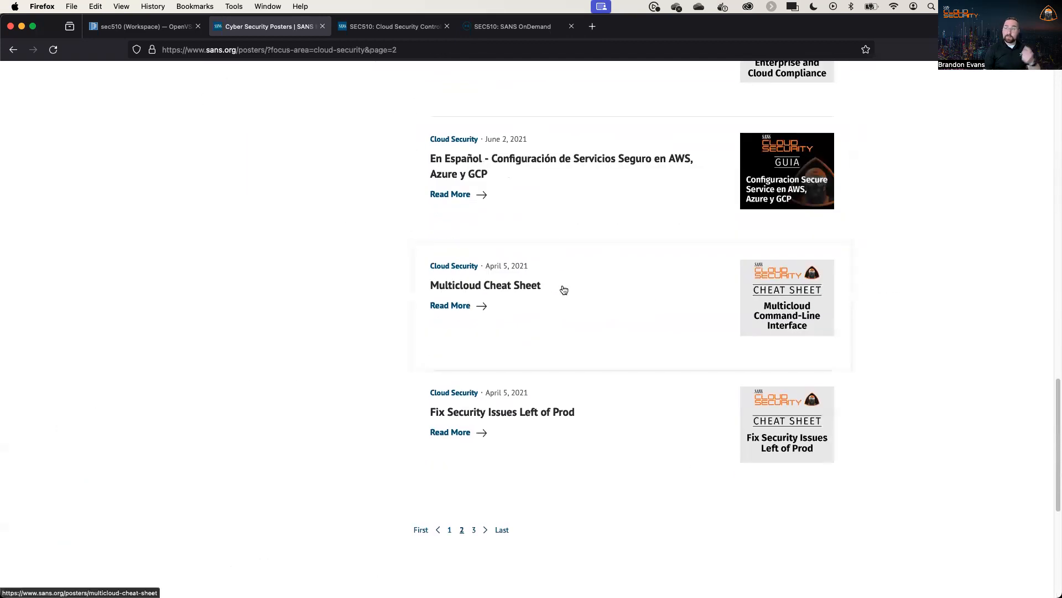
{"action": "left_click", "coordinate": [485, 285]}
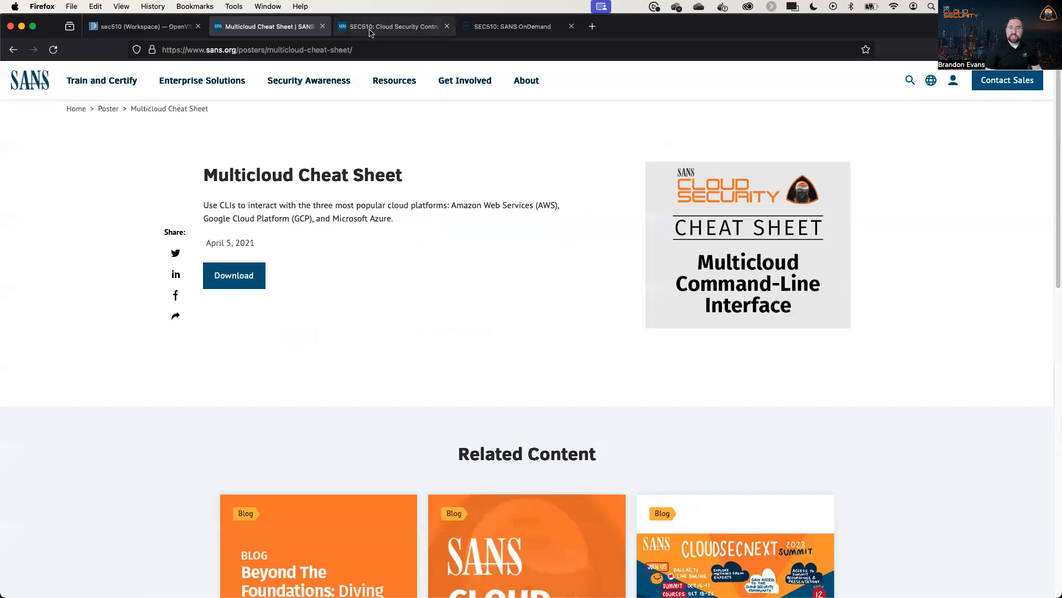
- Switch to the SEC510 course page tab
{"action": "left_click", "coordinate": [393, 26]}
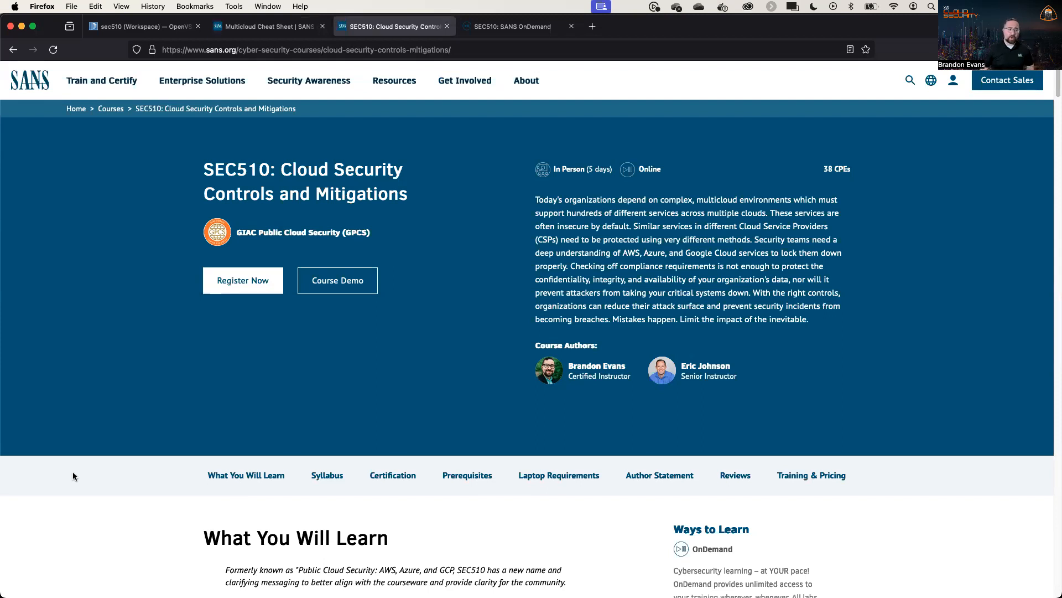
{"action": "mouse_move", "coordinate": [118, 437]}
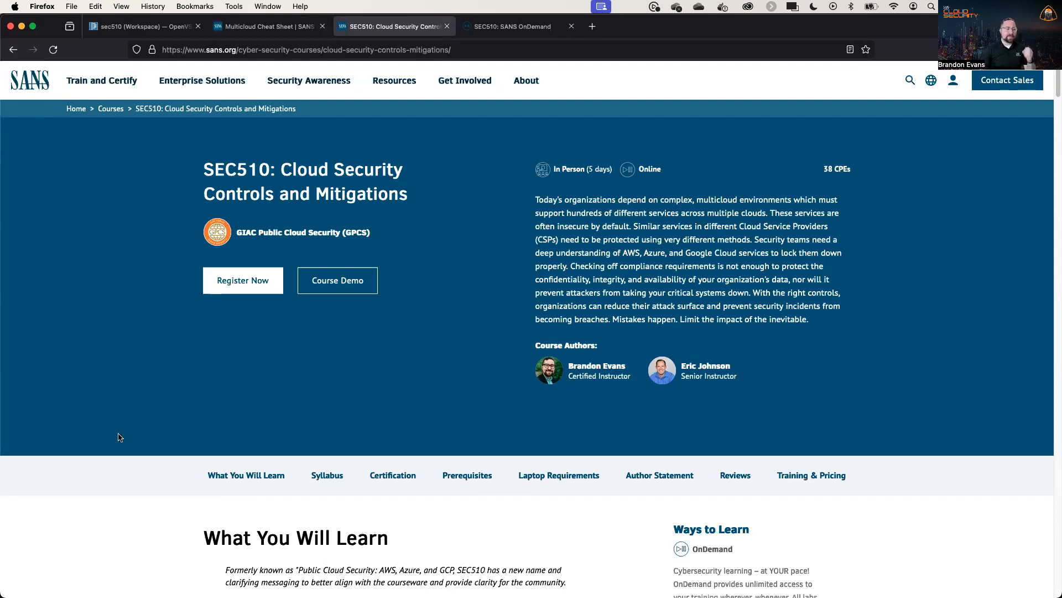
{"action": "mouse_move", "coordinate": [337, 280]}
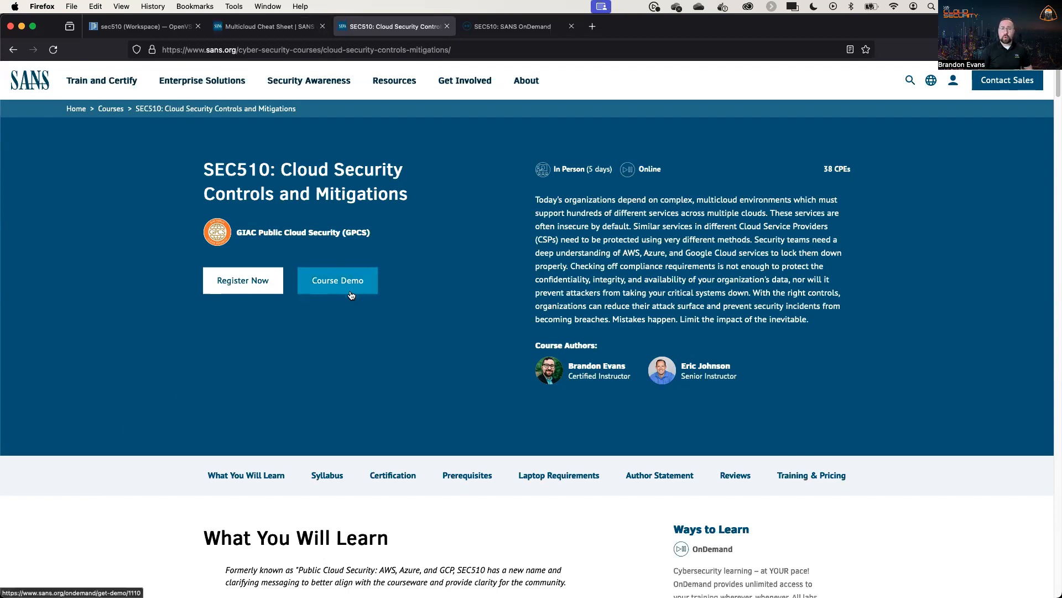
{"action": "mouse_move", "coordinate": [338, 268]}
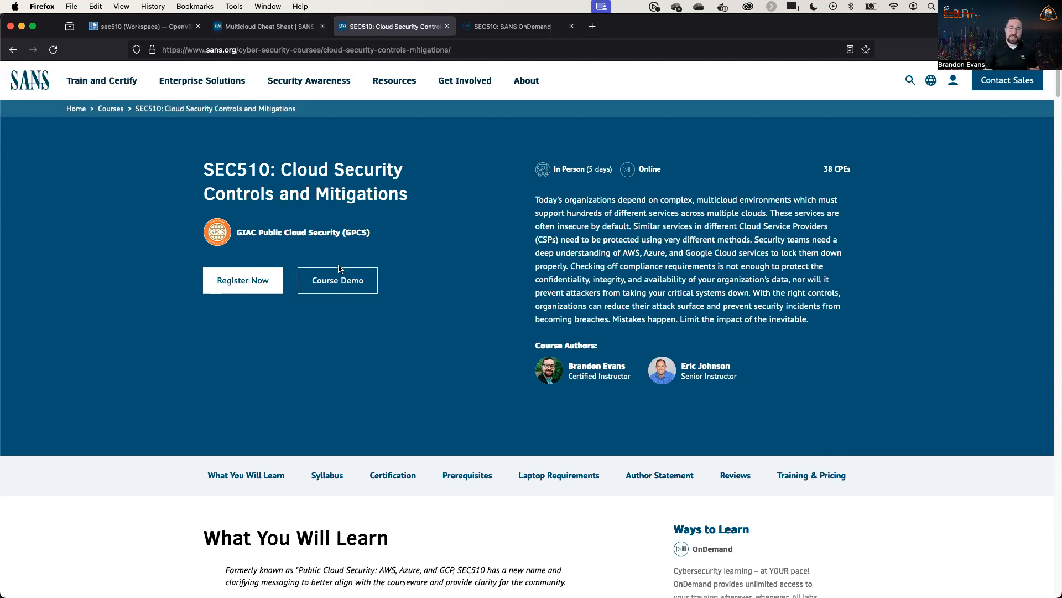
{"action": "mouse_move", "coordinate": [372, 267]}
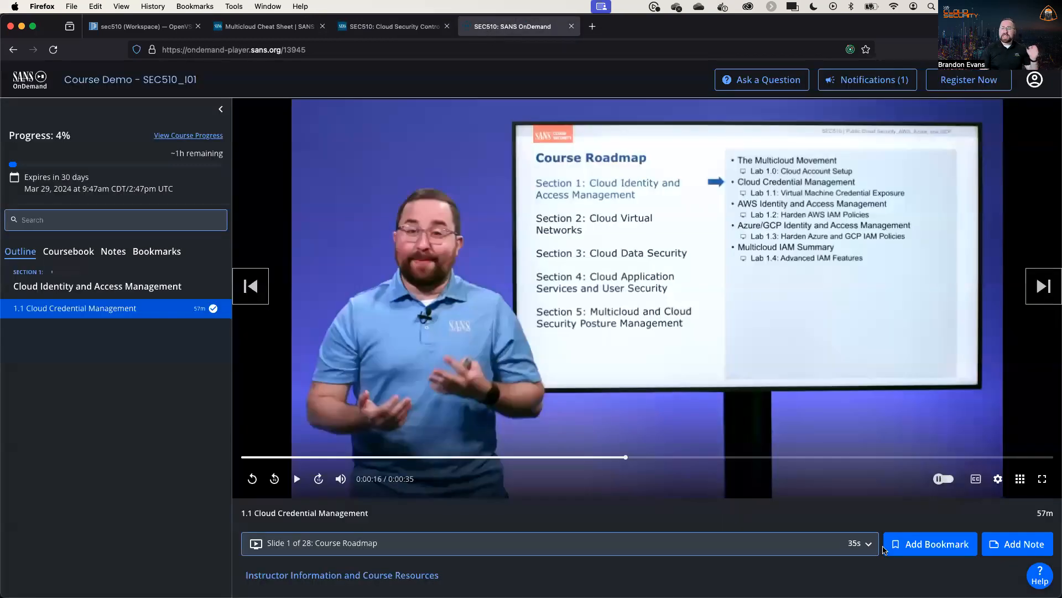
{"action": "mouse_move", "coordinate": [405, 138]}
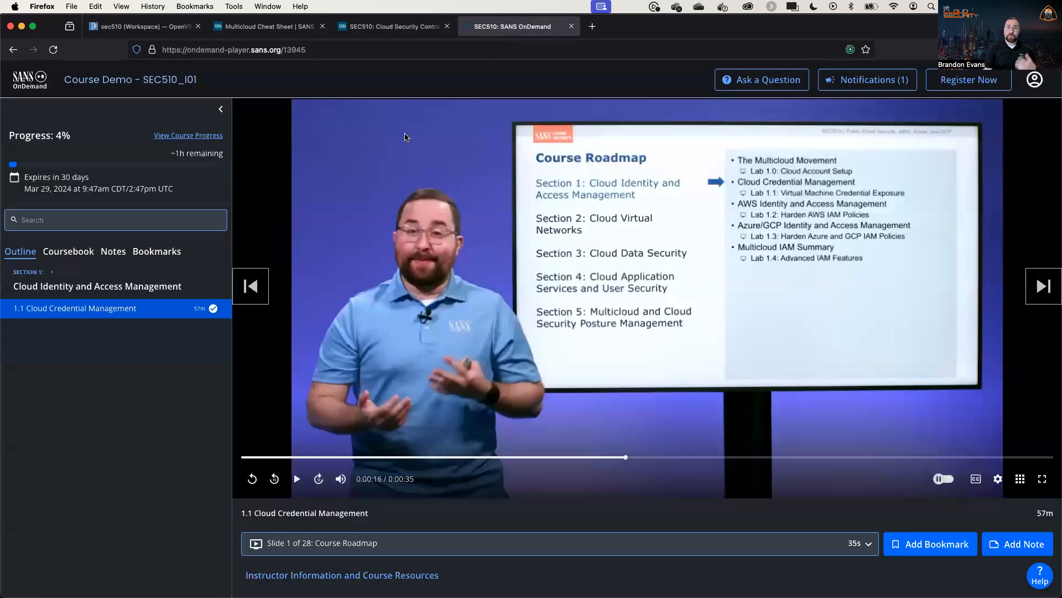